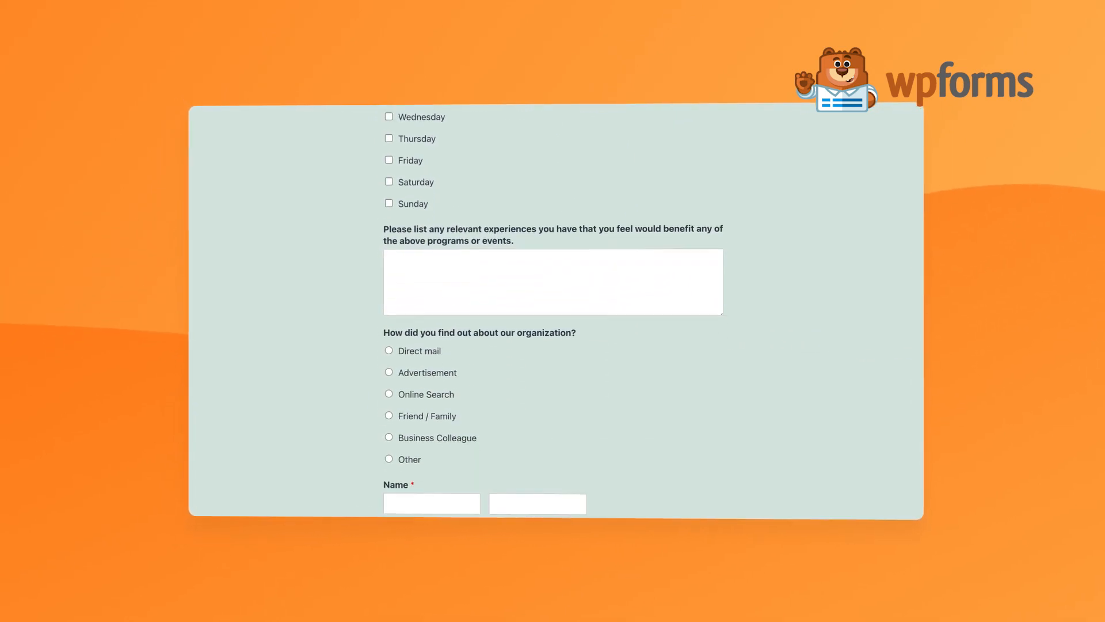
- Go to Plugins > Add New and reveal the plugin zip upload area
scroll("down", 3)
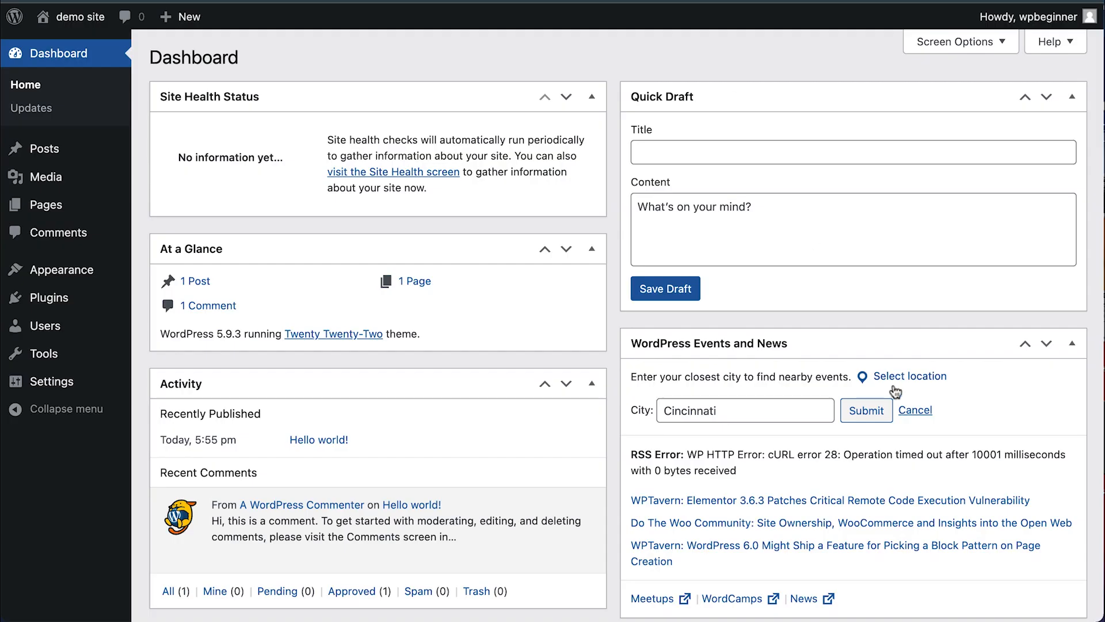
mouse_move(886, 328)
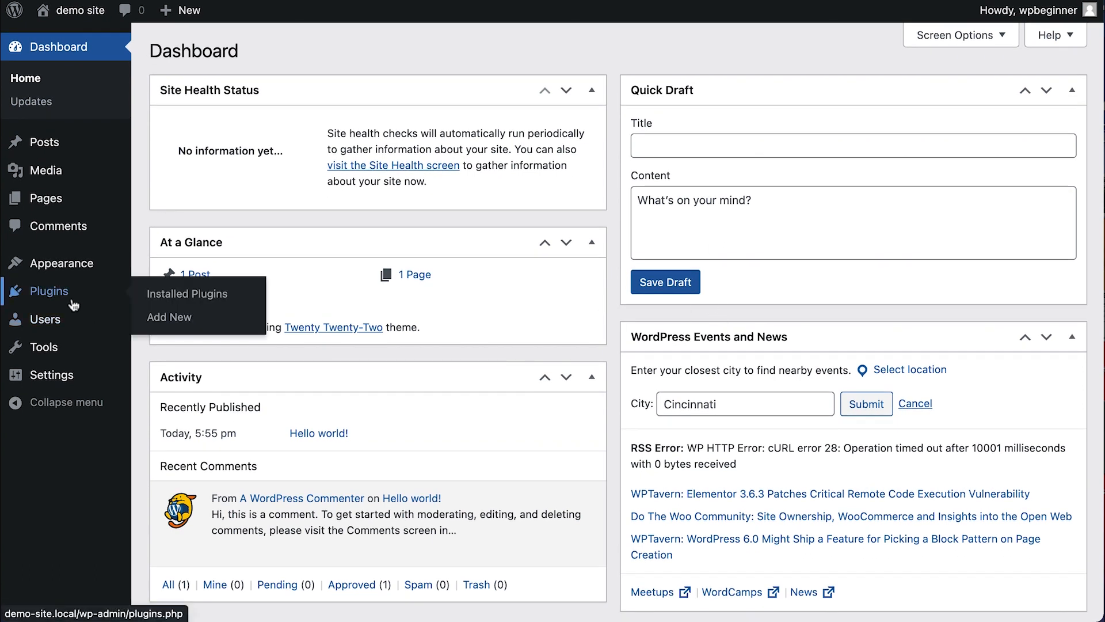
left_click(169, 317)
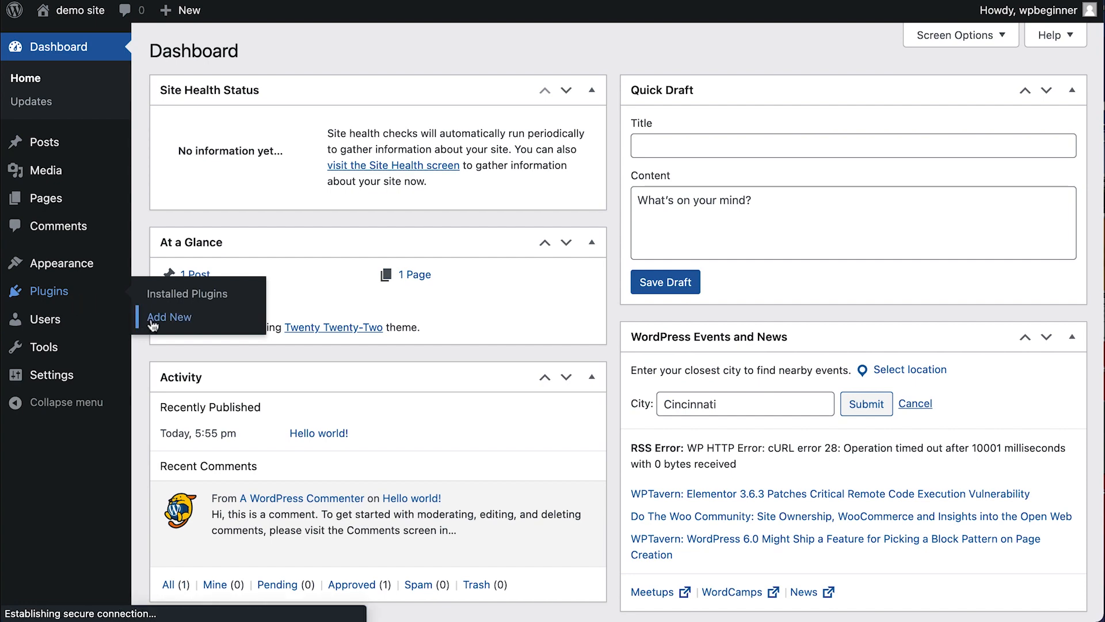
left_click(169, 317)
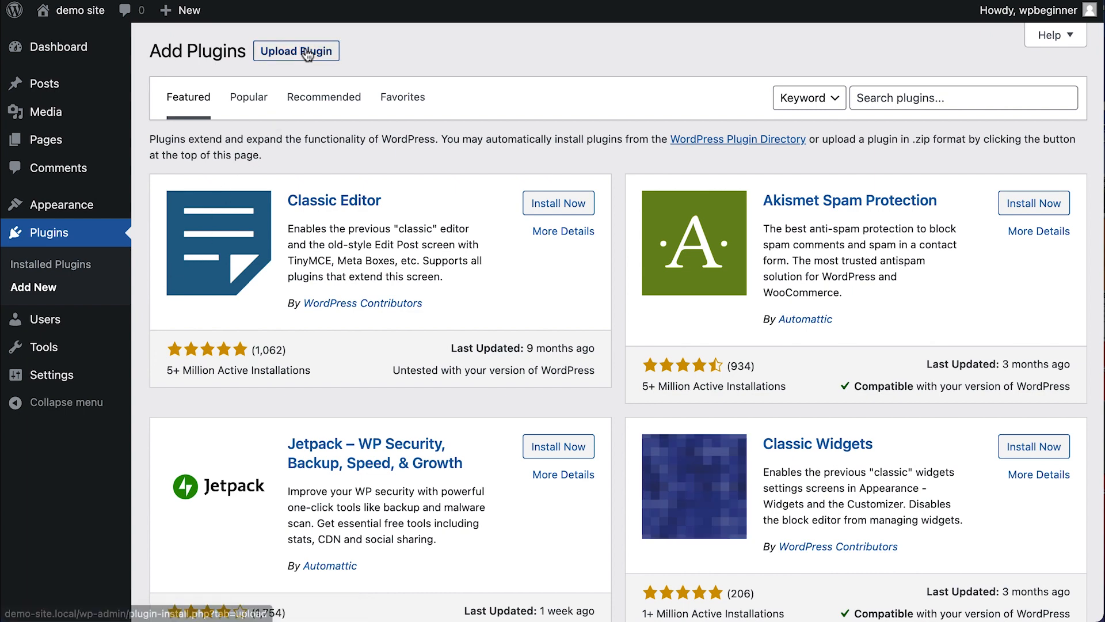
left_click(296, 51)
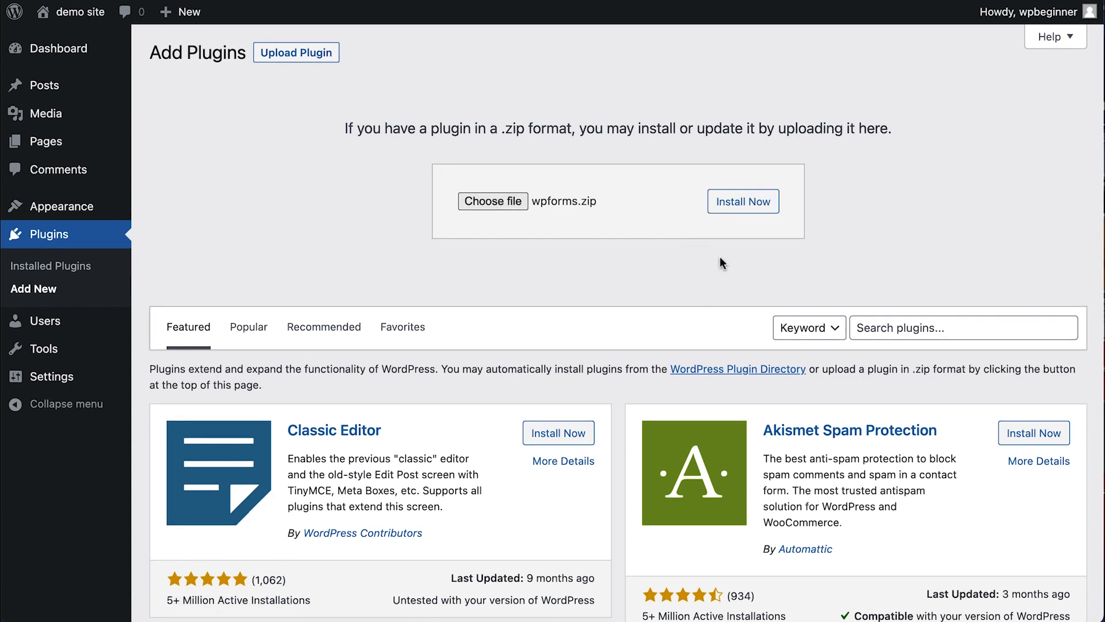
- Install the wpforms.zip package and activate the WPForms plugin
left_click(743, 201)
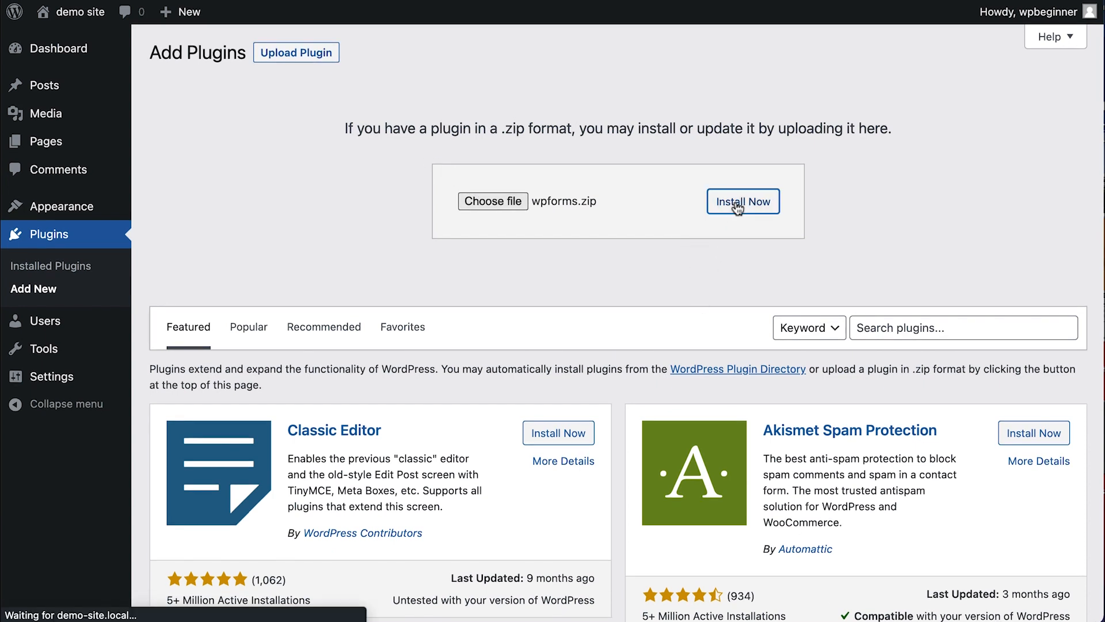
left_click(743, 201)
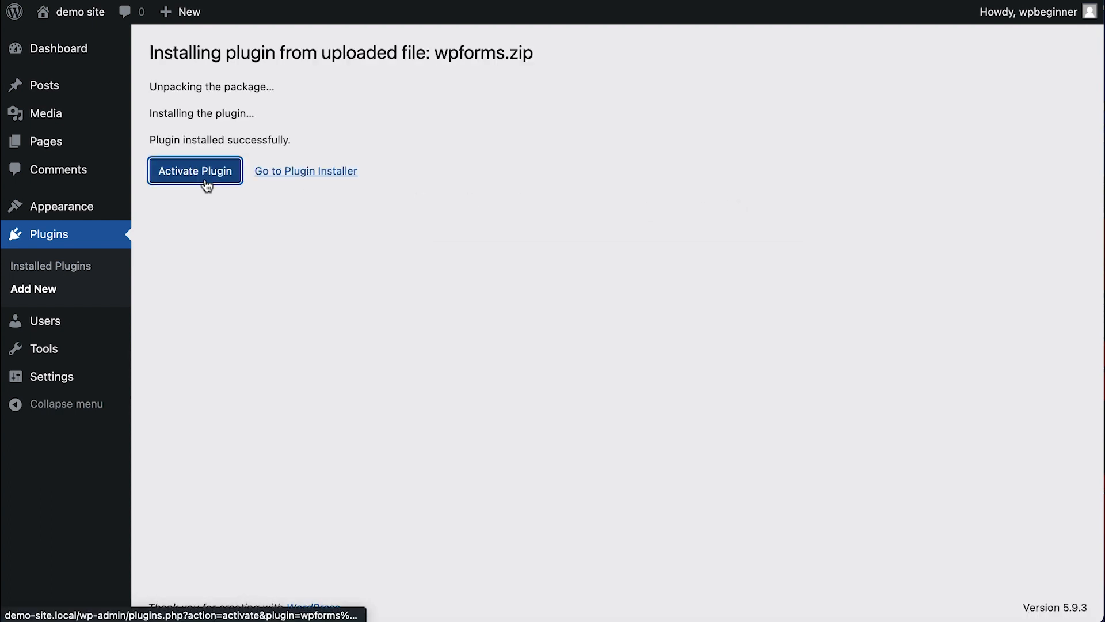
left_click(196, 170)
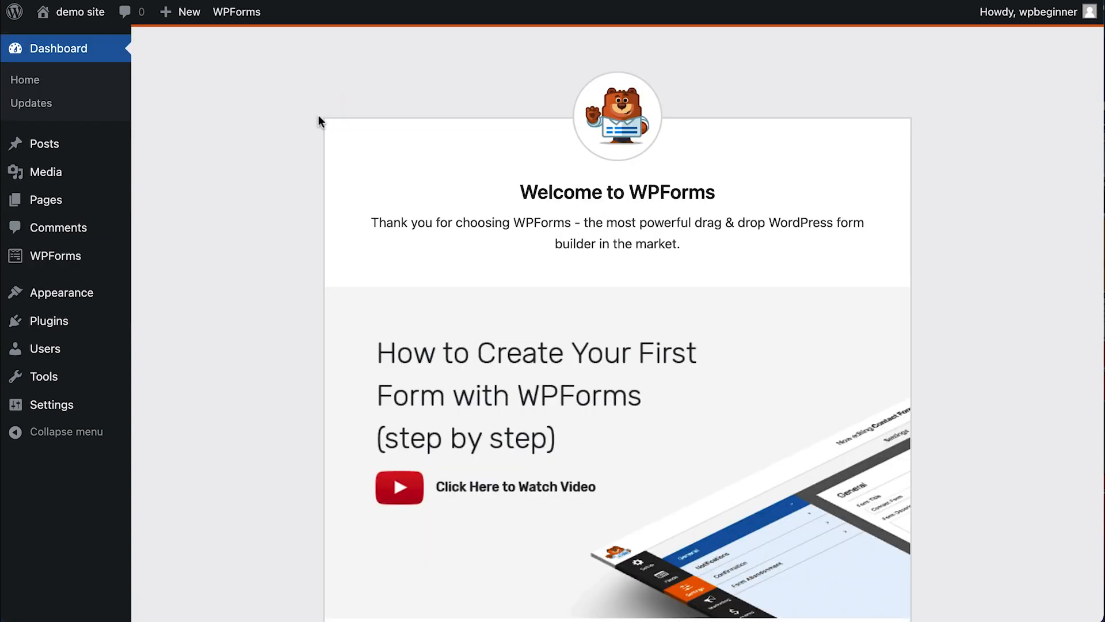
mouse_move(55, 255)
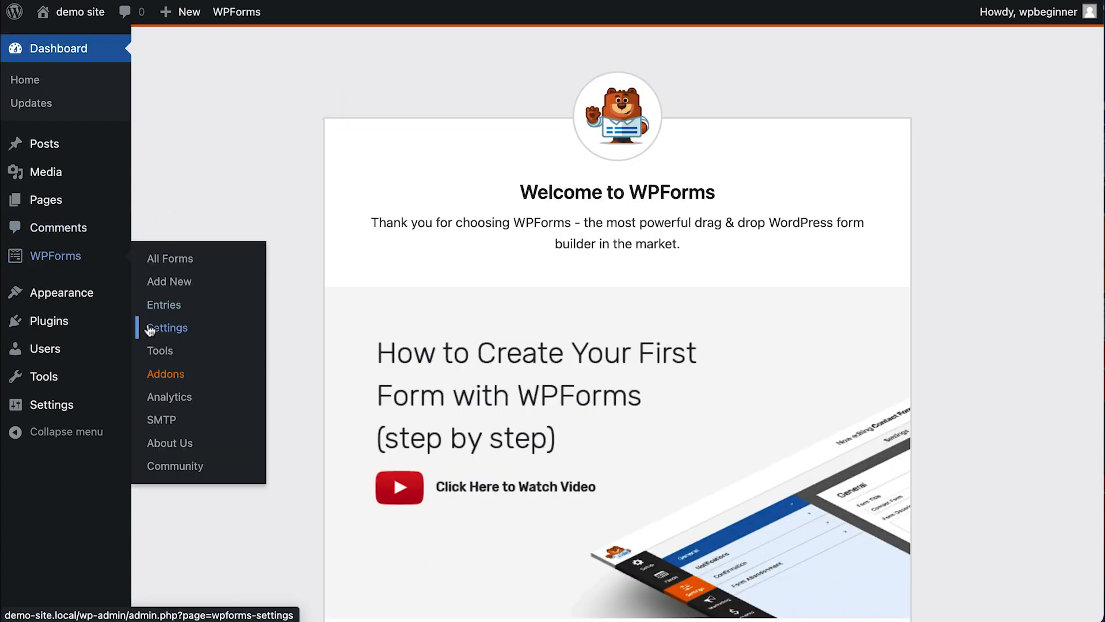
- Verify the WPForms license key in Settings and confirm the Pro-level success message
left_click(168, 328)
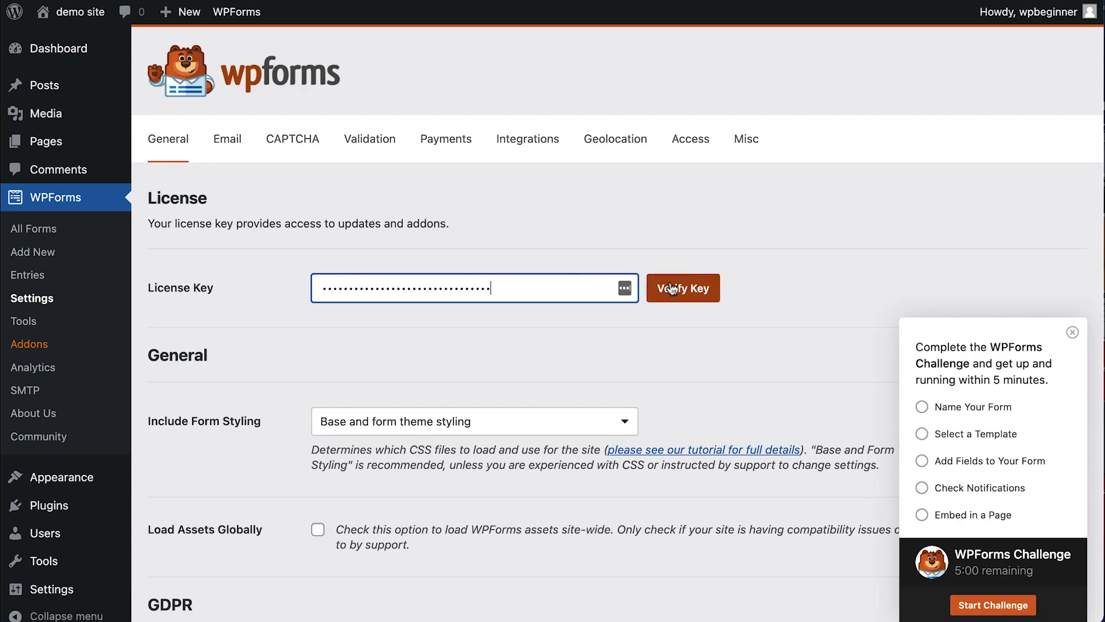
left_click(682, 288)
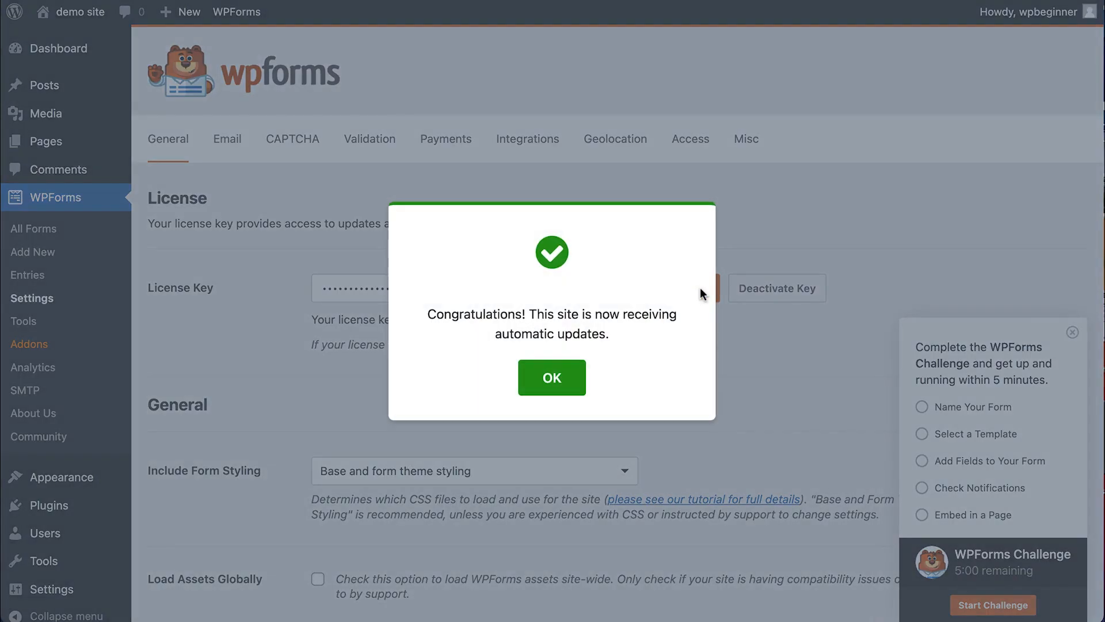
left_click(551, 378)
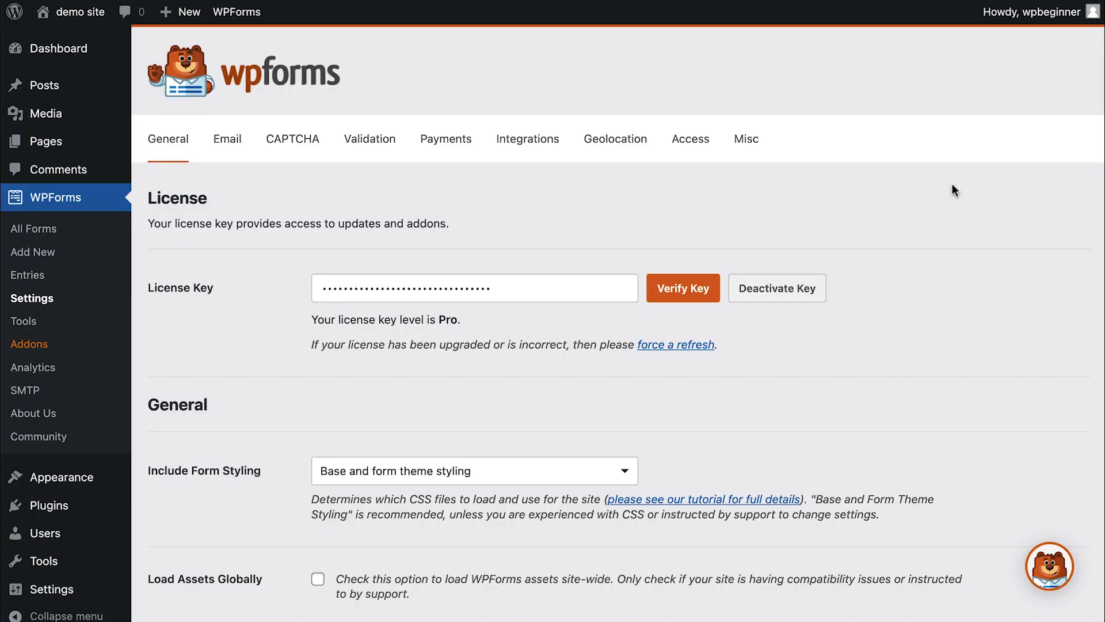
mouse_move(900, 262)
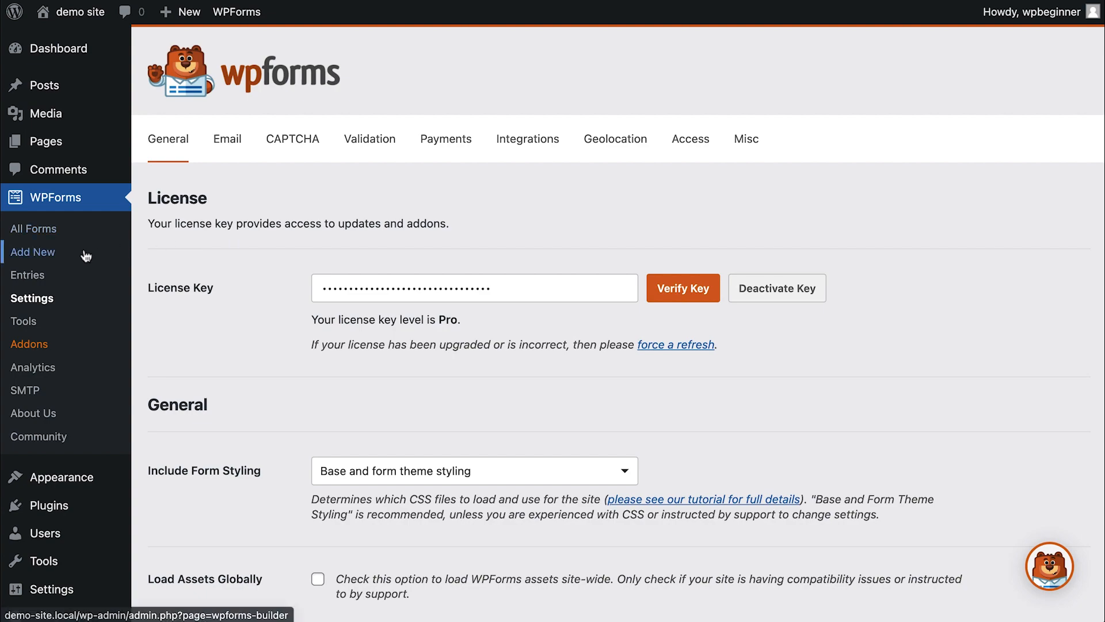
- Start a new form and name it Volunteer
left_click(32, 252)
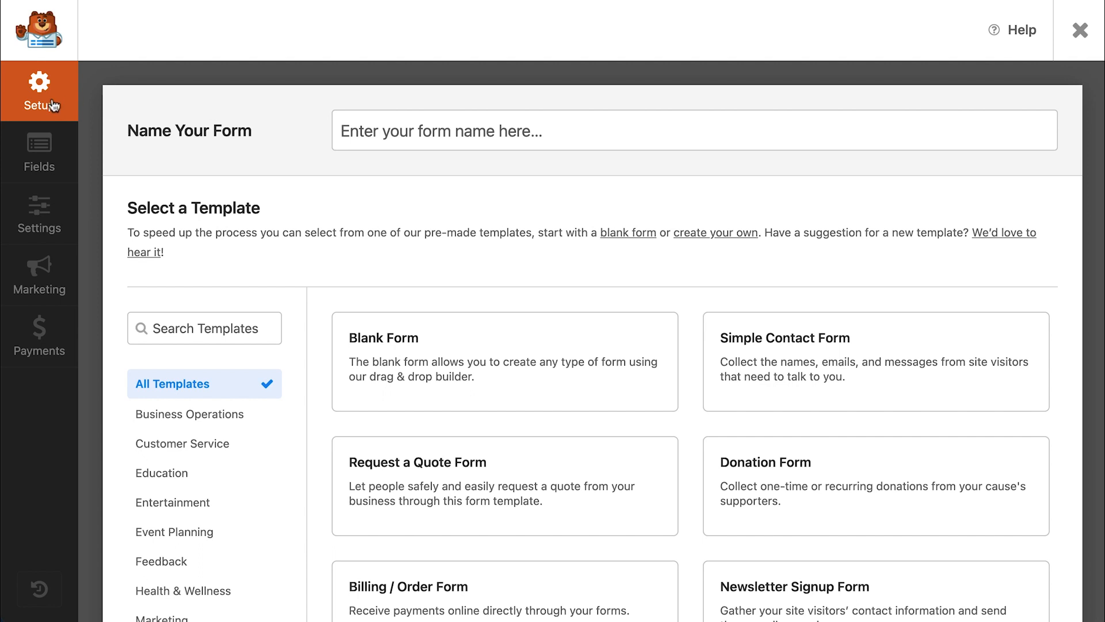
left_click(694, 130)
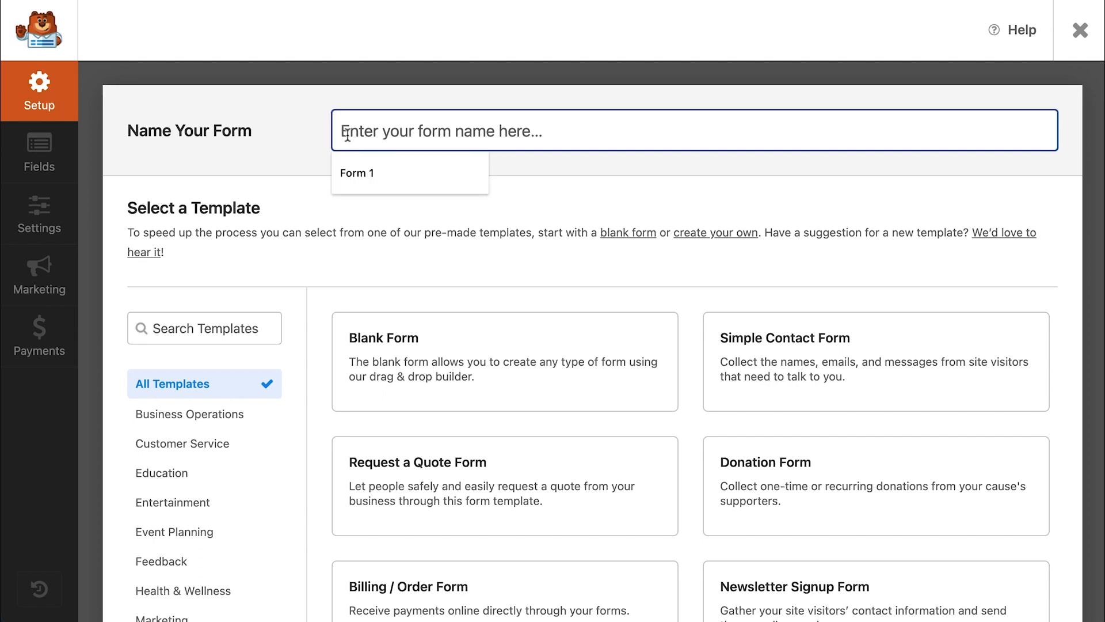
type("Volunteer")
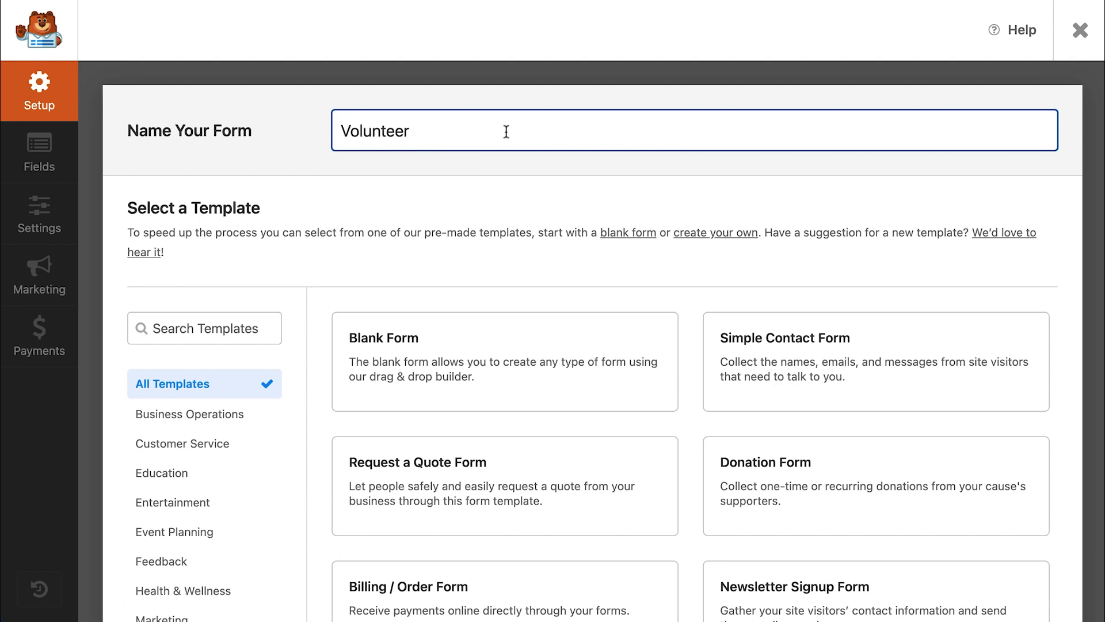
mouse_move(502, 201)
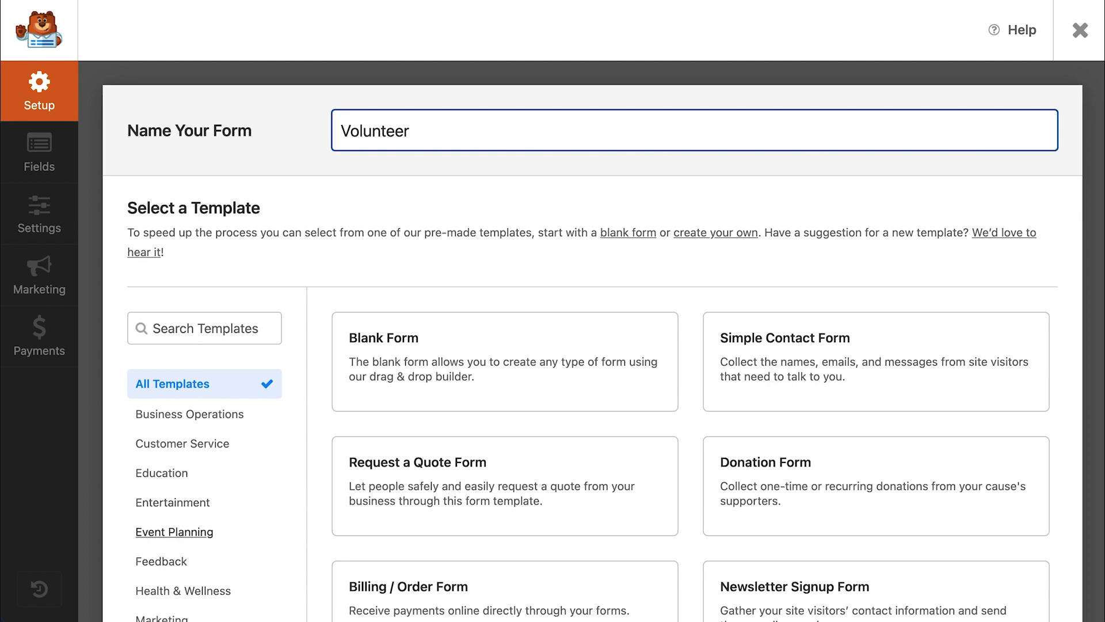
- Search templates for volunteer and use the Volunteer Recruitment Form template
type("volunteer")
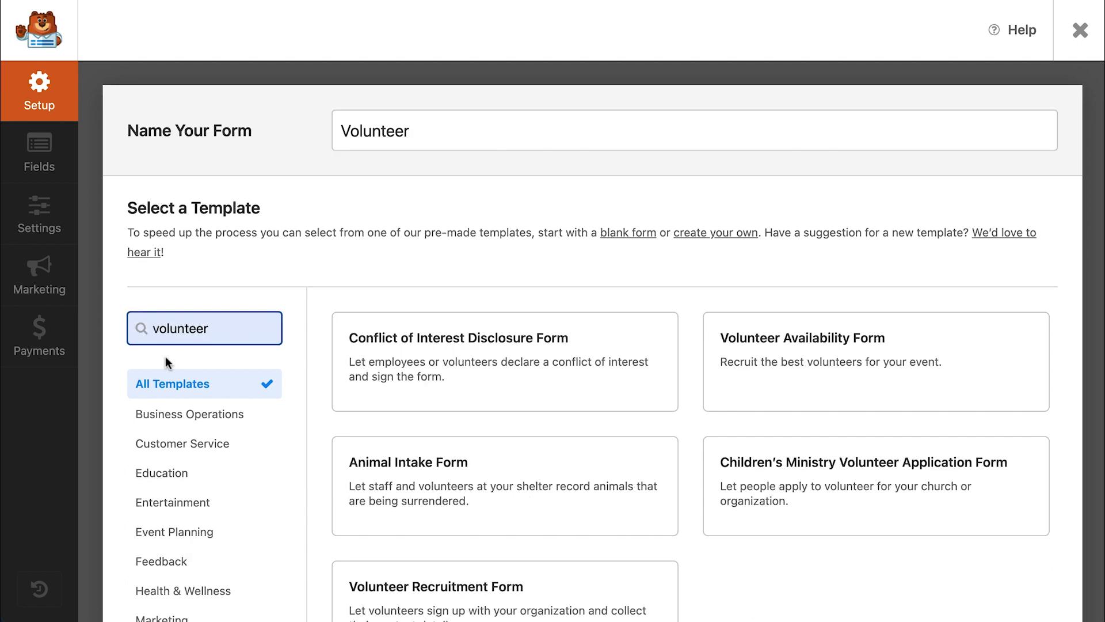
mouse_move(1091, 298)
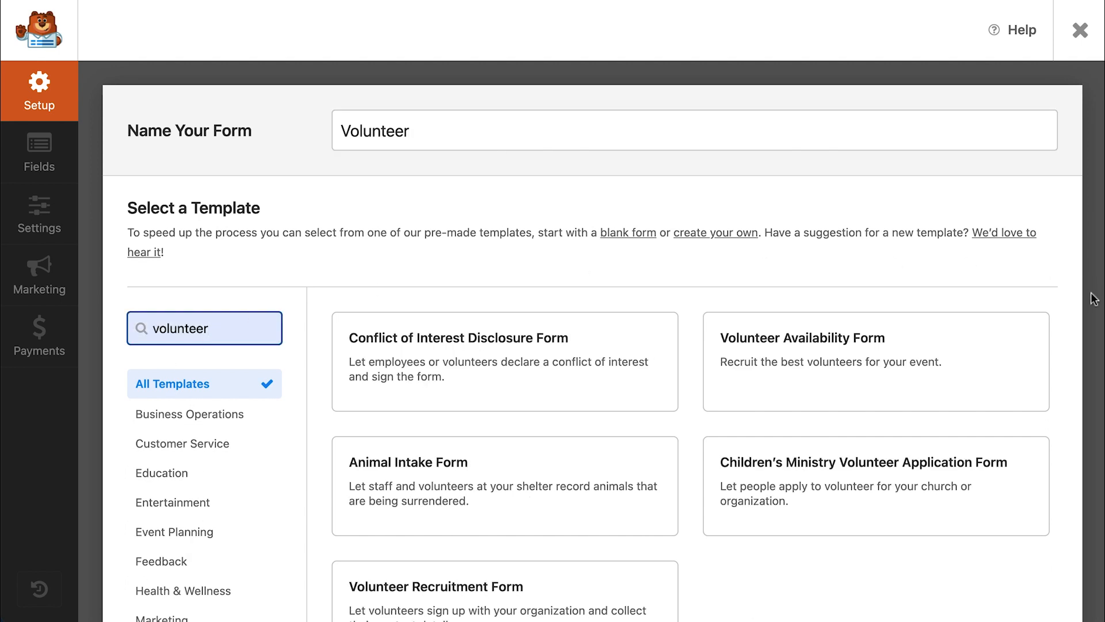
scroll("down", 3)
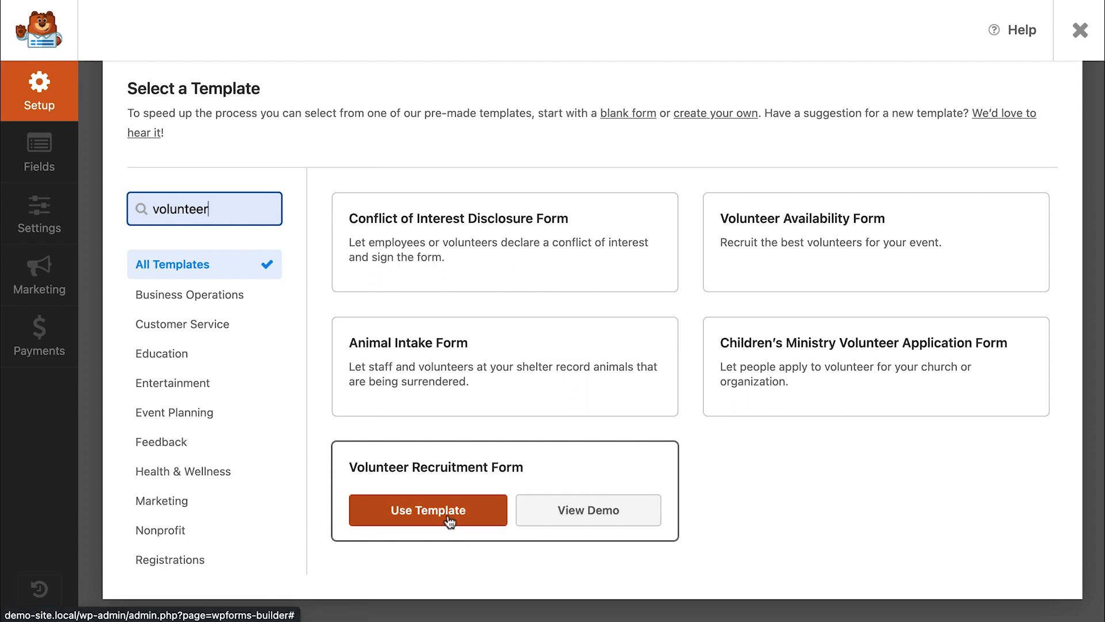
left_click(427, 510)
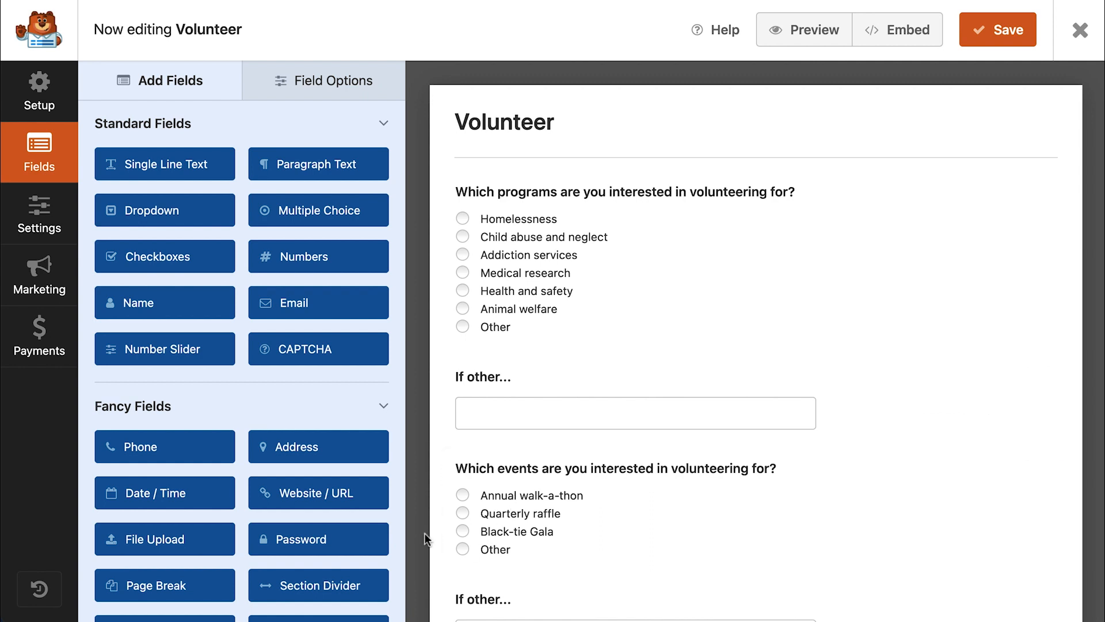
mouse_move(499, 265)
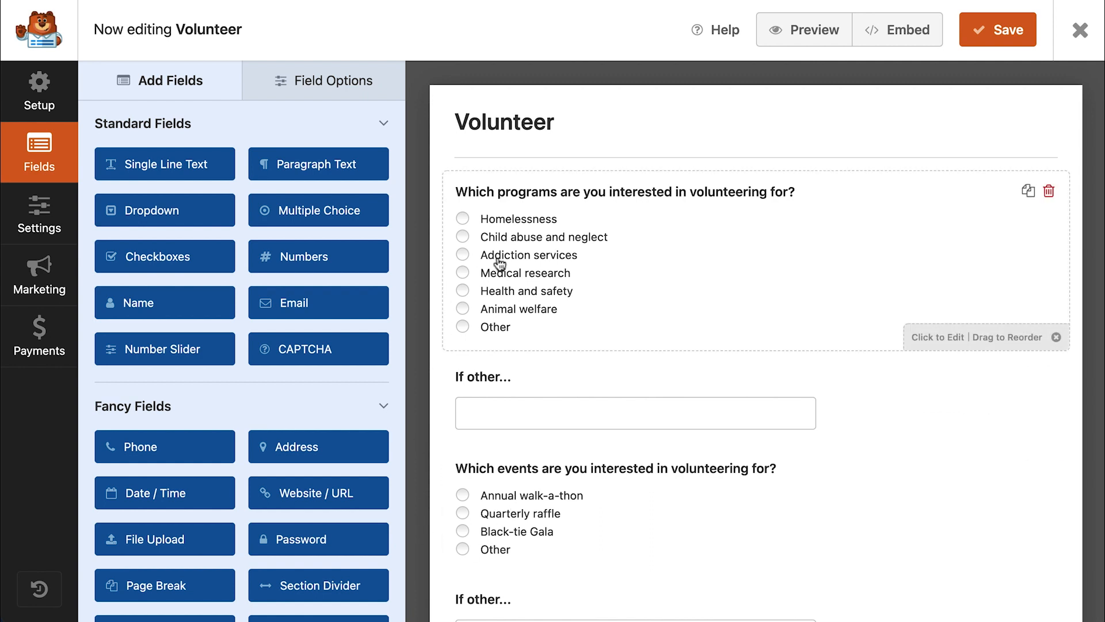
mouse_move(596, 250)
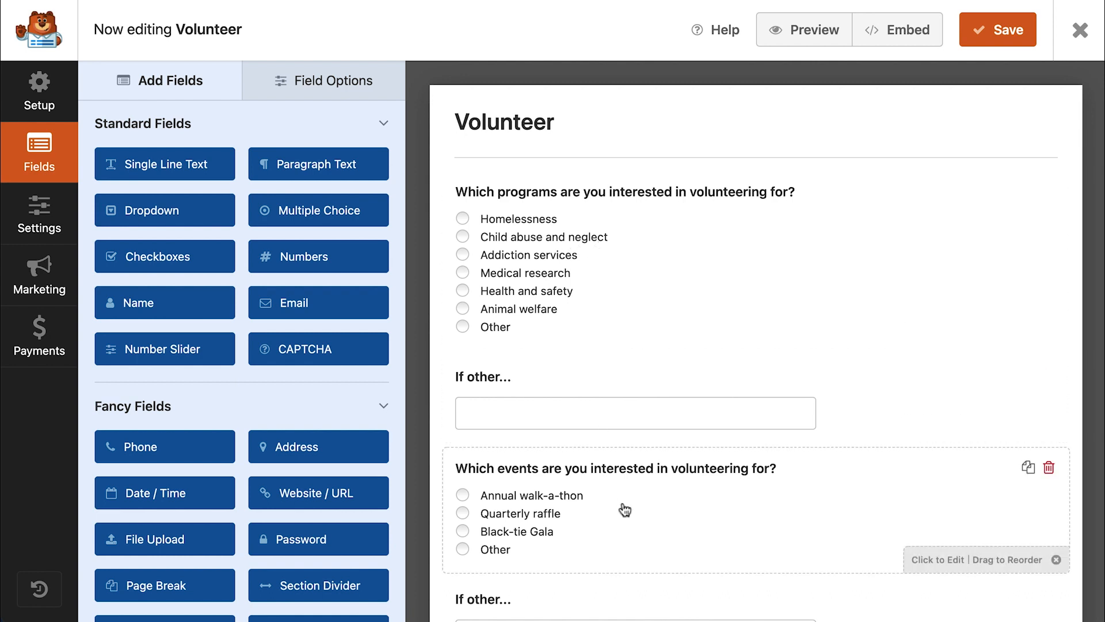
mouse_move(654, 376)
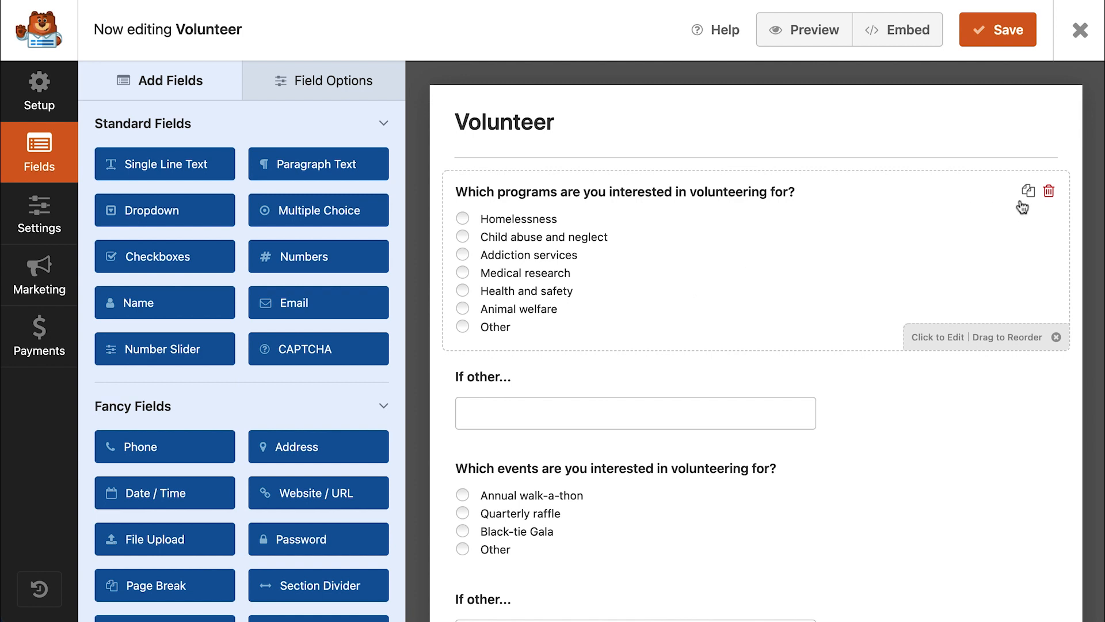
mouse_move(1028, 193)
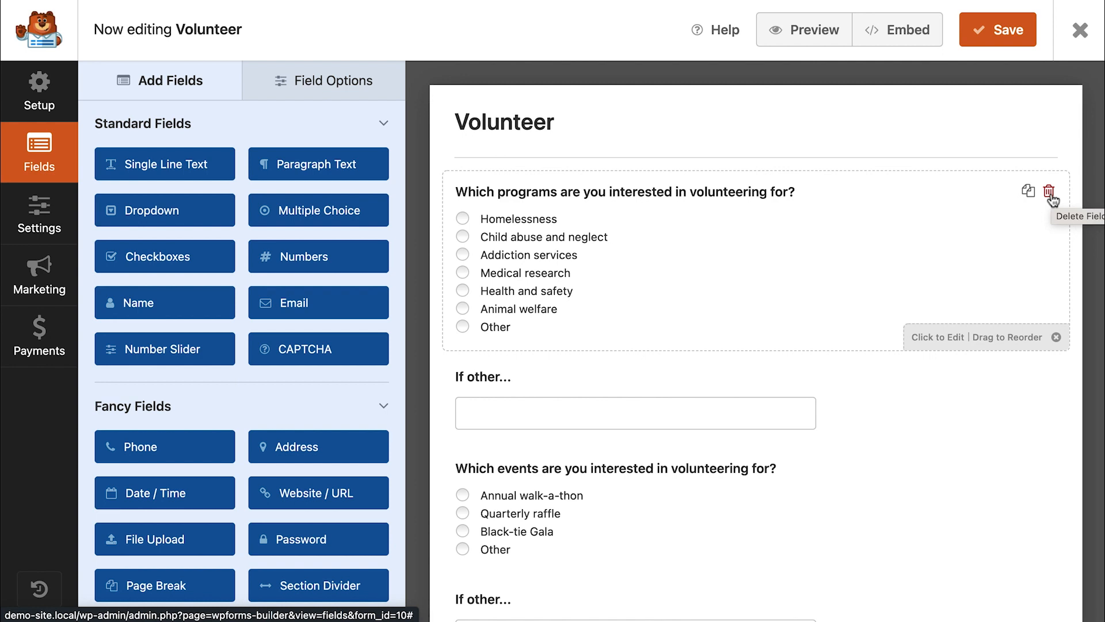
mouse_move(978, 264)
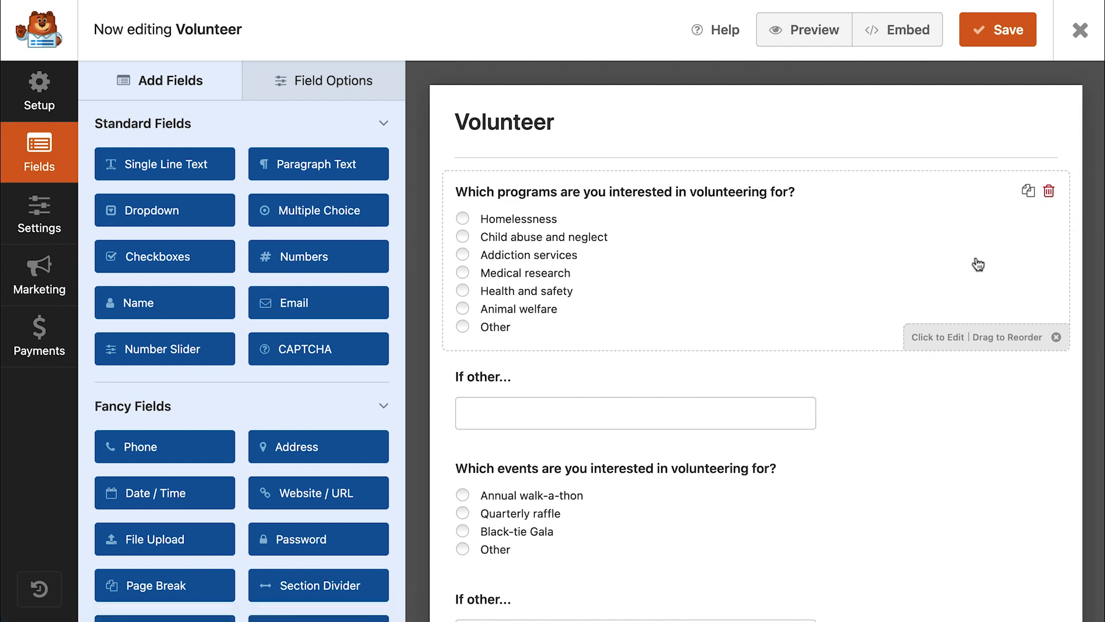
mouse_move(932, 350)
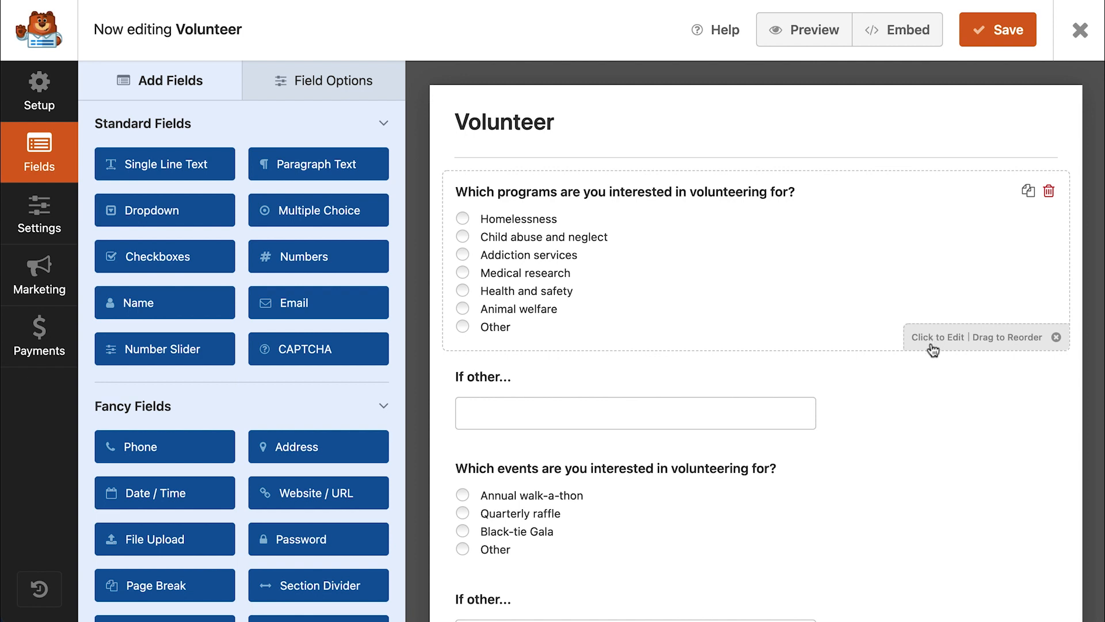
mouse_move(993, 347)
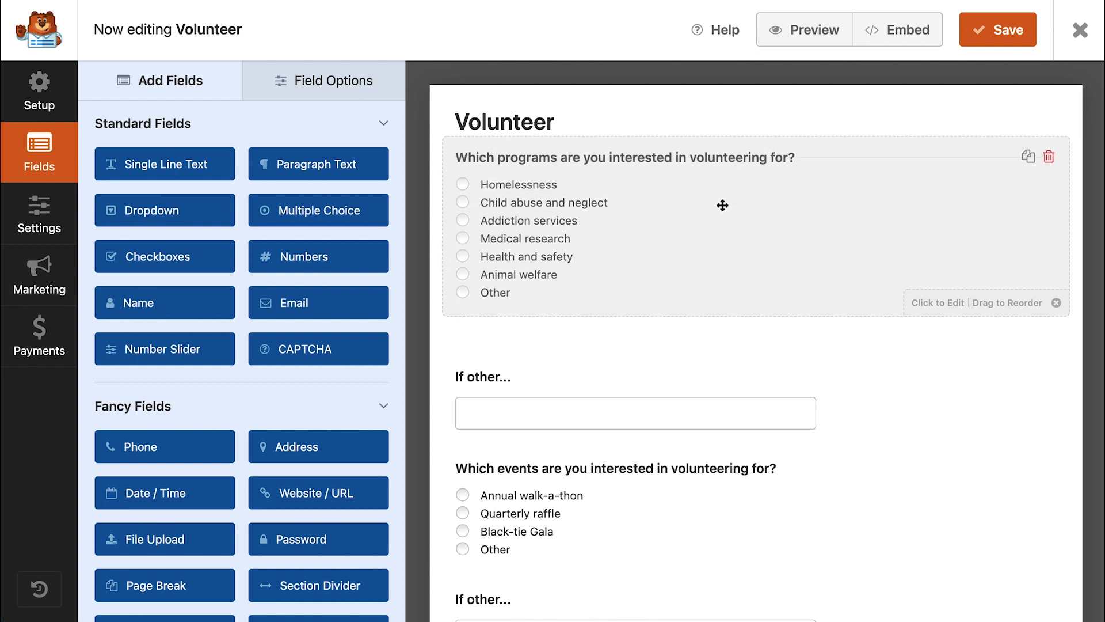
- Move Child abuse and neglect above Homelessness, adding then removing an extra choice
left_click(624, 158)
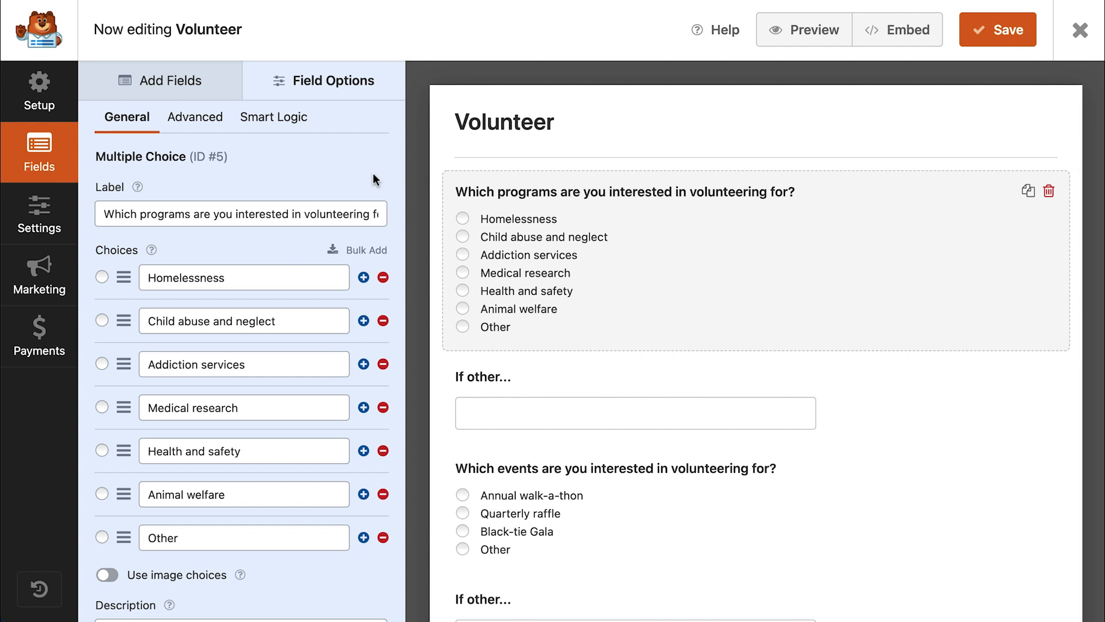
mouse_move(301, 179)
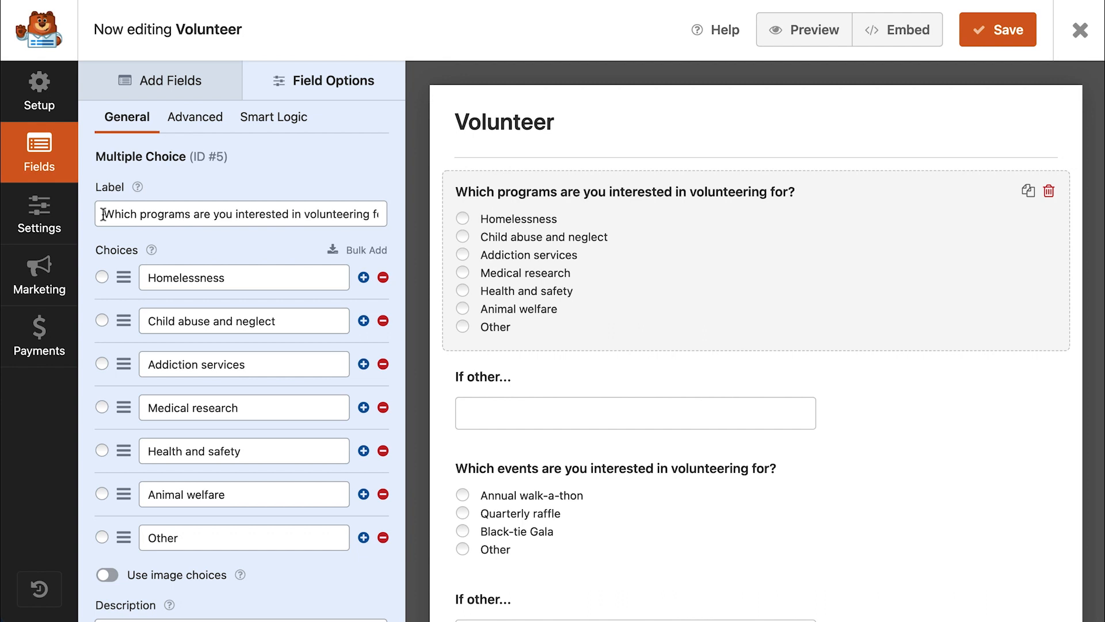
mouse_move(136, 275)
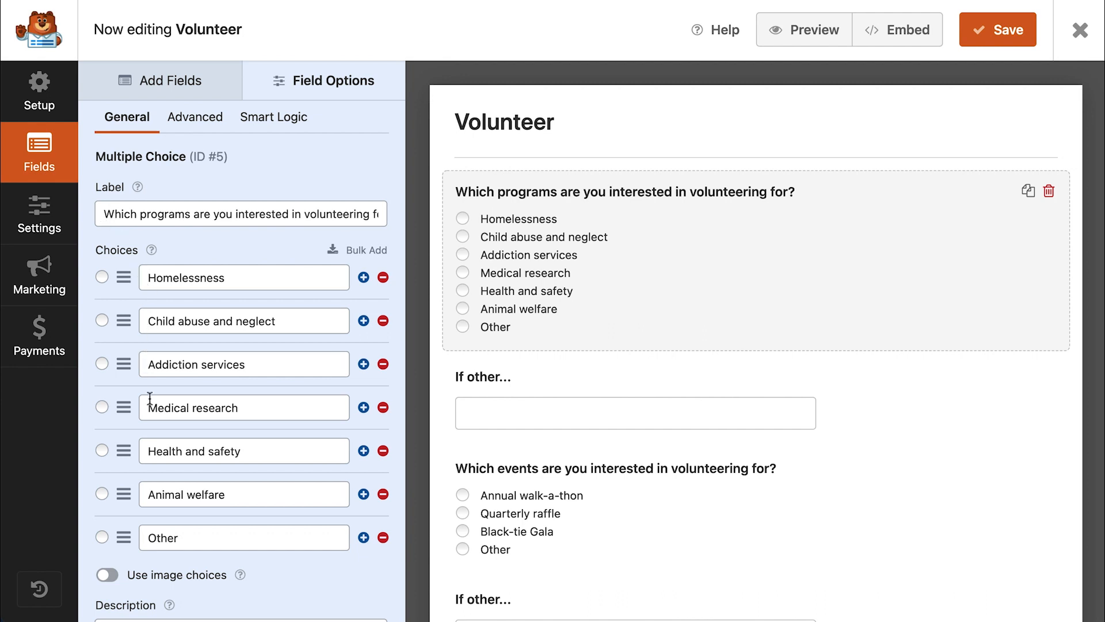
mouse_move(147, 337)
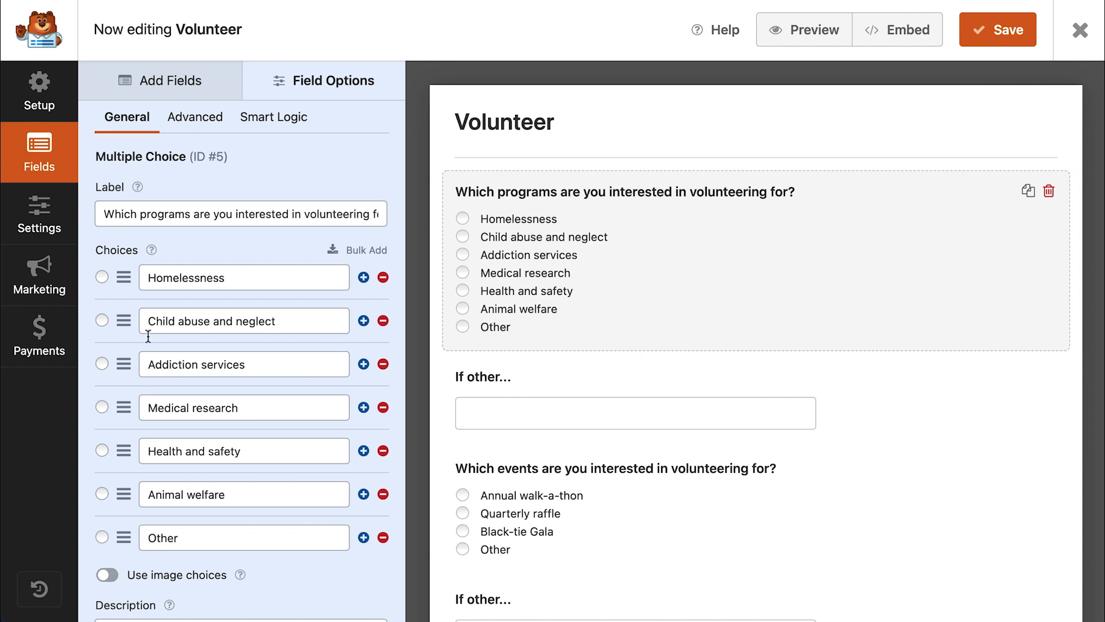
double_click(205, 277)
type("Child abuse and neglect")
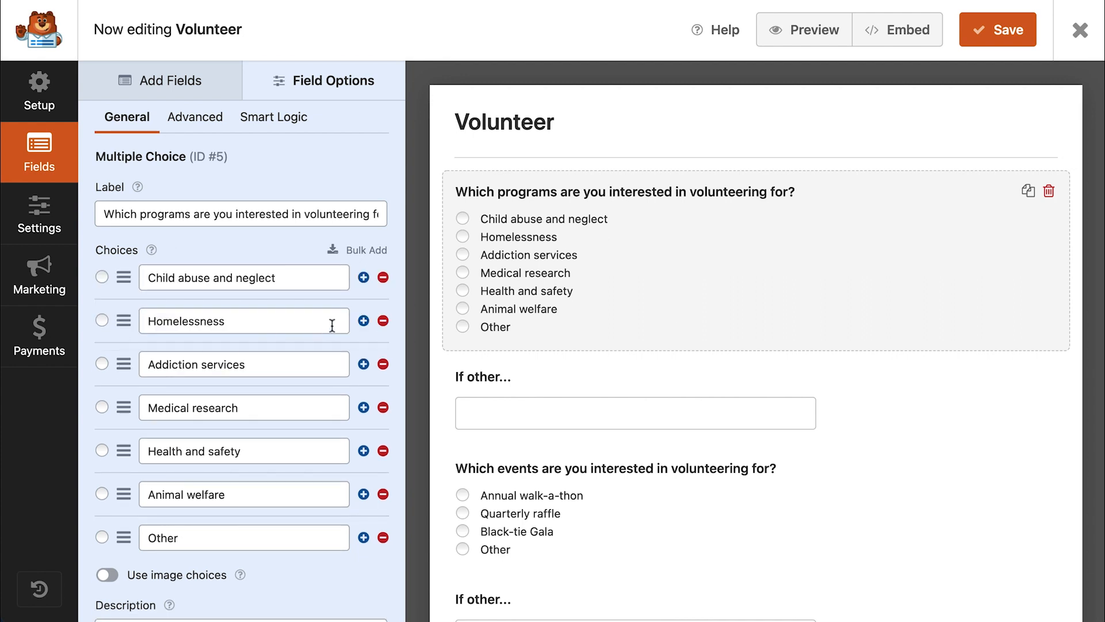
left_click(362, 321)
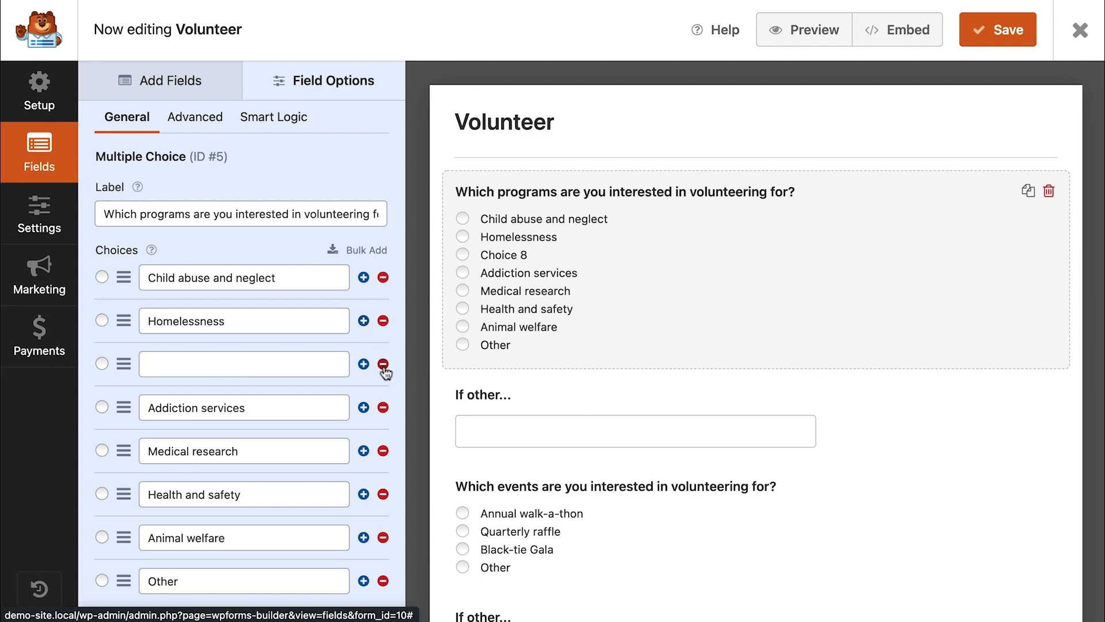
left_click(384, 364)
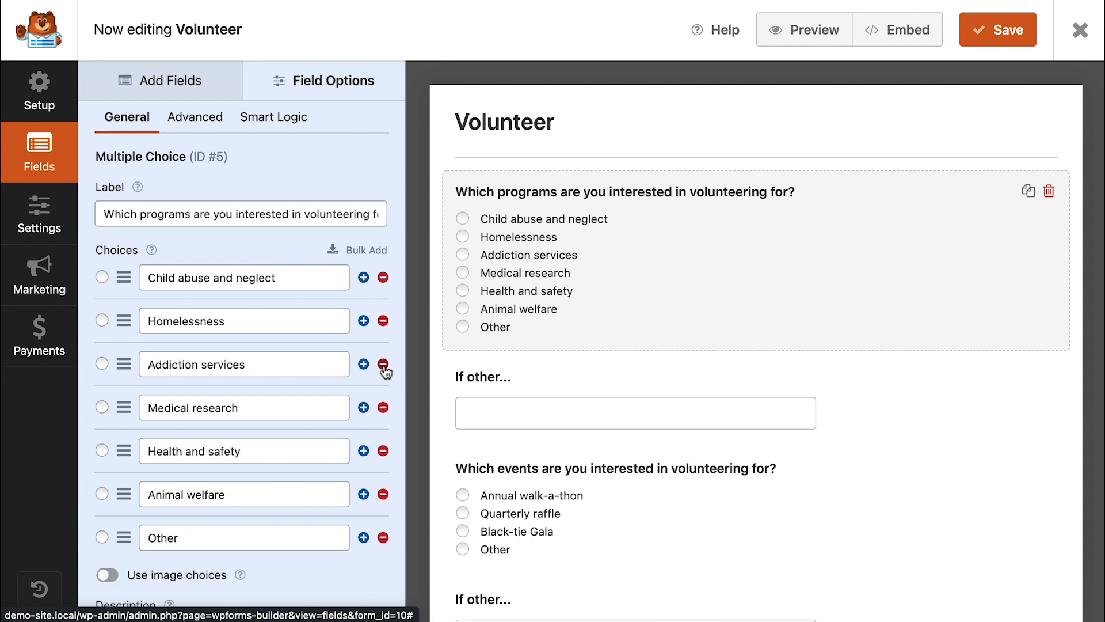
- Toggle the programs question's Required setting on and back off
scroll("down", 3)
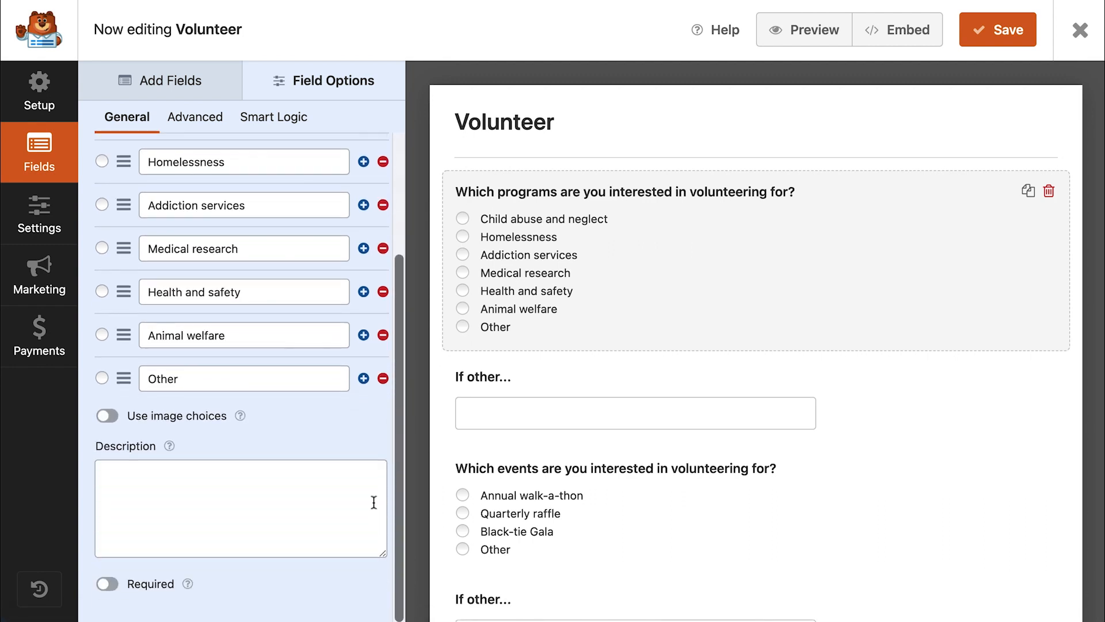
left_click(239, 508)
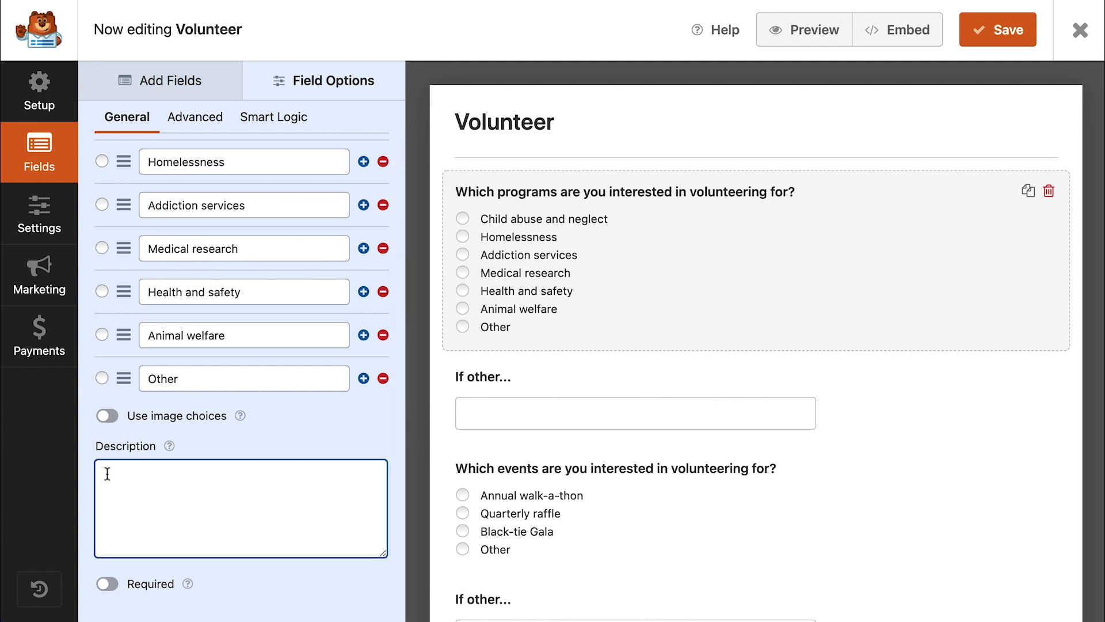
left_click(107, 584)
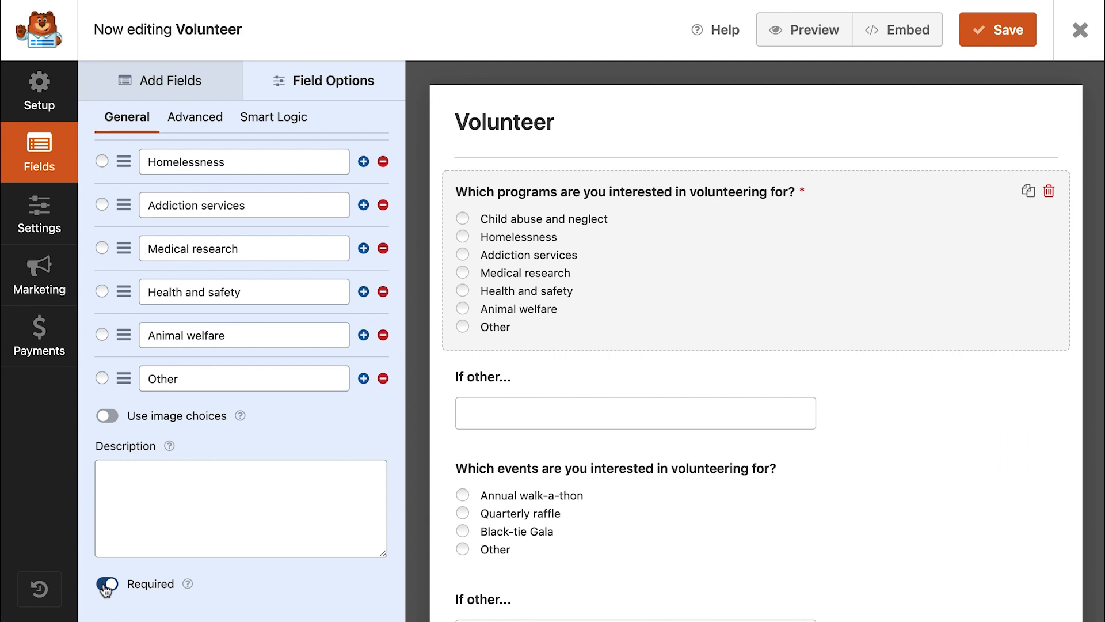
left_click(106, 584)
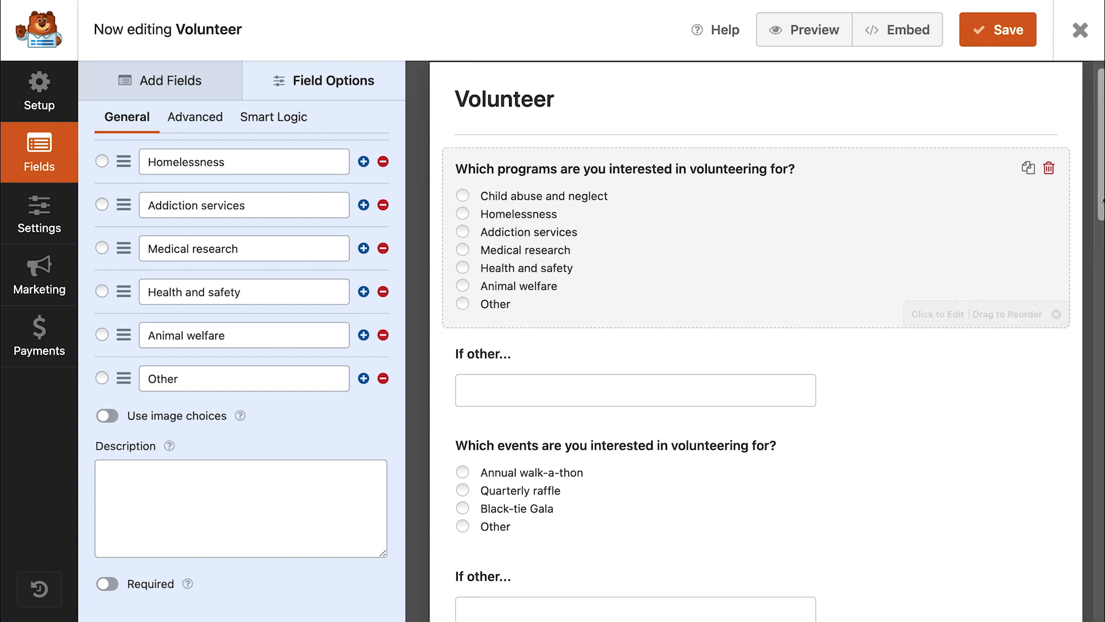
scroll("down", 3)
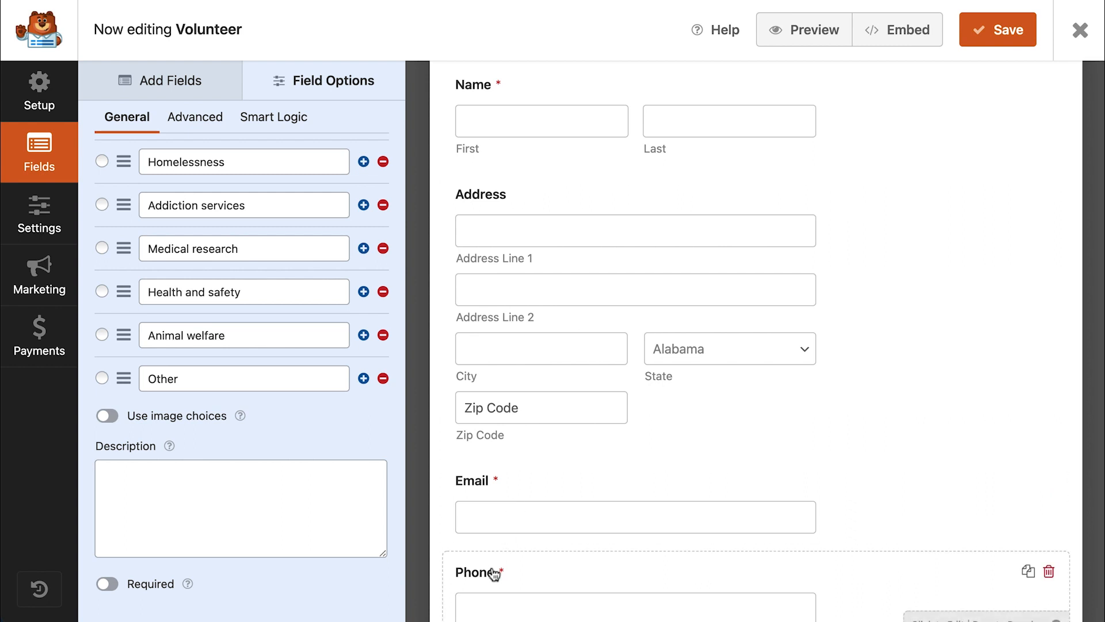
mouse_move(498, 574)
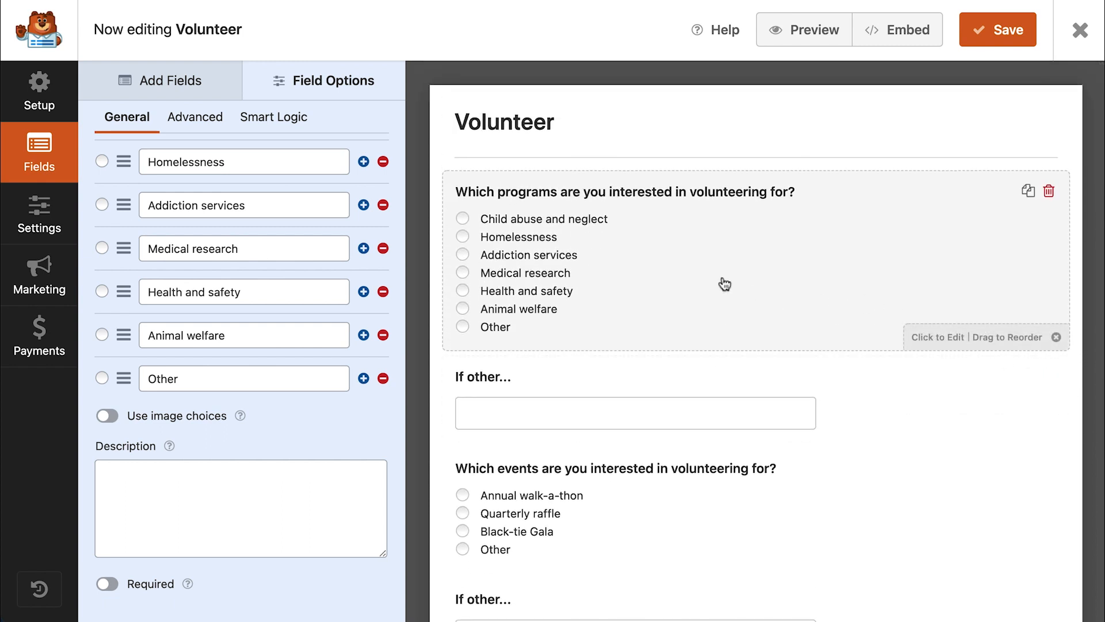
- Set the programs question's Choice Layout to Two Columns in Advanced options
left_click(196, 118)
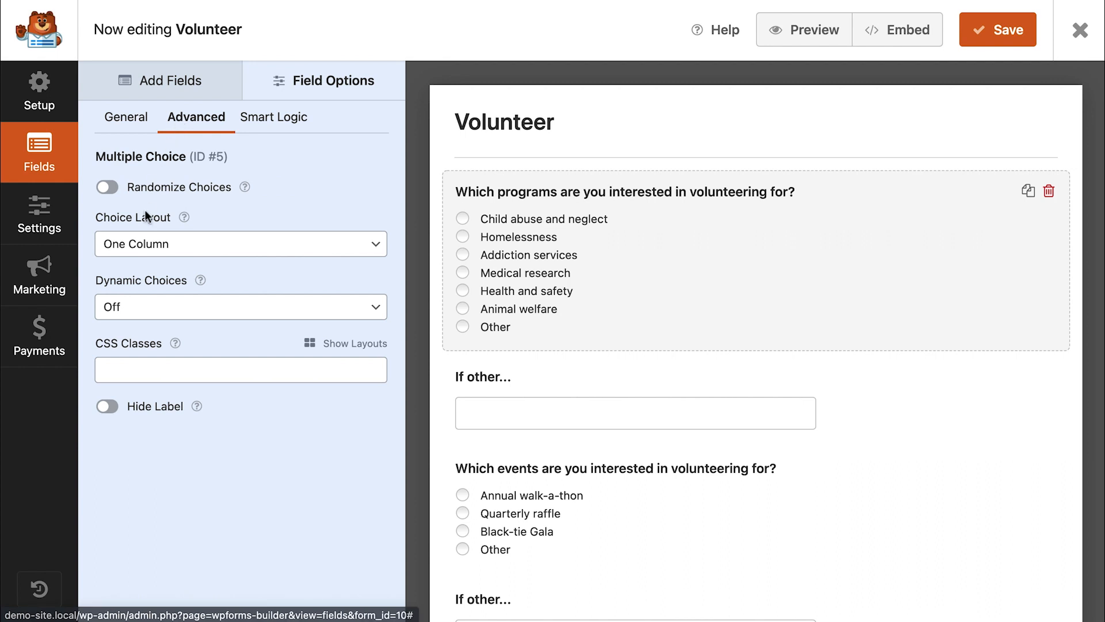
mouse_move(153, 245)
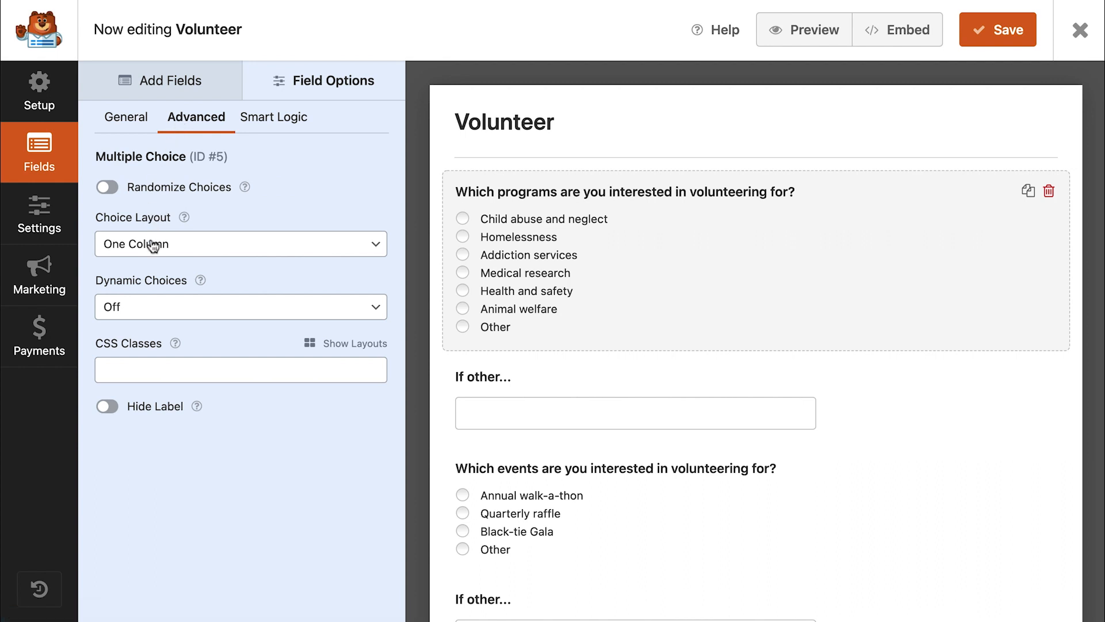
mouse_move(181, 250)
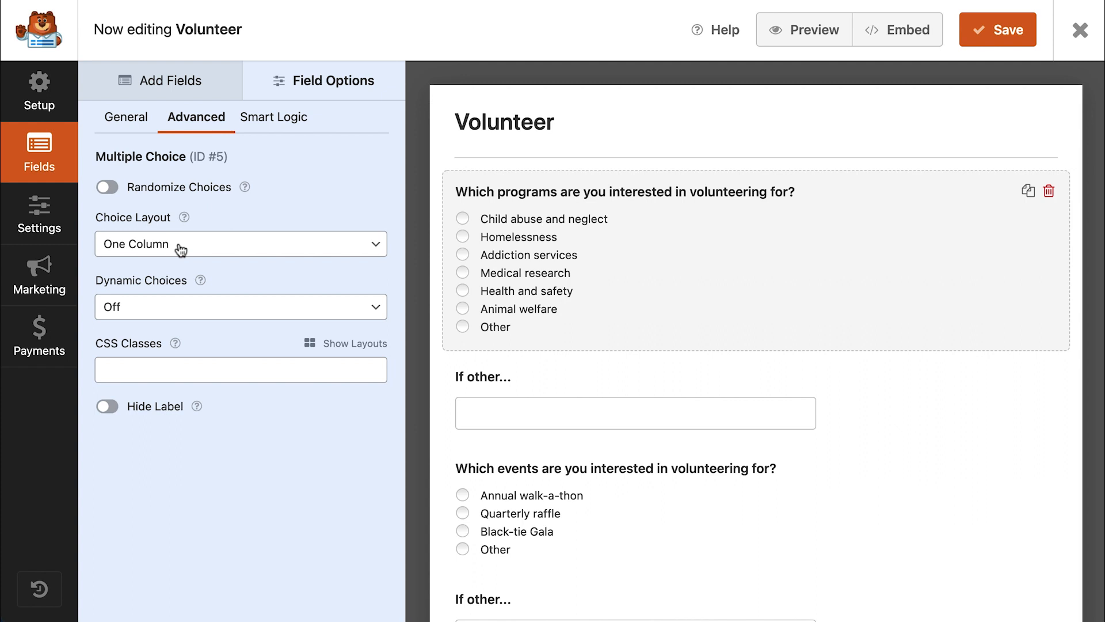
left_click(239, 244)
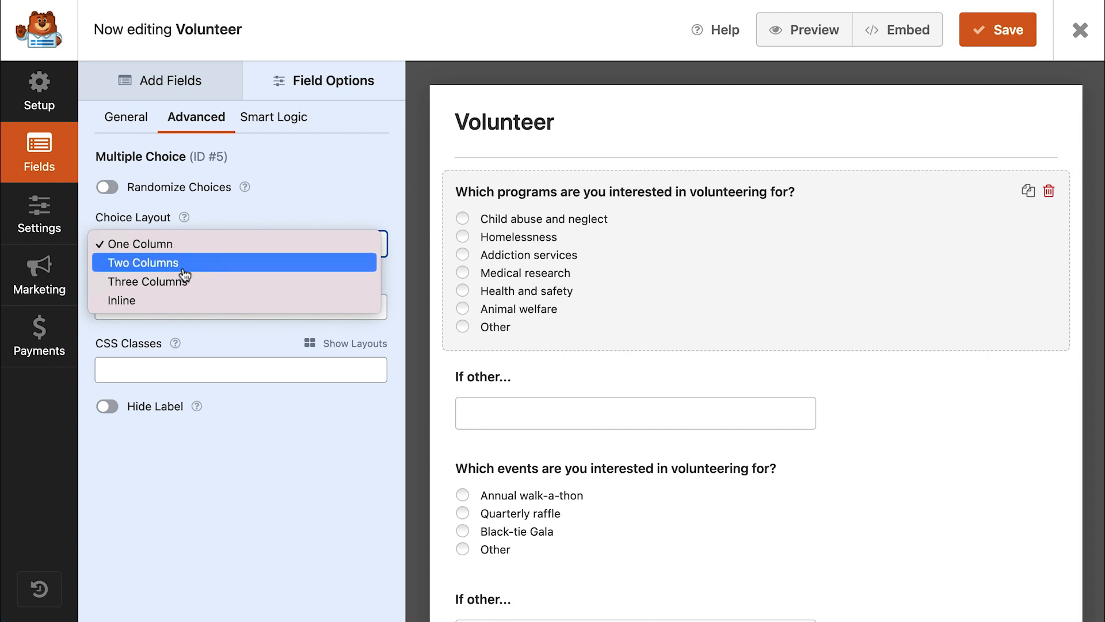
left_click(144, 263)
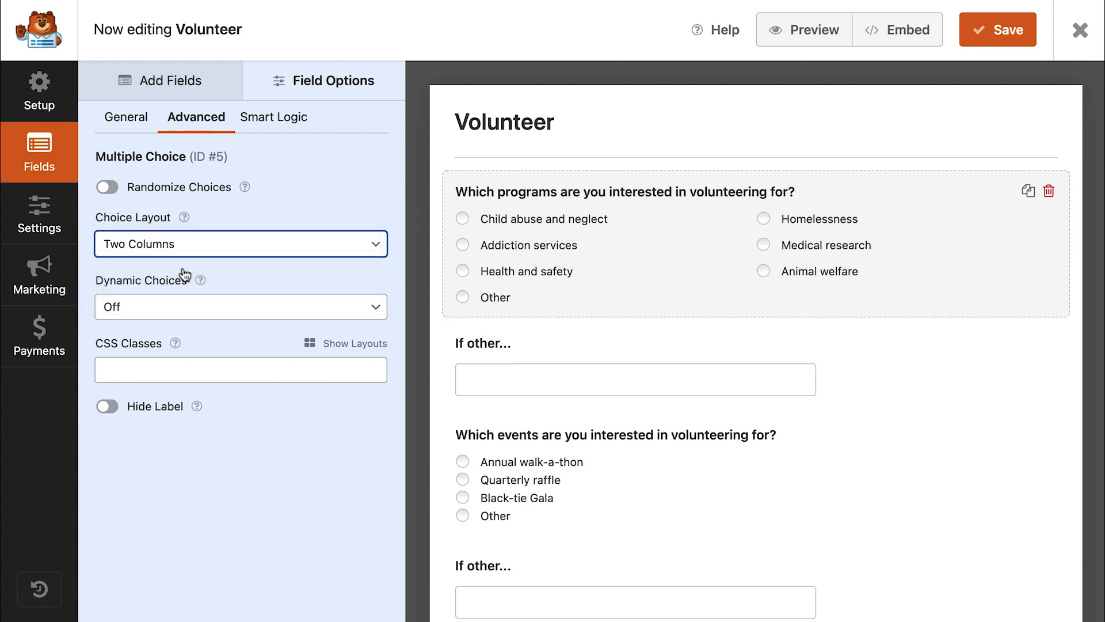
mouse_move(199, 275)
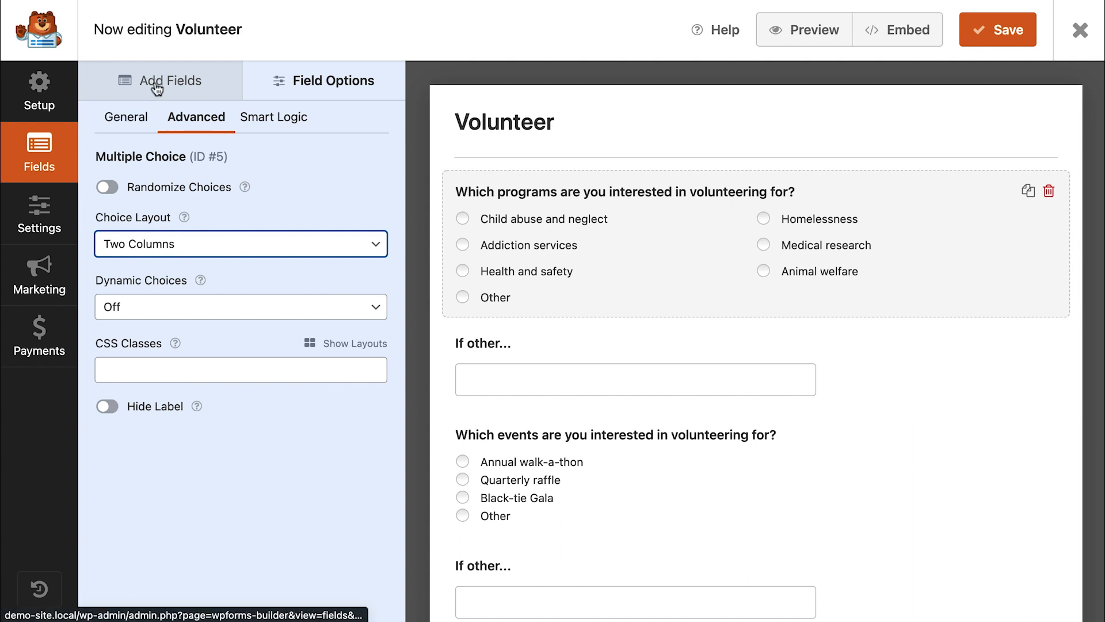
- Add Single Line Text and Website / URL fields labelled Company and Company Website
left_click(164, 80)
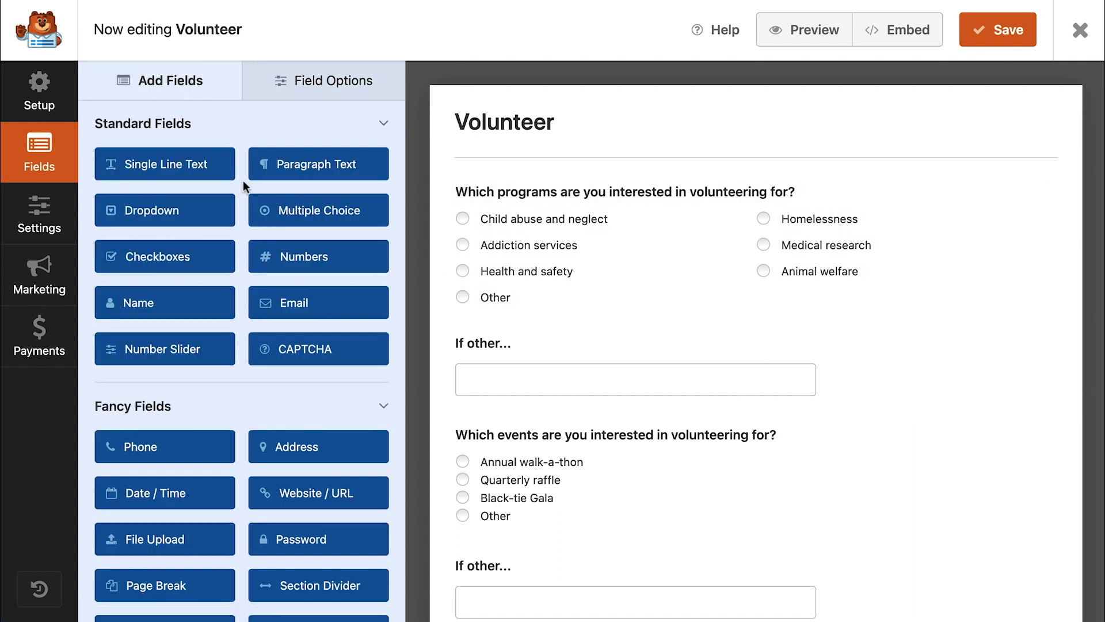
scroll("down", 3)
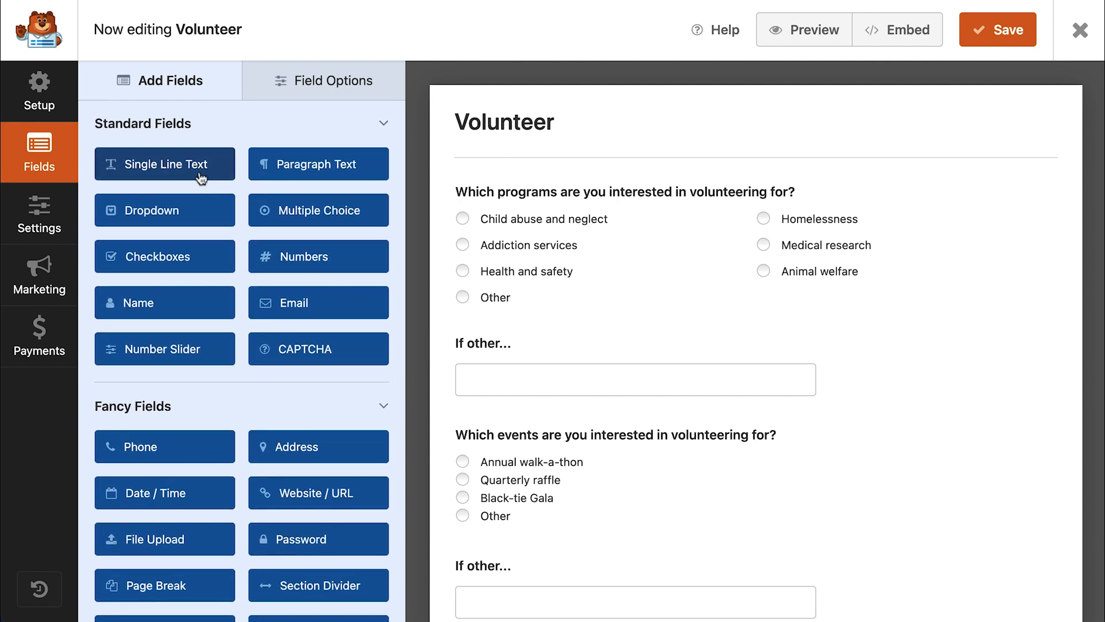
mouse_move(592, 205)
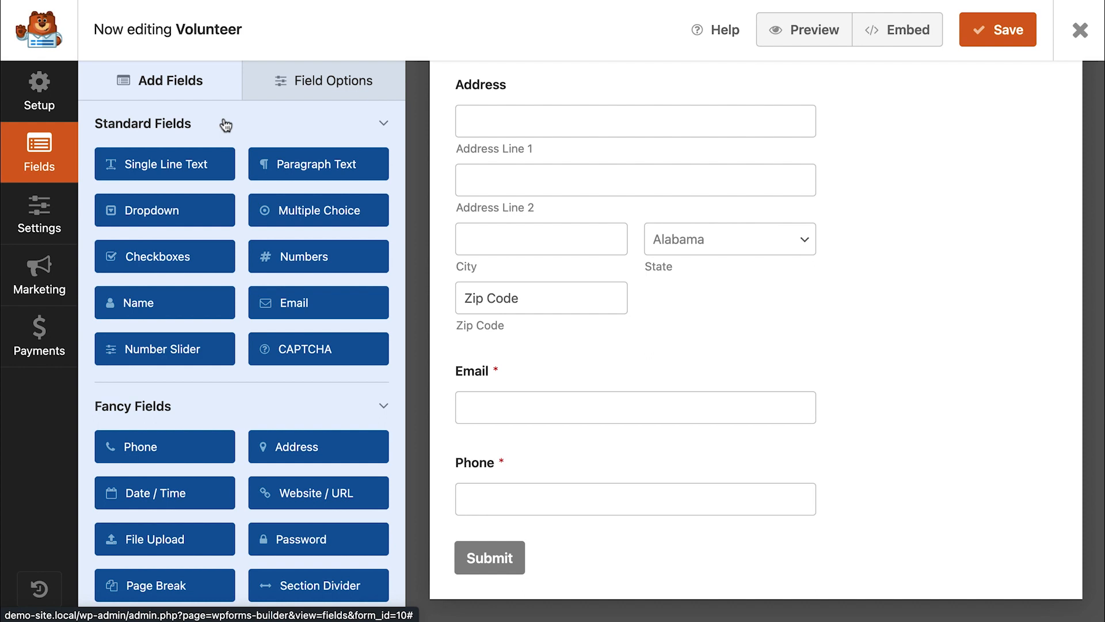
mouse_move(165, 164)
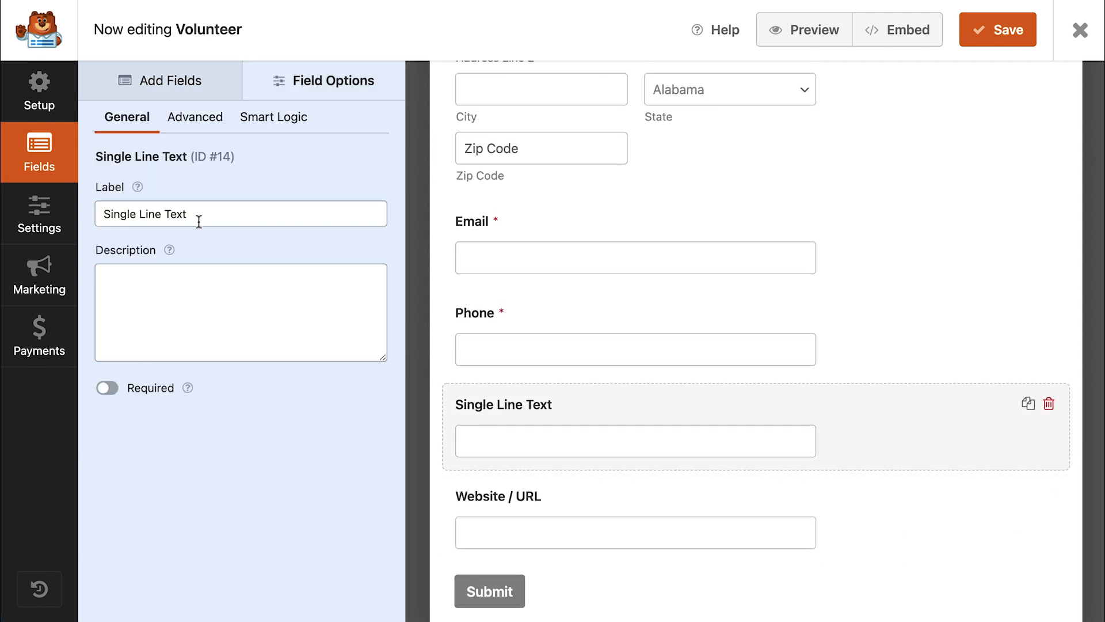
type("Company")
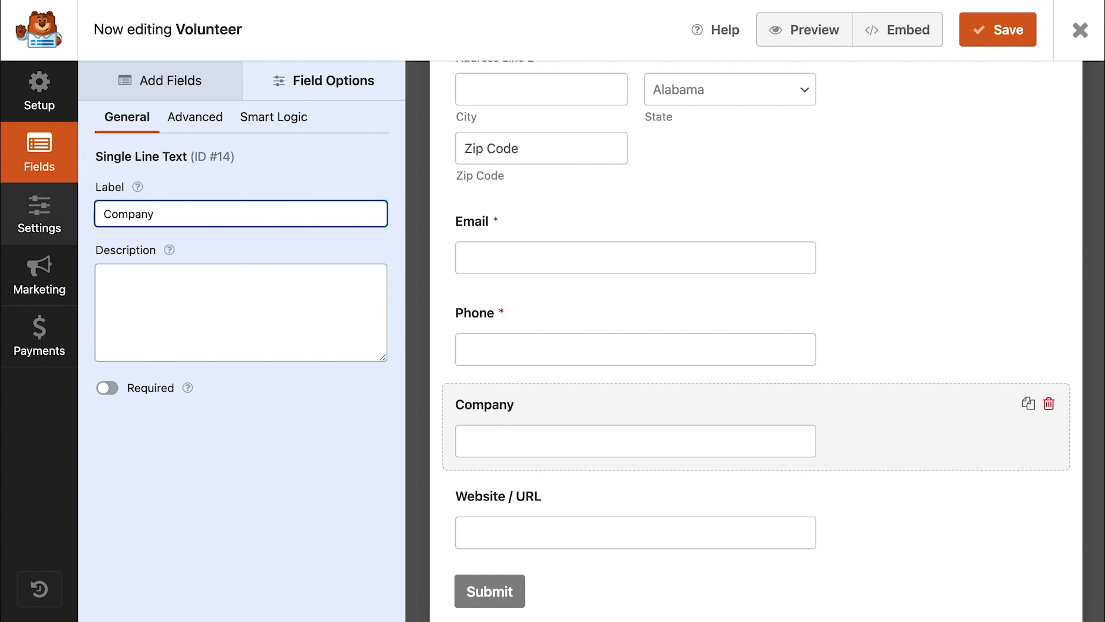
mouse_move(498, 501)
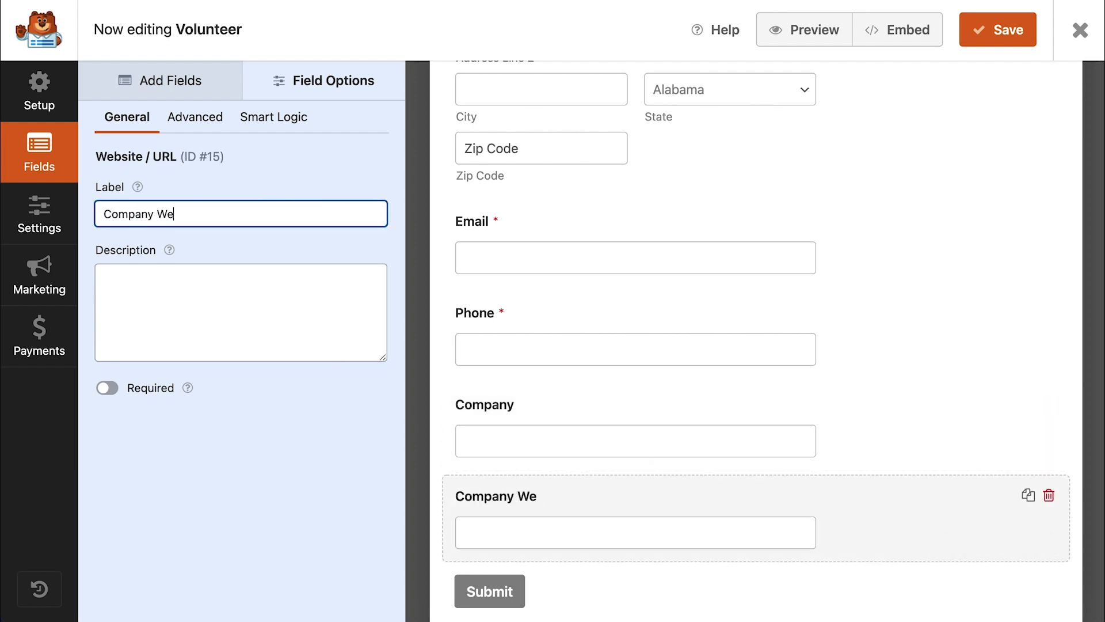
type("bsite")
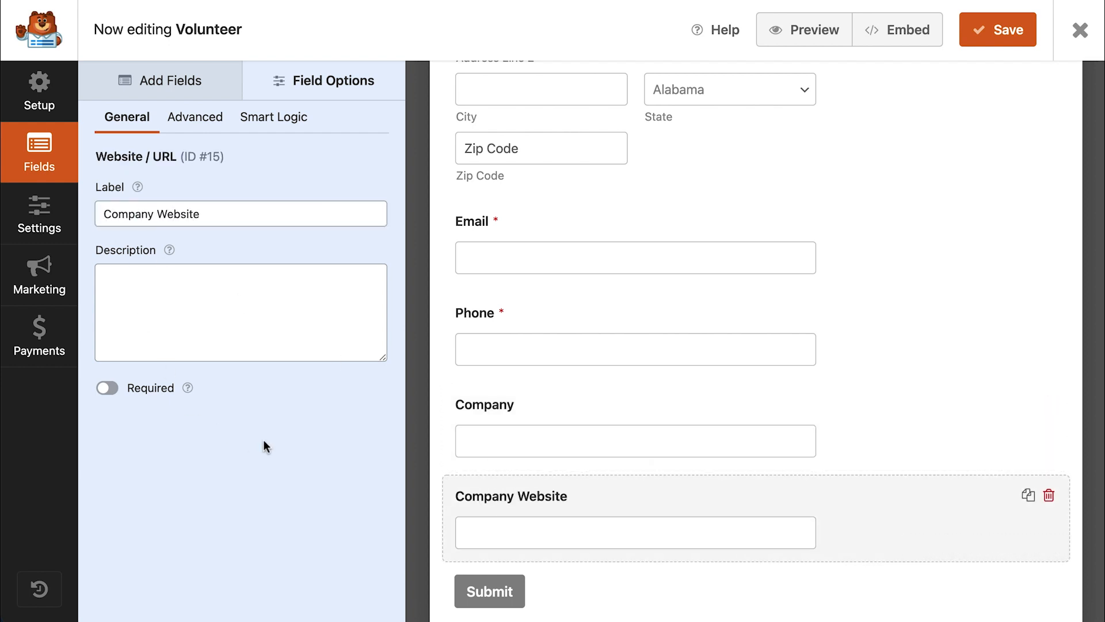
mouse_move(823, 415)
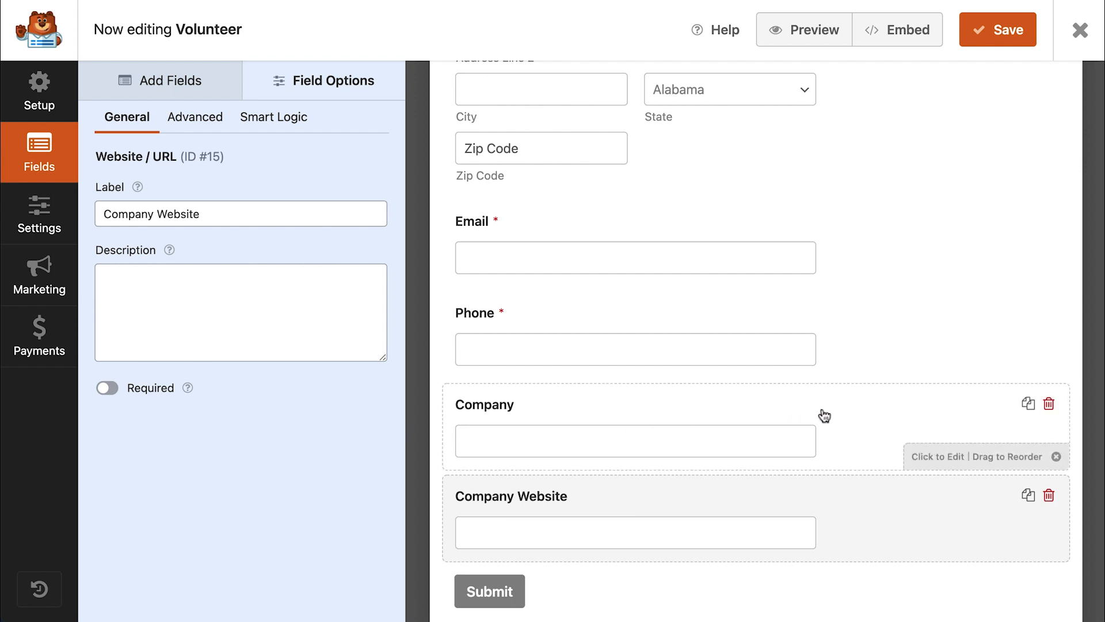
- Save the form, check the published Join Us page, and return to the builder
left_click(997, 30)
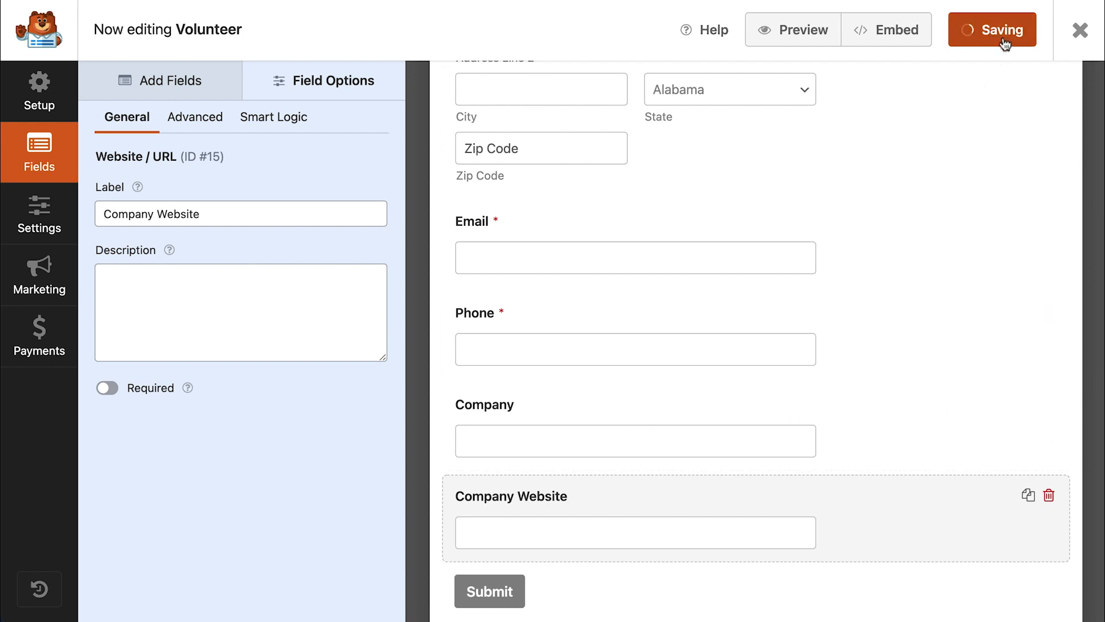
left_click(991, 30)
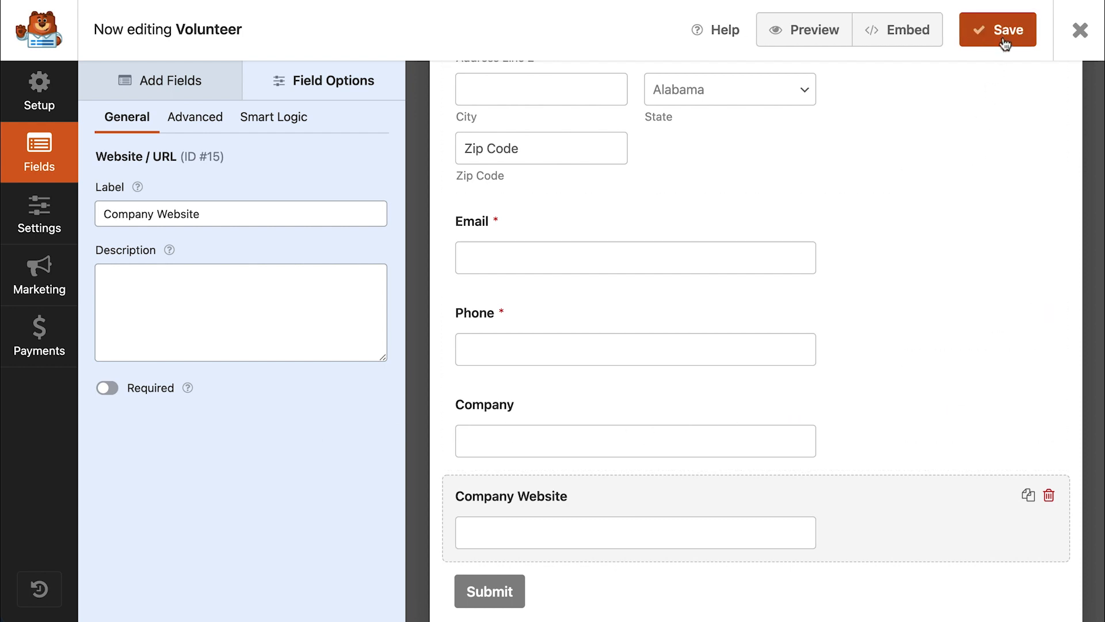
left_click(997, 30)
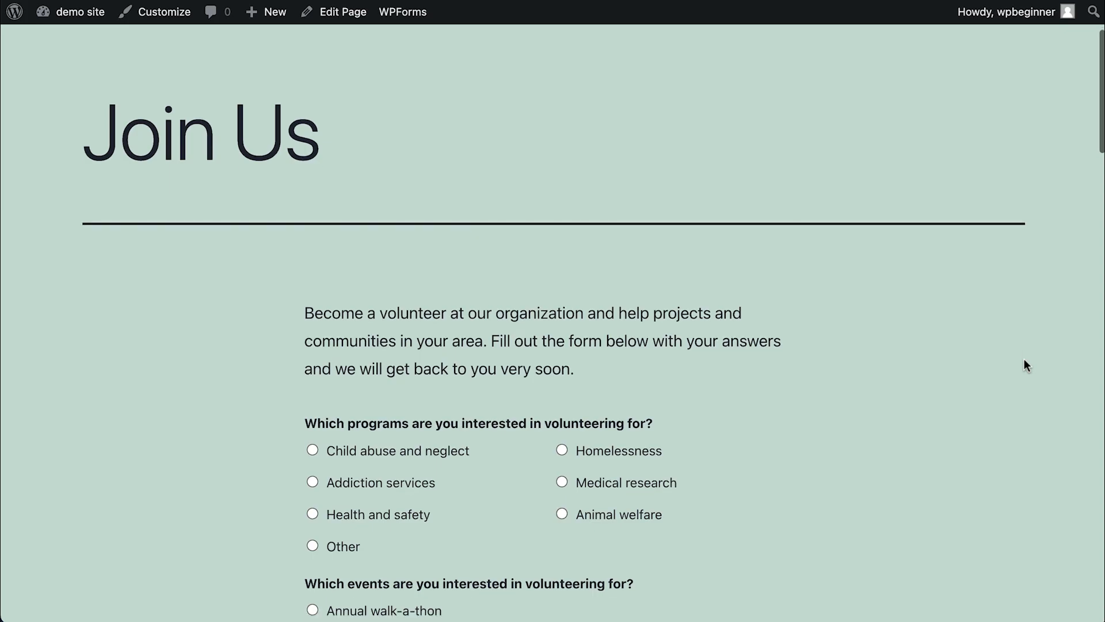
left_click(403, 12)
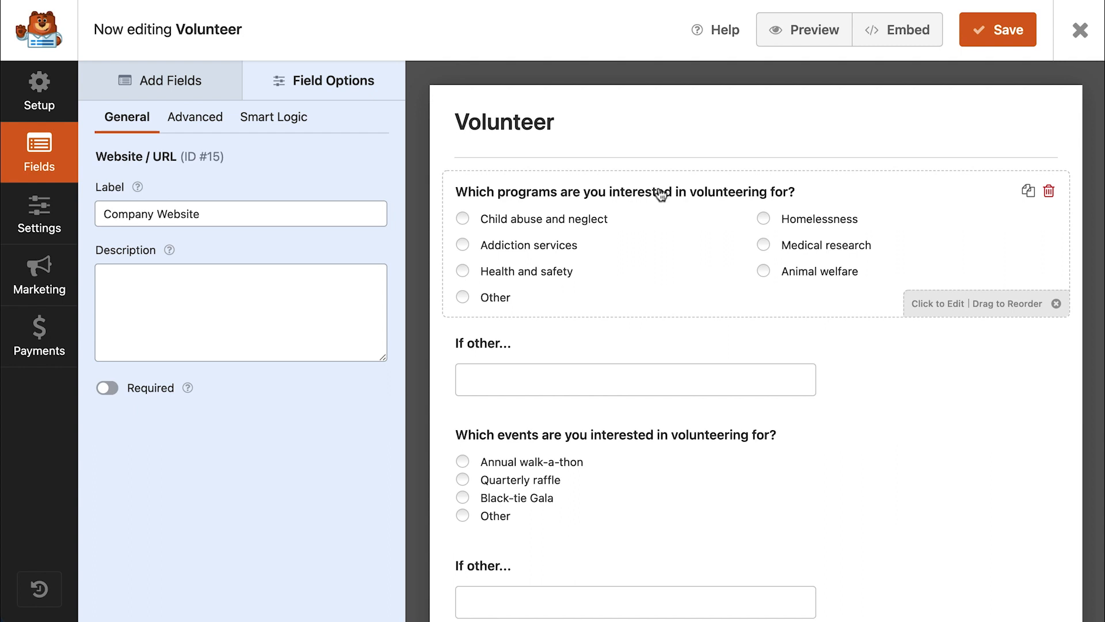
- Set the Submit Button Text to Submit Application in General settings and save
left_click(39, 215)
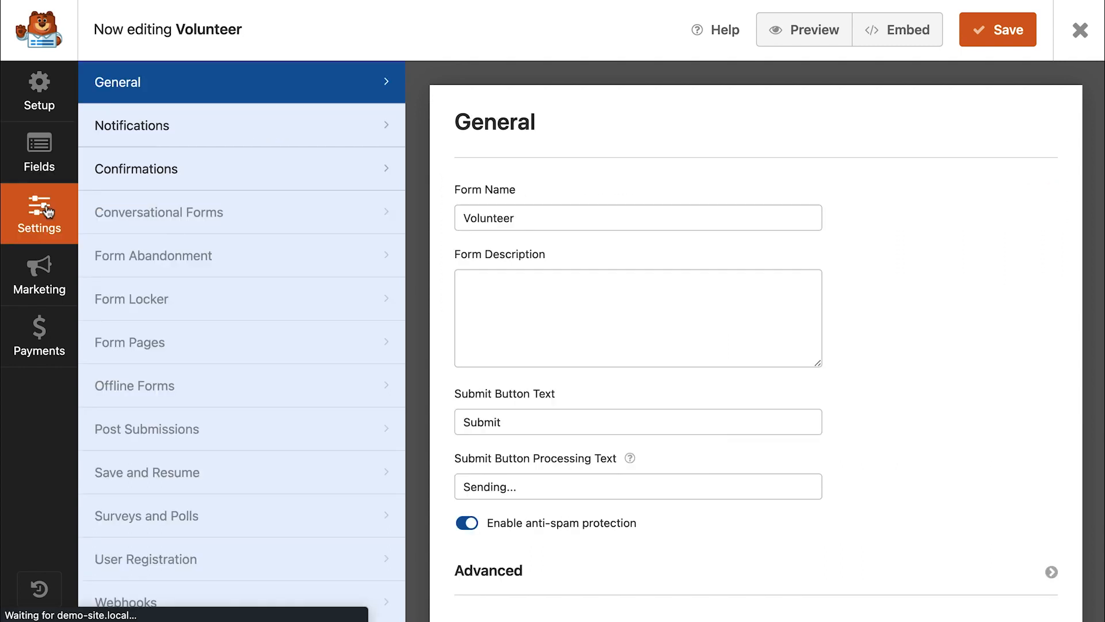
left_click(637, 421)
type(" Application")
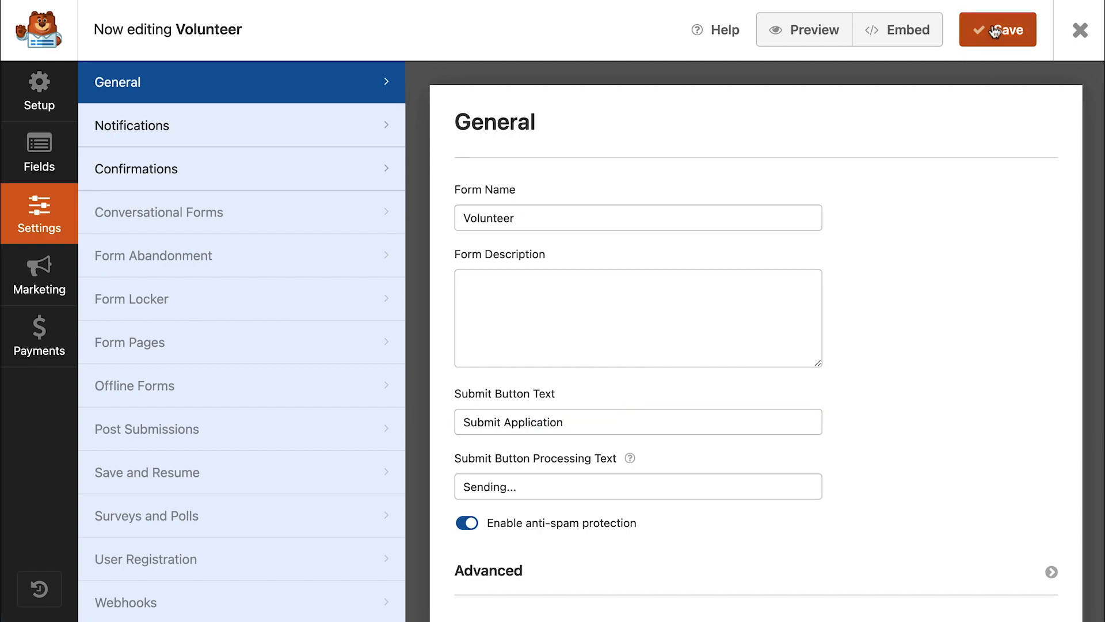
left_click(634, 421)
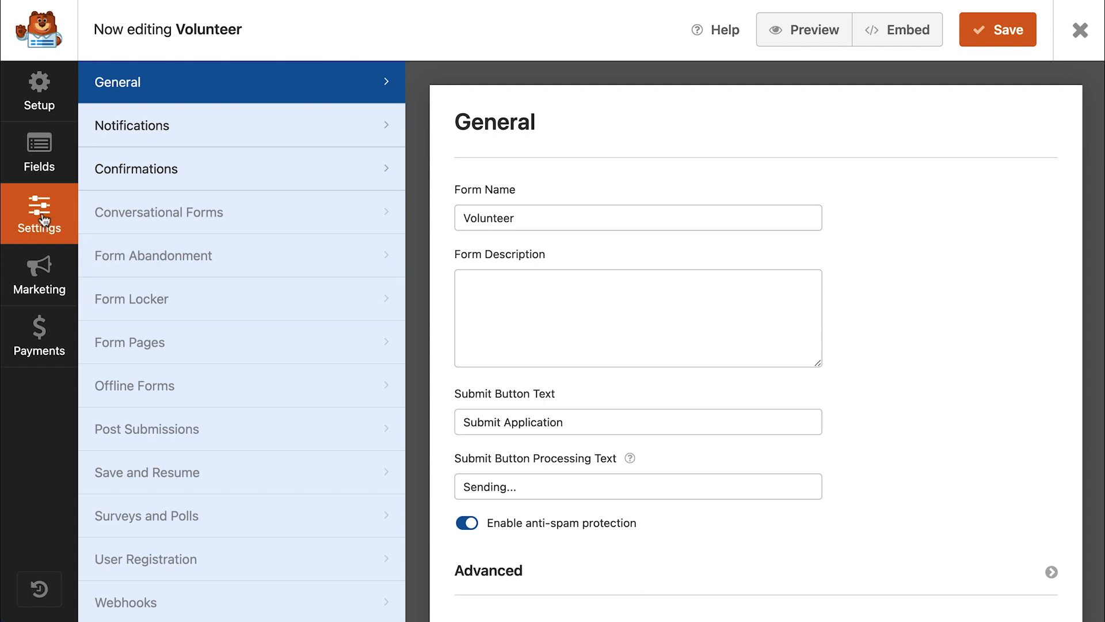
- Clone the Default Notification and send it to the Email field's smart tag
left_click(132, 126)
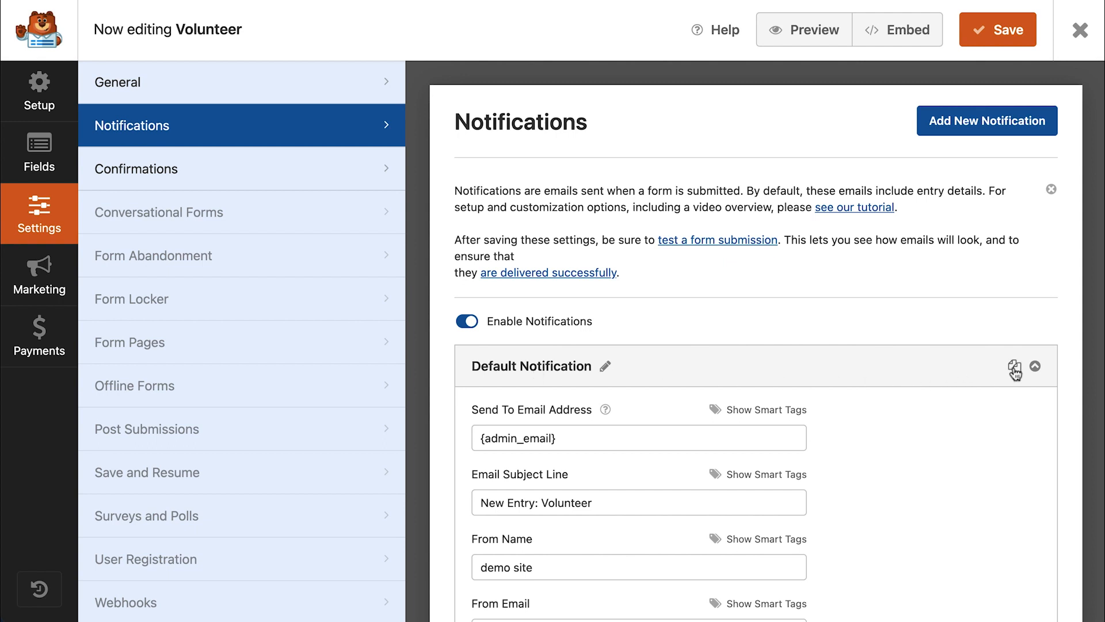
left_click(997, 366)
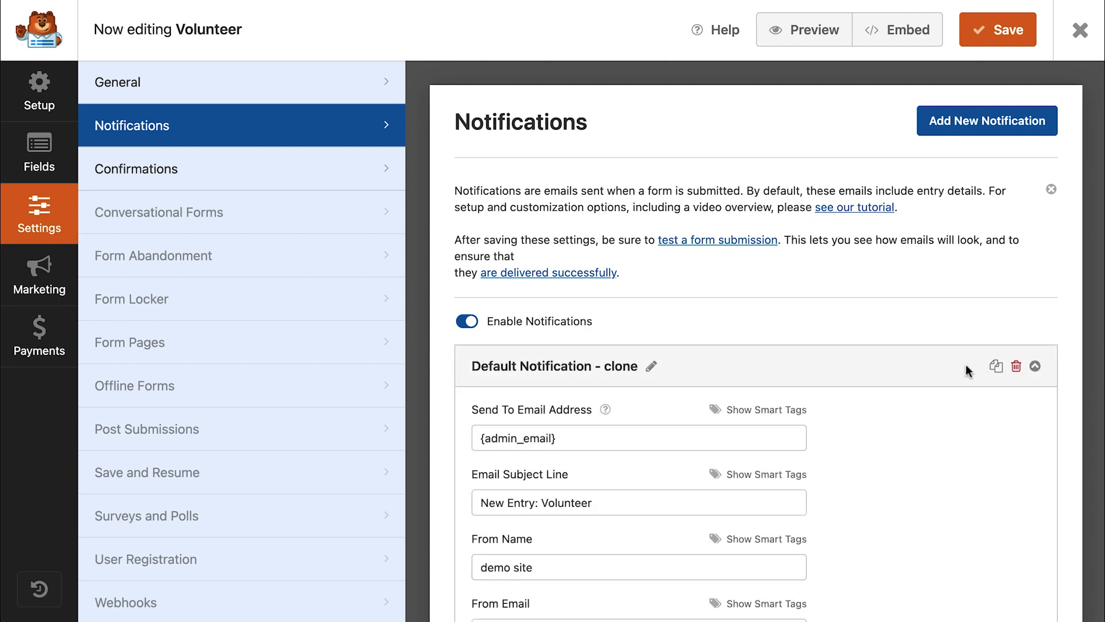
mouse_move(930, 372)
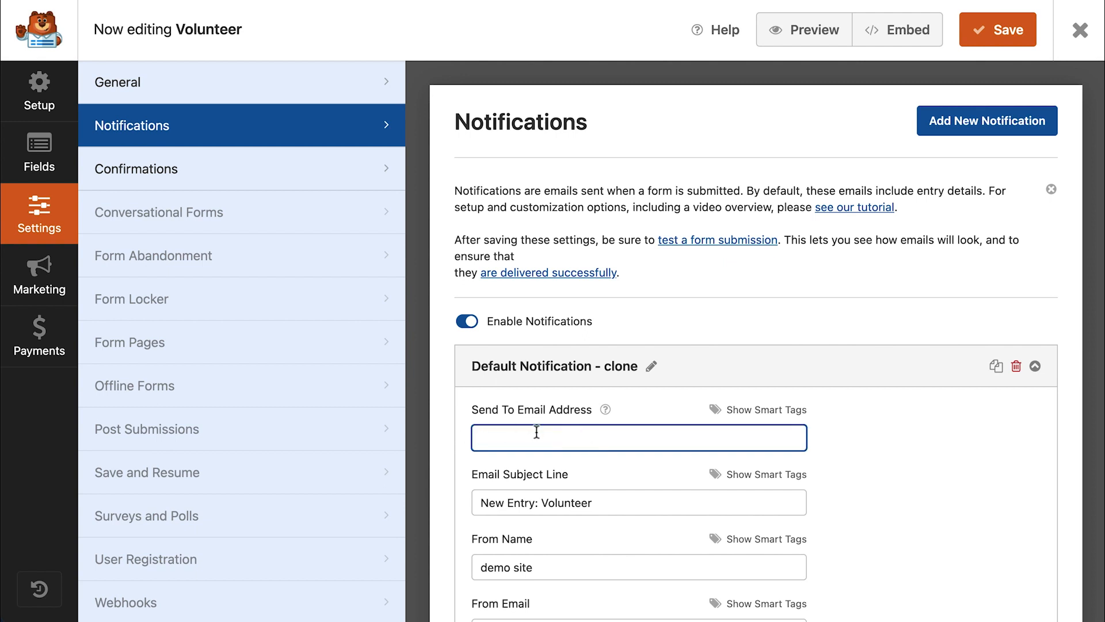
left_click(764, 410)
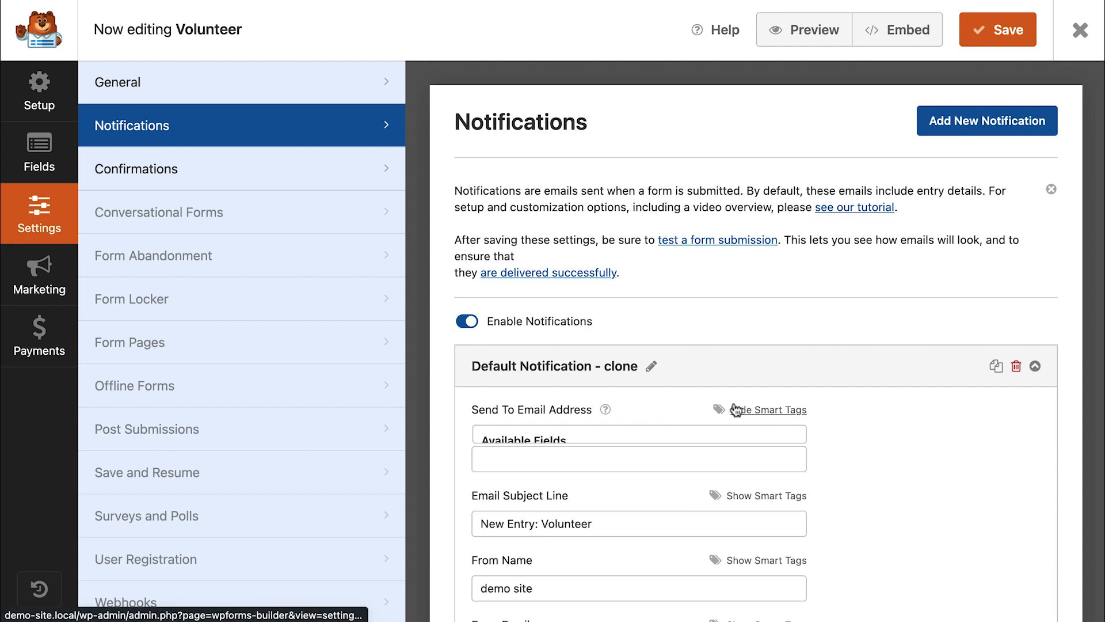
left_click(769, 410)
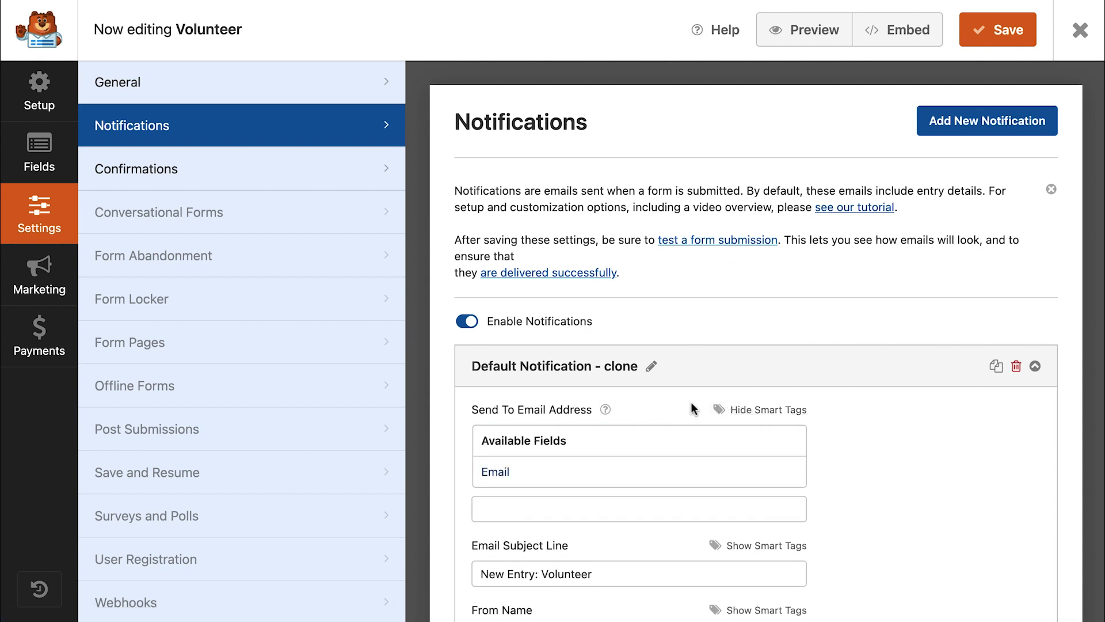
left_click(495, 472)
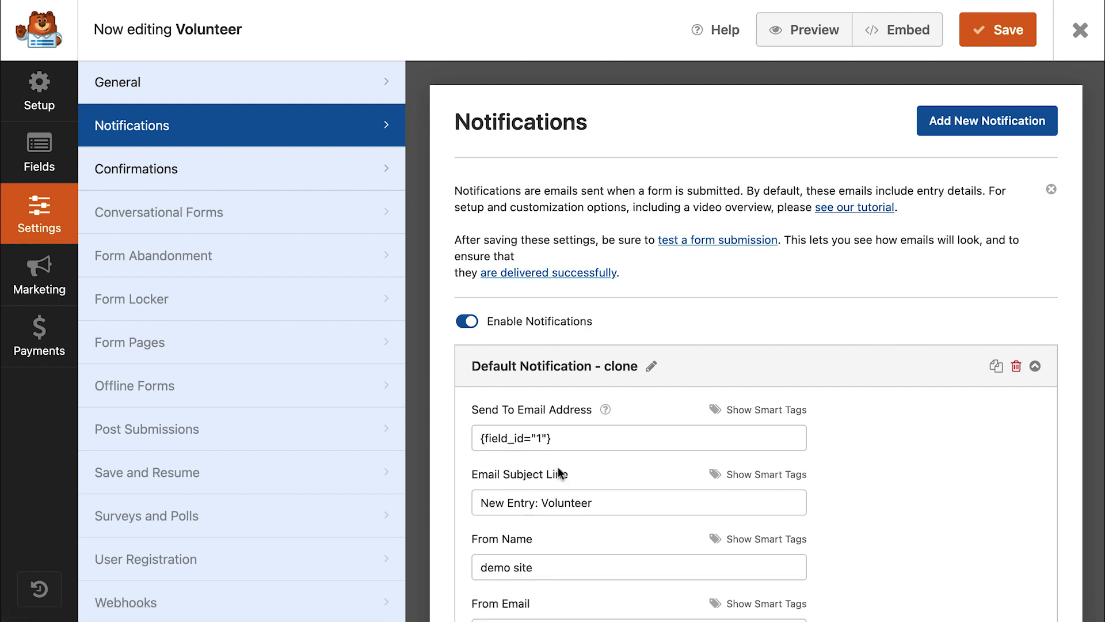
mouse_move(556, 457)
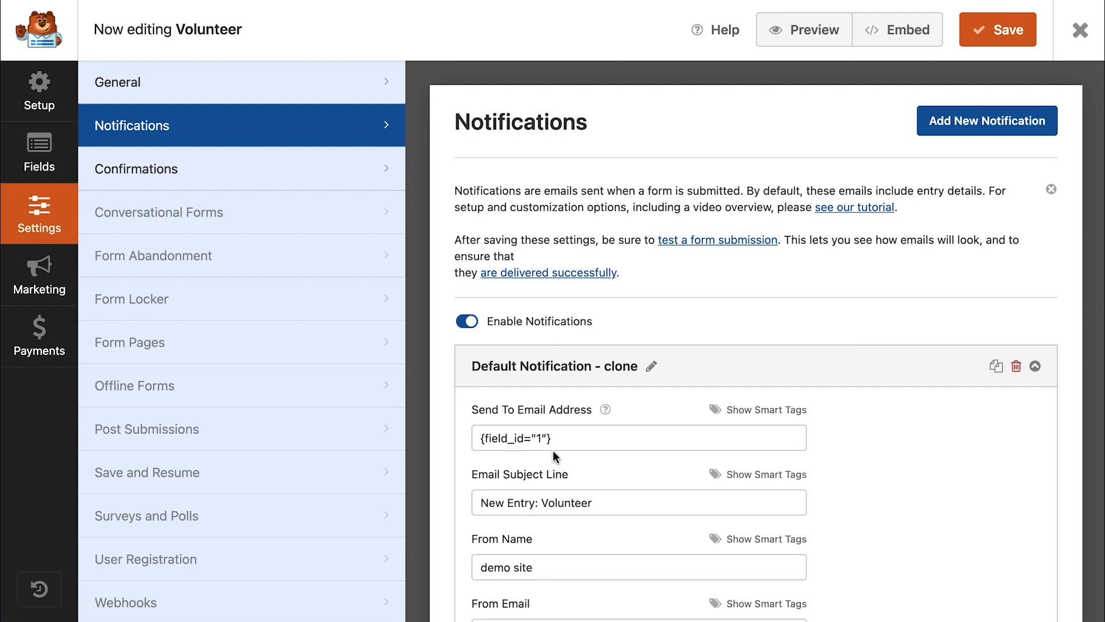
- Return to the form fields and inspect the Name field's settings
left_click(39, 154)
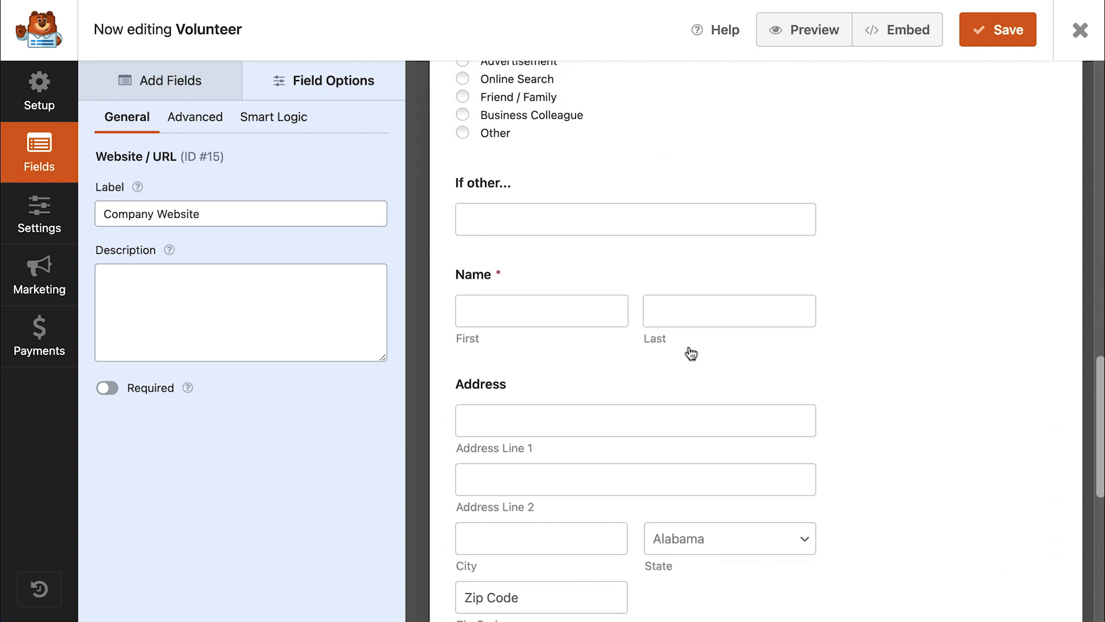
left_click(564, 310)
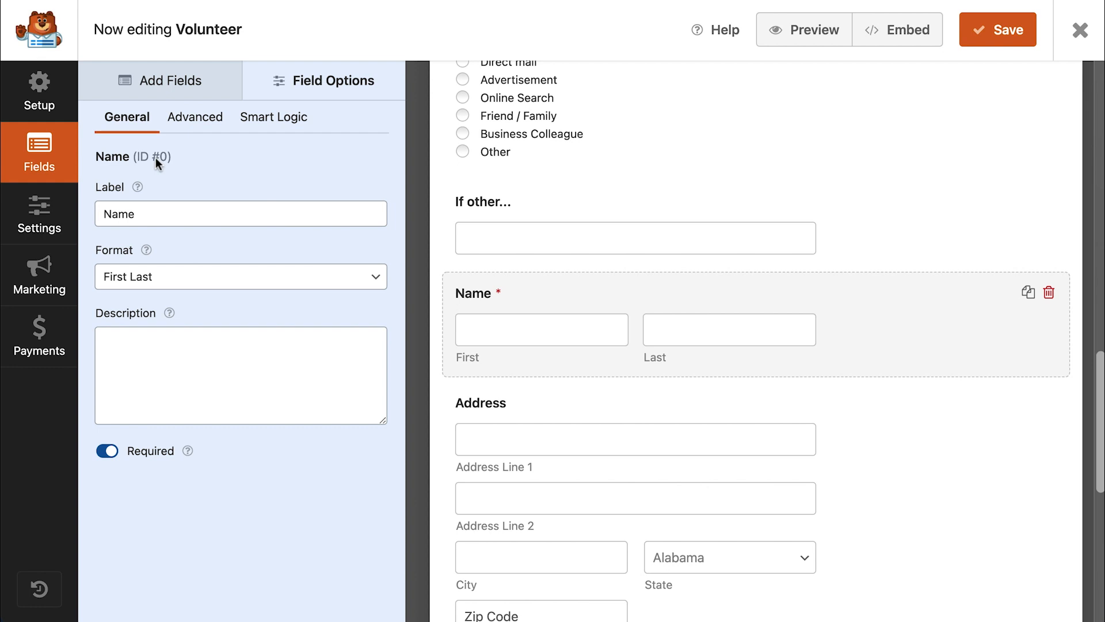
mouse_move(39, 214)
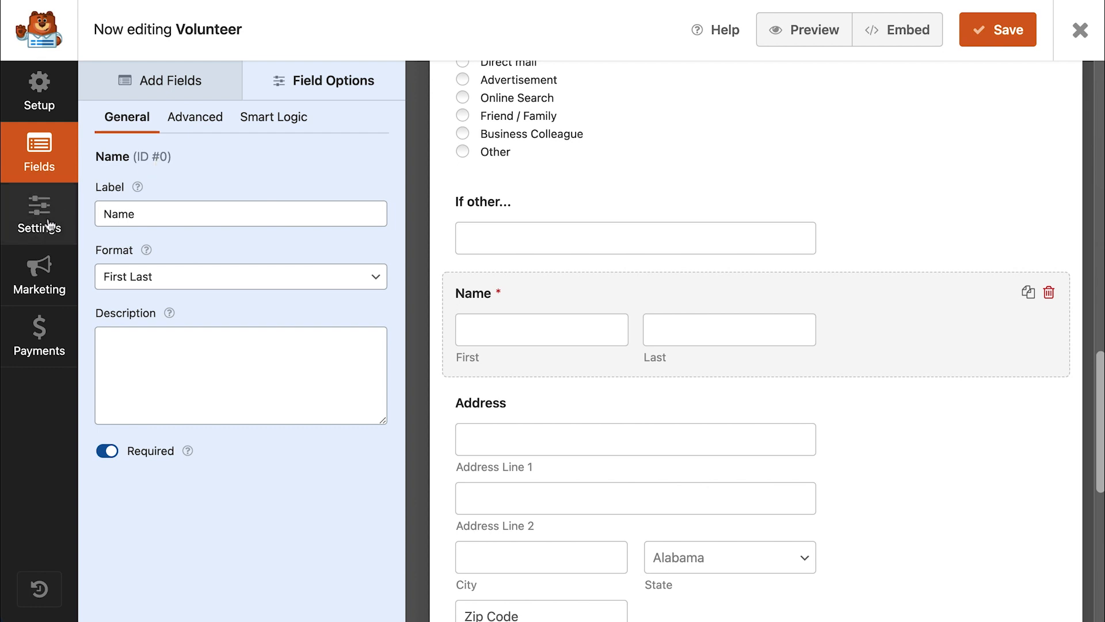
- Give the cloned notification subject 'Thank you for applying' and a details message, then save
left_click(39, 214)
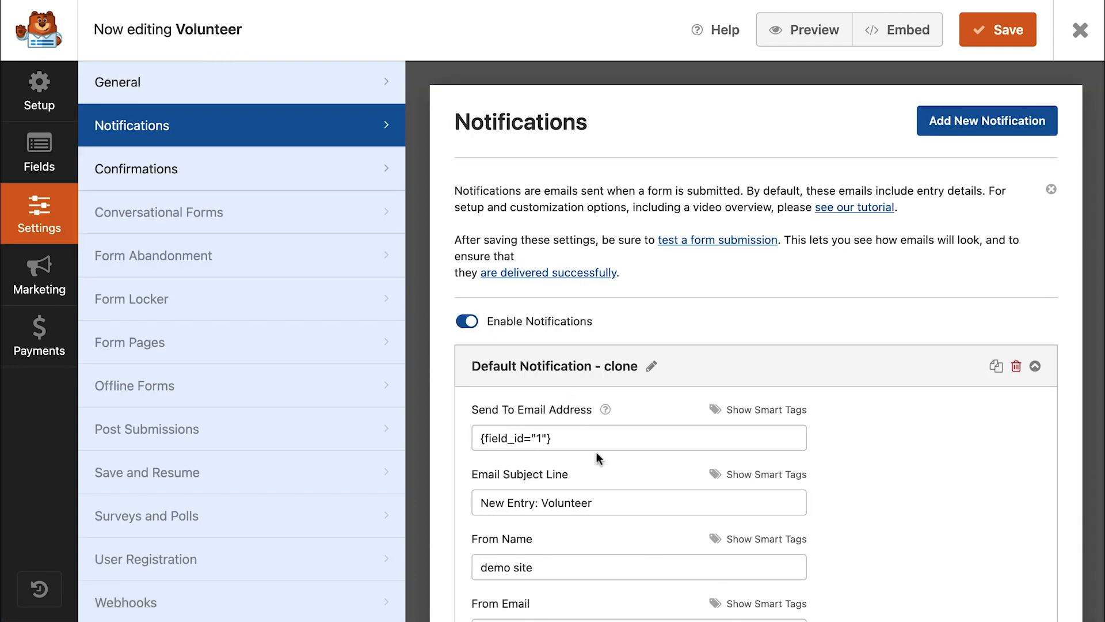
type("Thank")
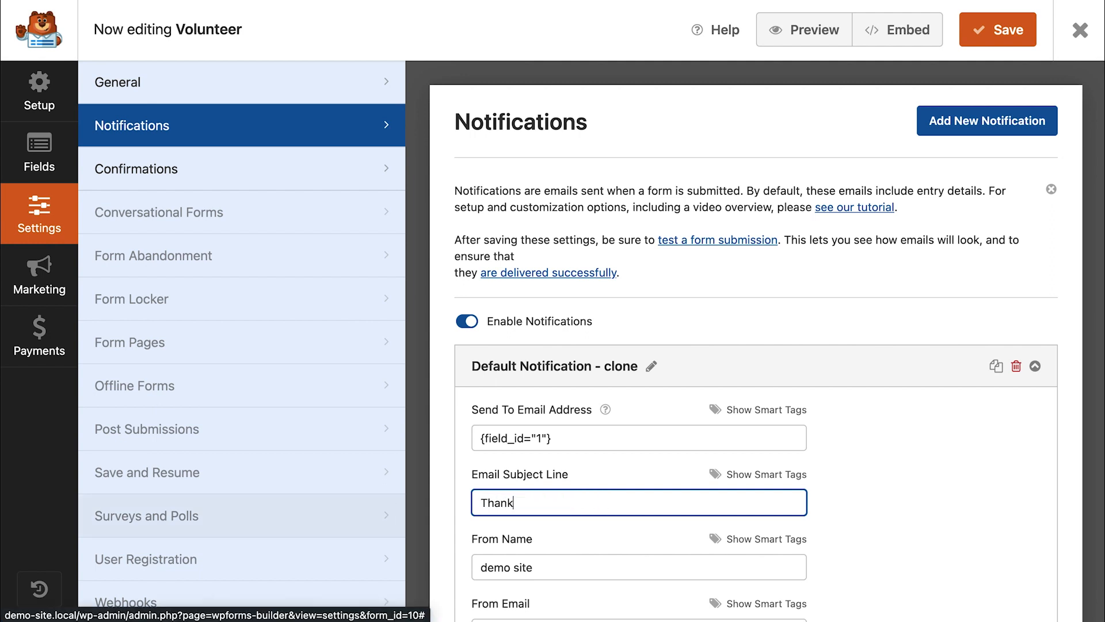
type("you for applying")
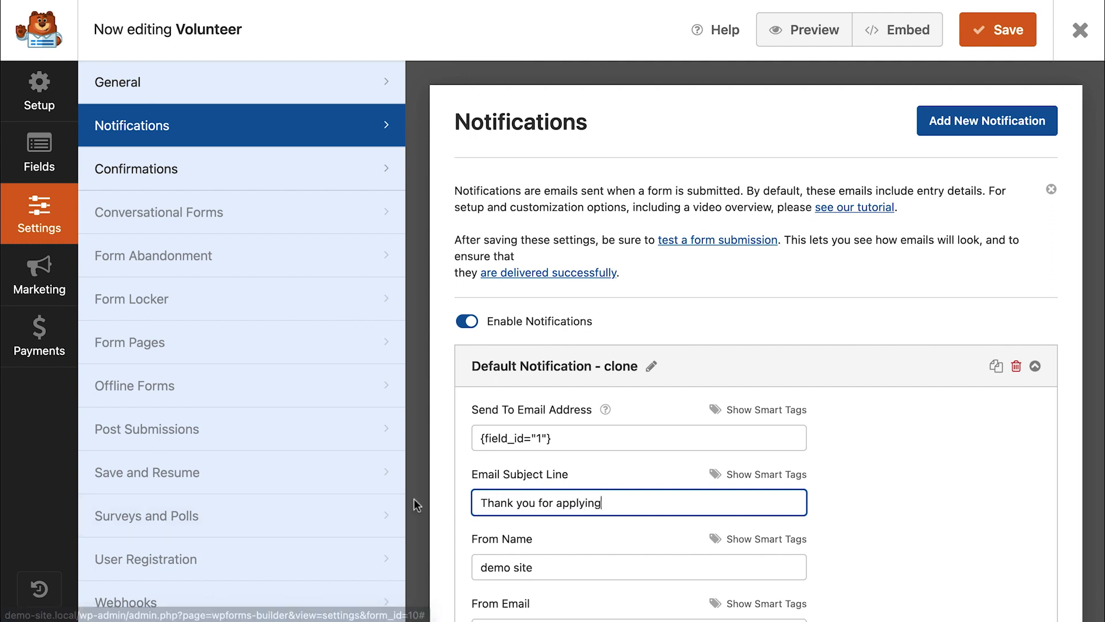
left_click(851, 513)
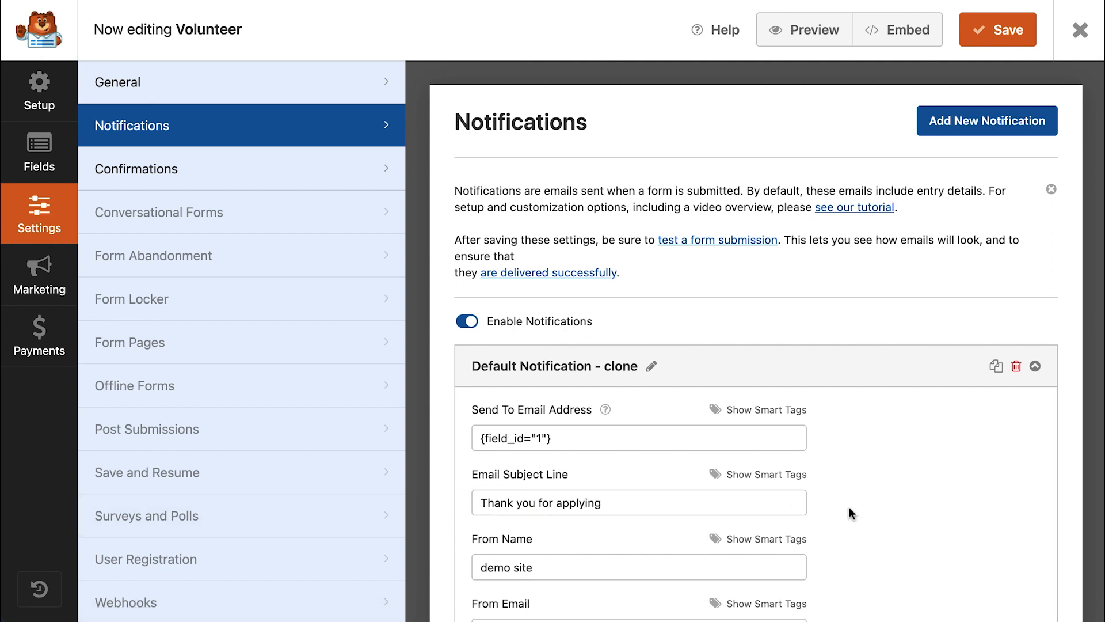
scroll("down", 3)
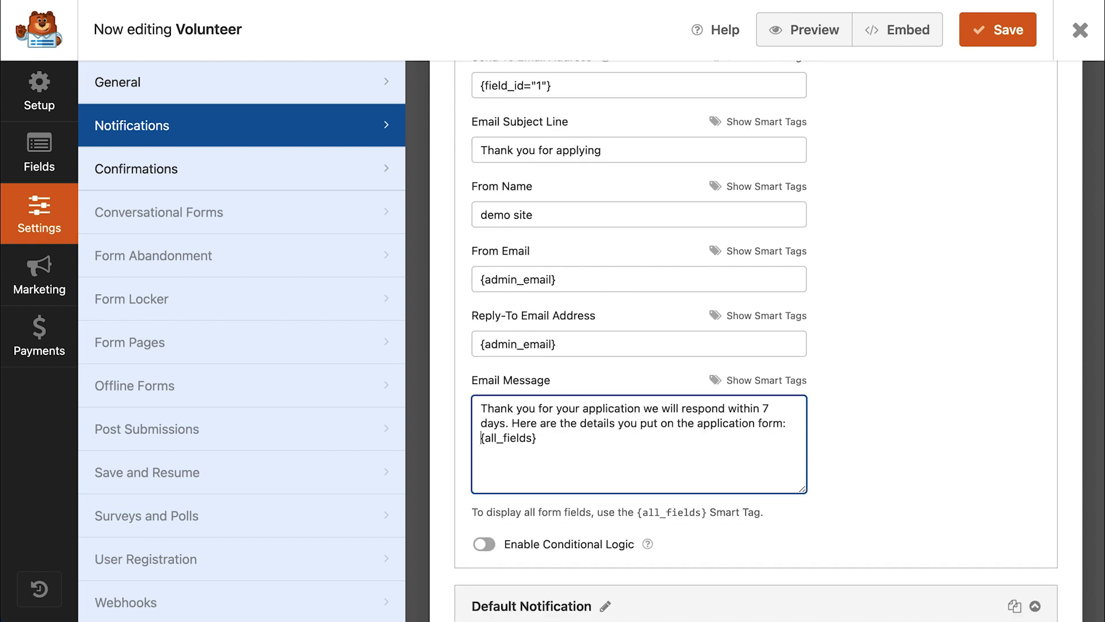
mouse_move(941, 52)
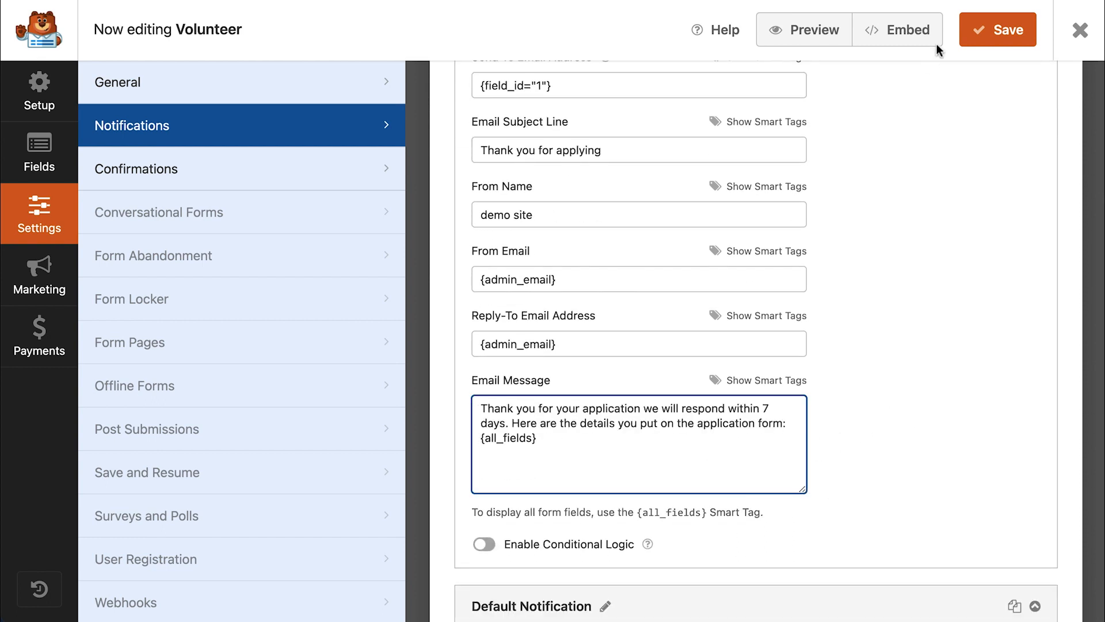
left_click(997, 30)
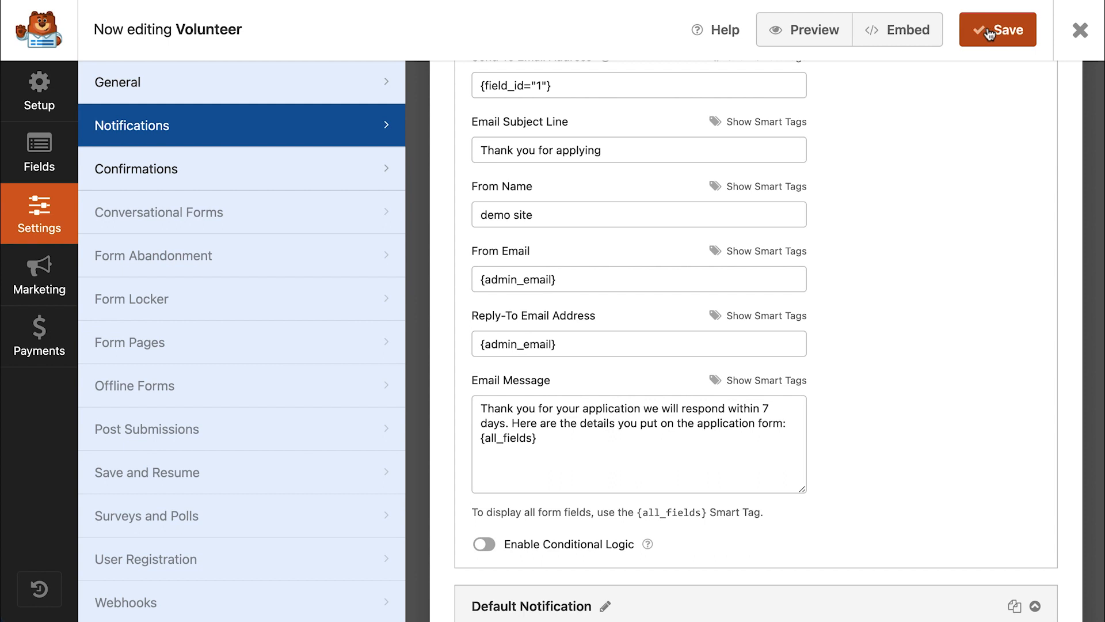
mouse_move(295, 168)
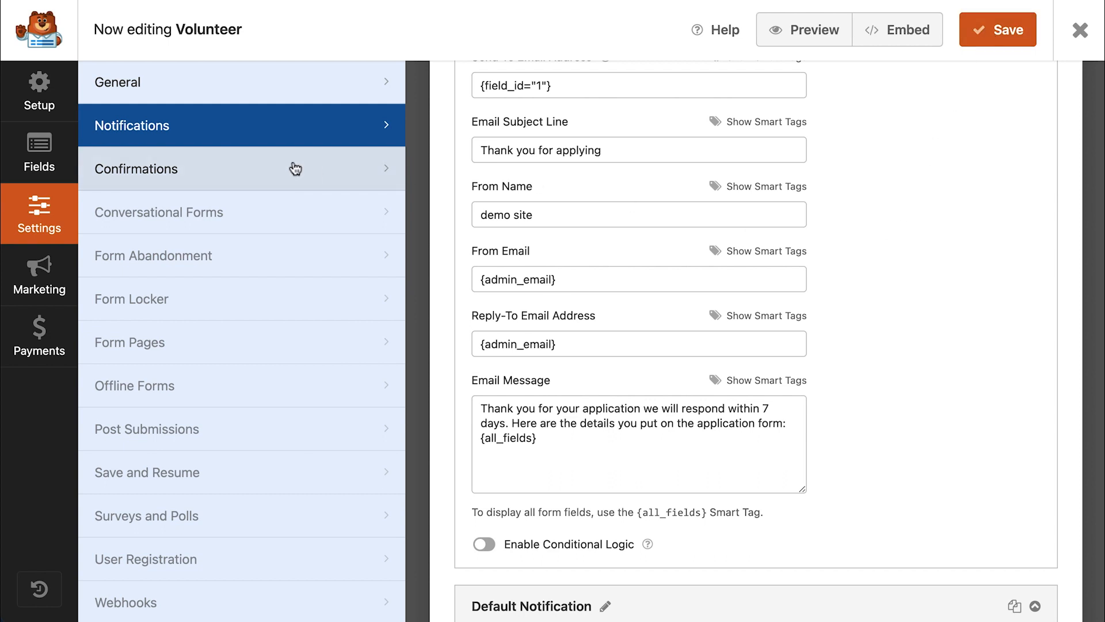
- Review the Volunteer form's Confirmations, keeping Confirmation Type on Message with the default thank-you text
left_click(136, 168)
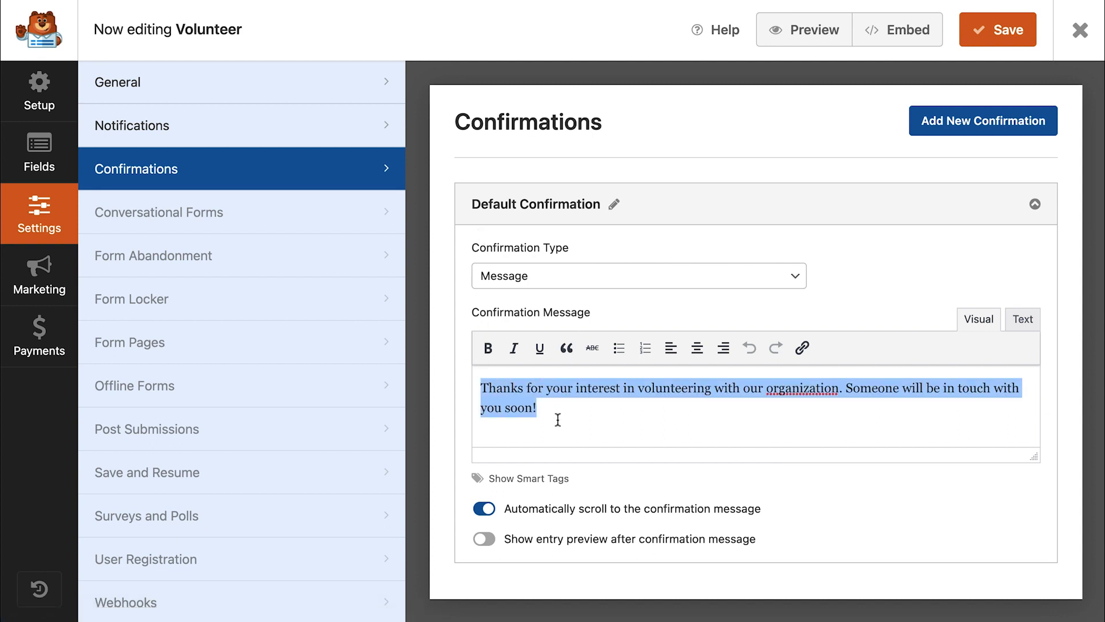
left_click(570, 417)
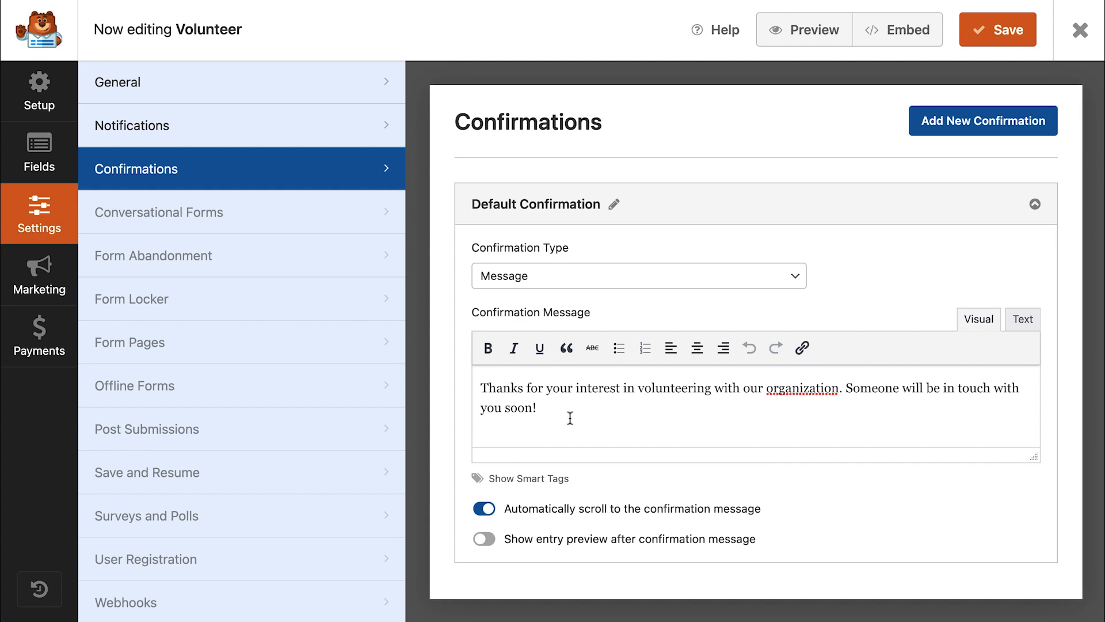
left_click(637, 275)
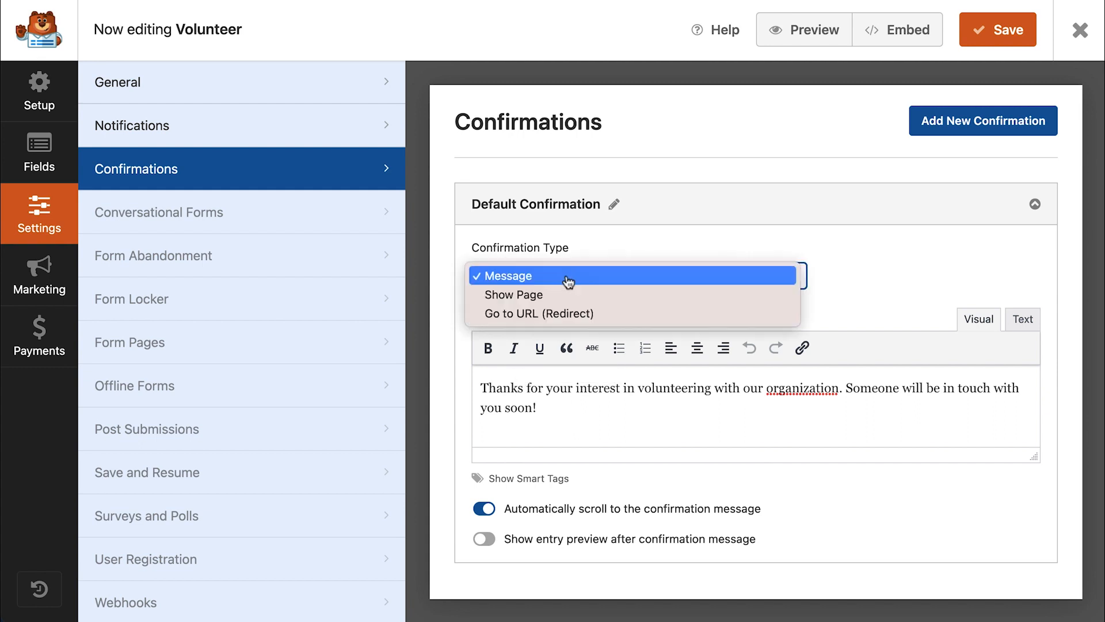
mouse_move(556, 313)
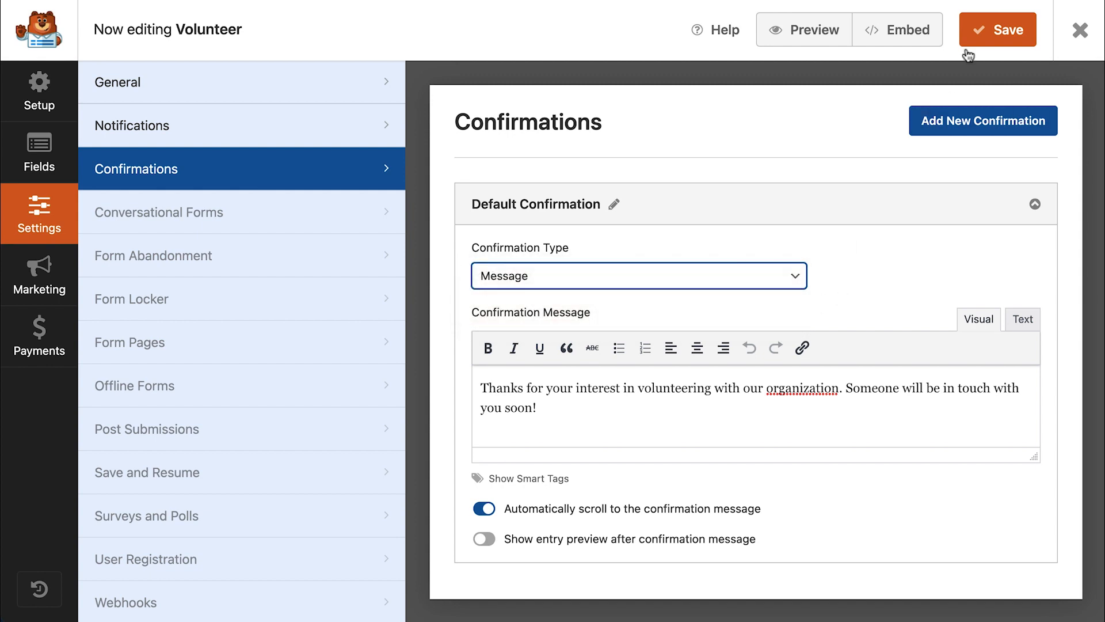
- Exit the WPForms builder back to the WordPress dashboard
left_click(1079, 30)
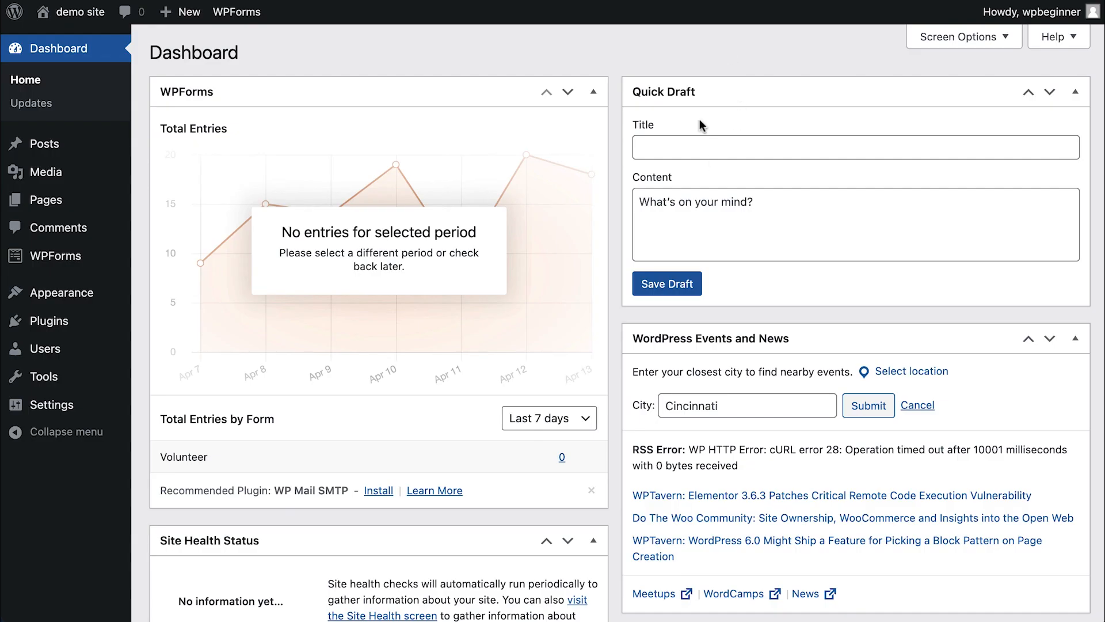
mouse_move(717, 45)
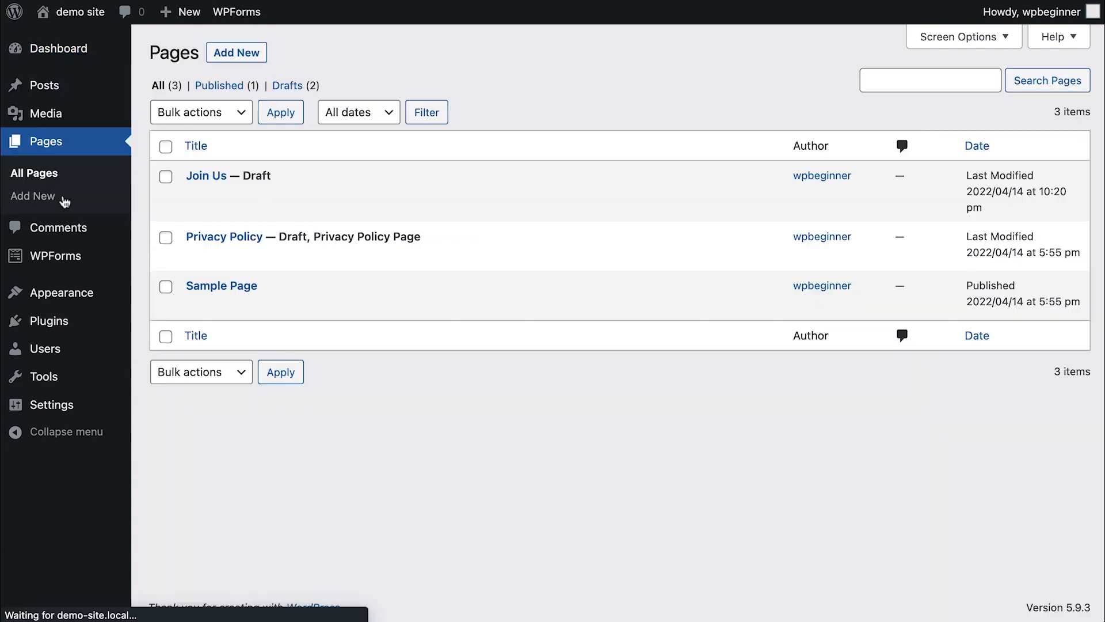
mouse_move(206, 175)
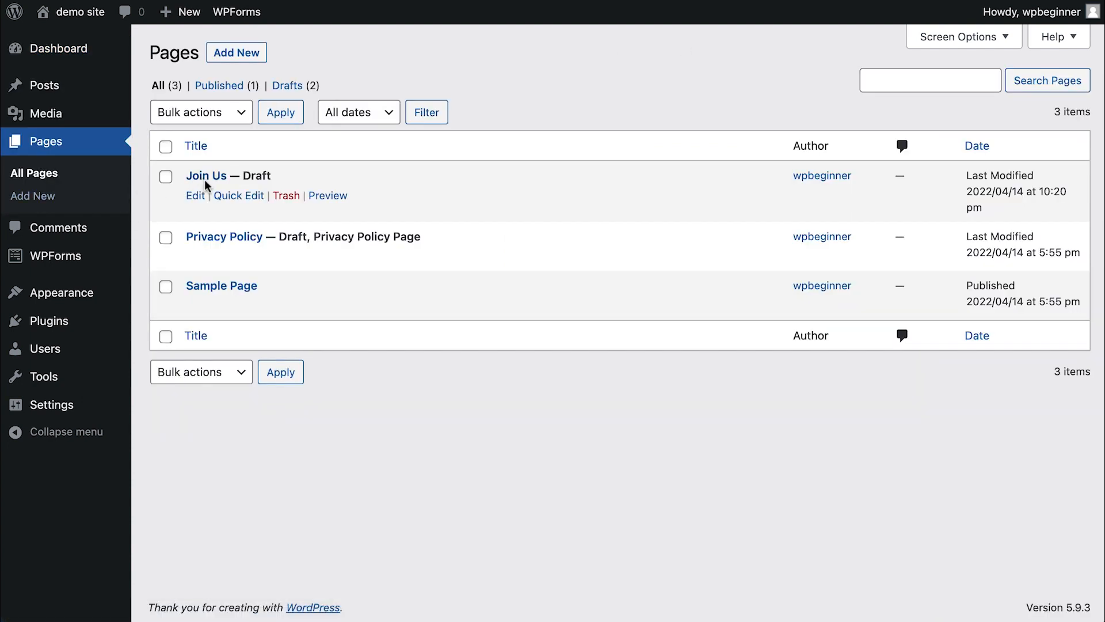
- Edit Join Us and add a WPForms block with the Volunteer form below the intro paragraph
left_click(204, 175)
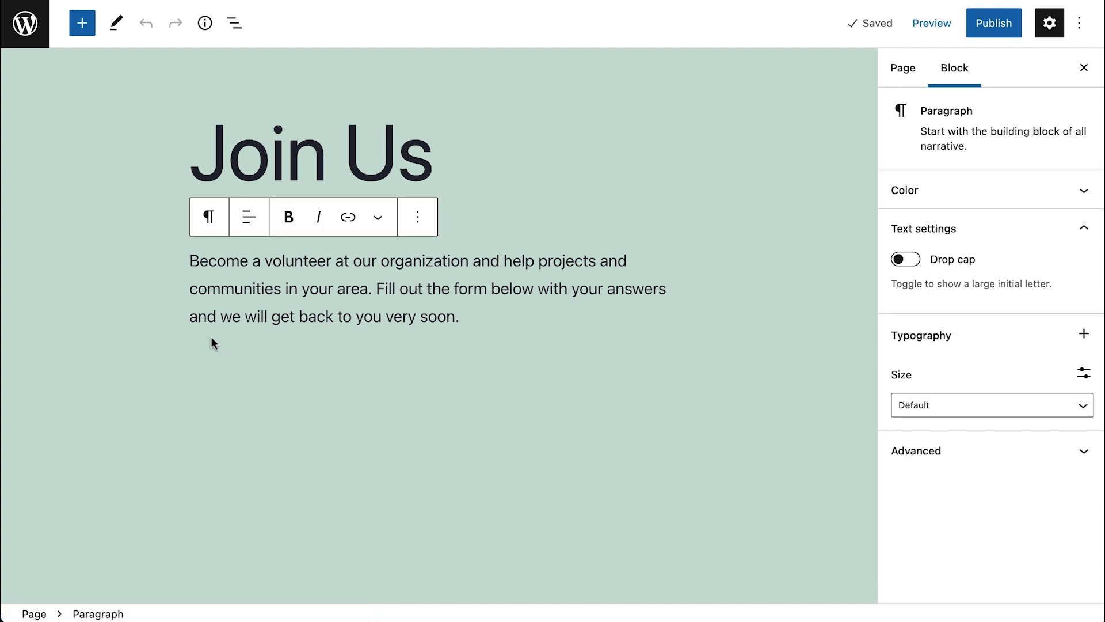
mouse_move(82, 23)
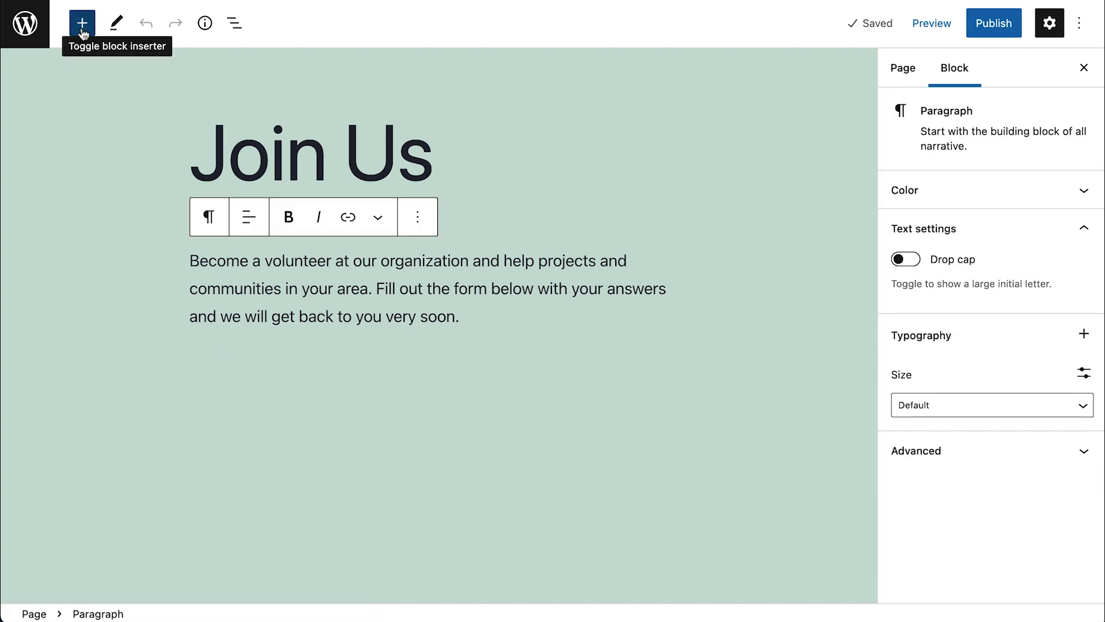
left_click(82, 23)
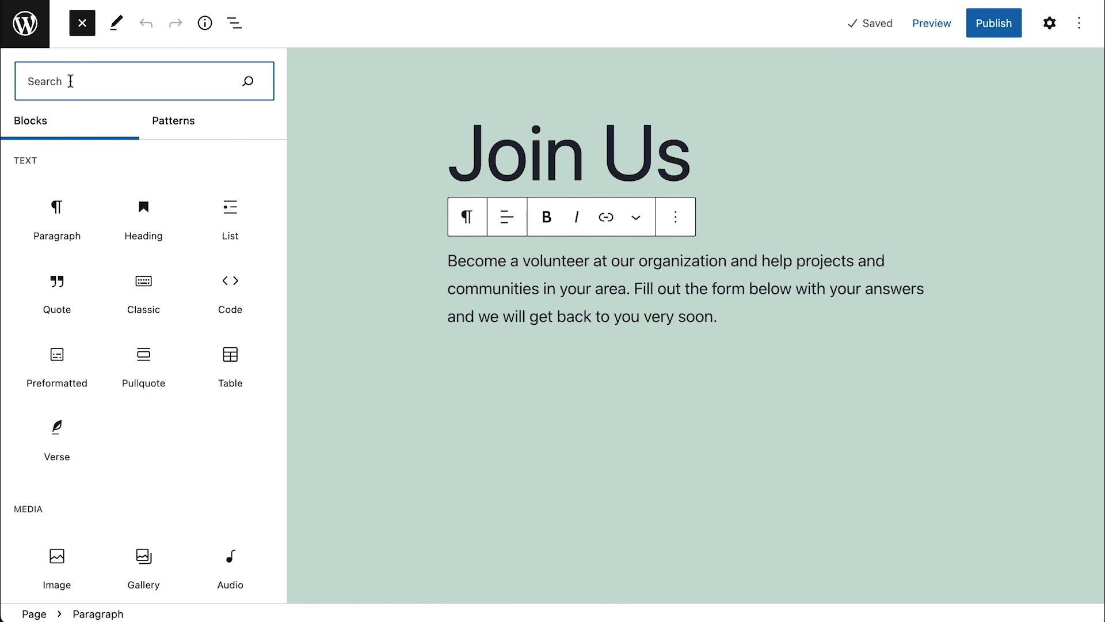
type("wp")
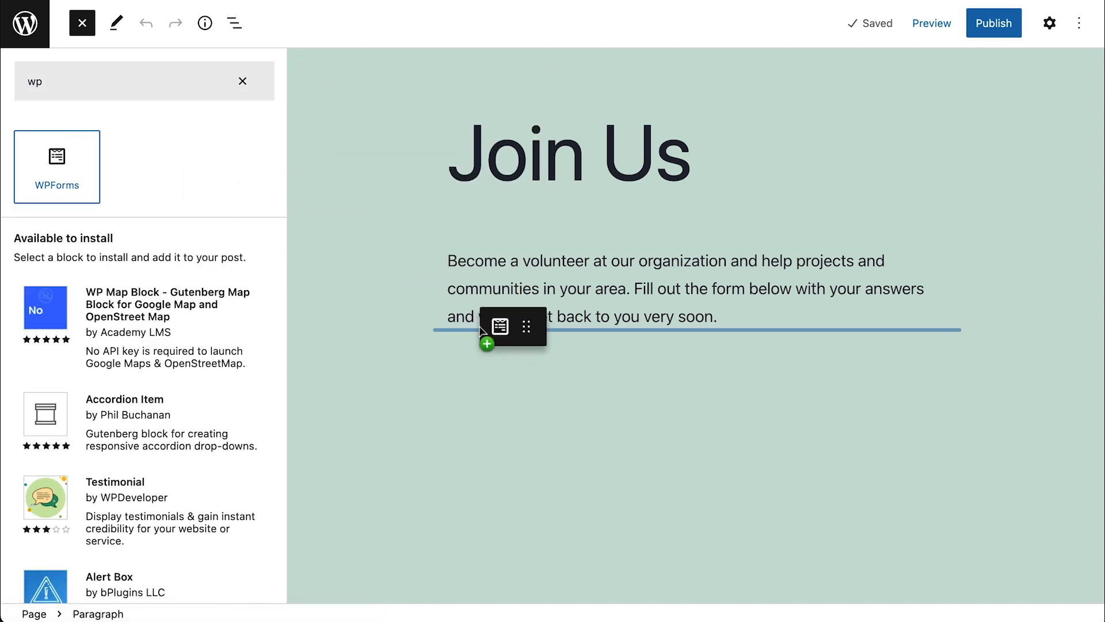
left_click(56, 155)
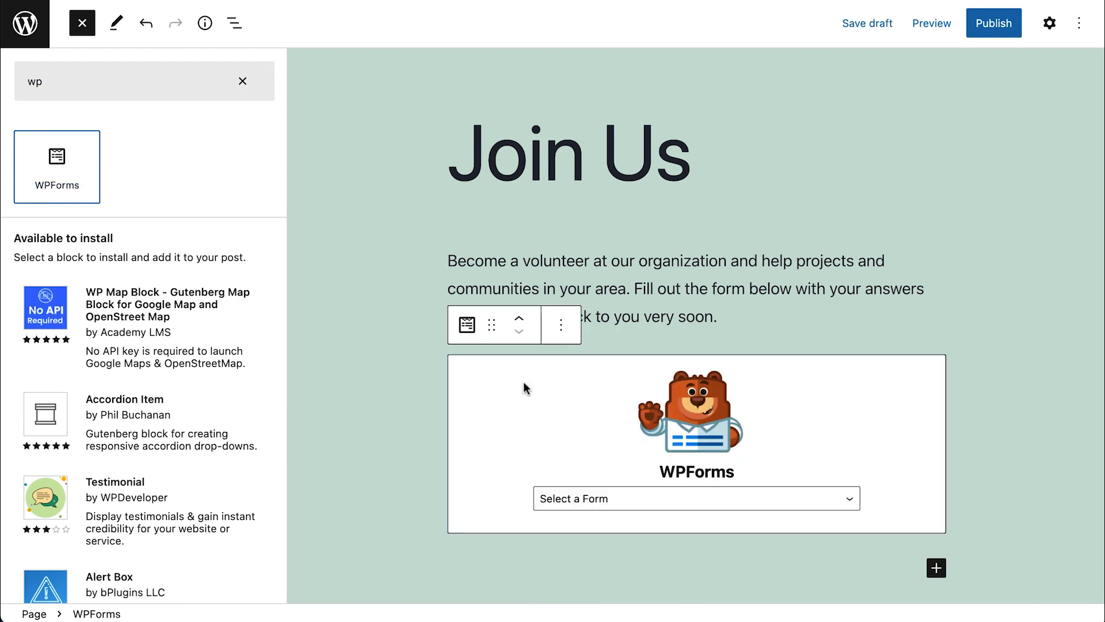
left_click(696, 499)
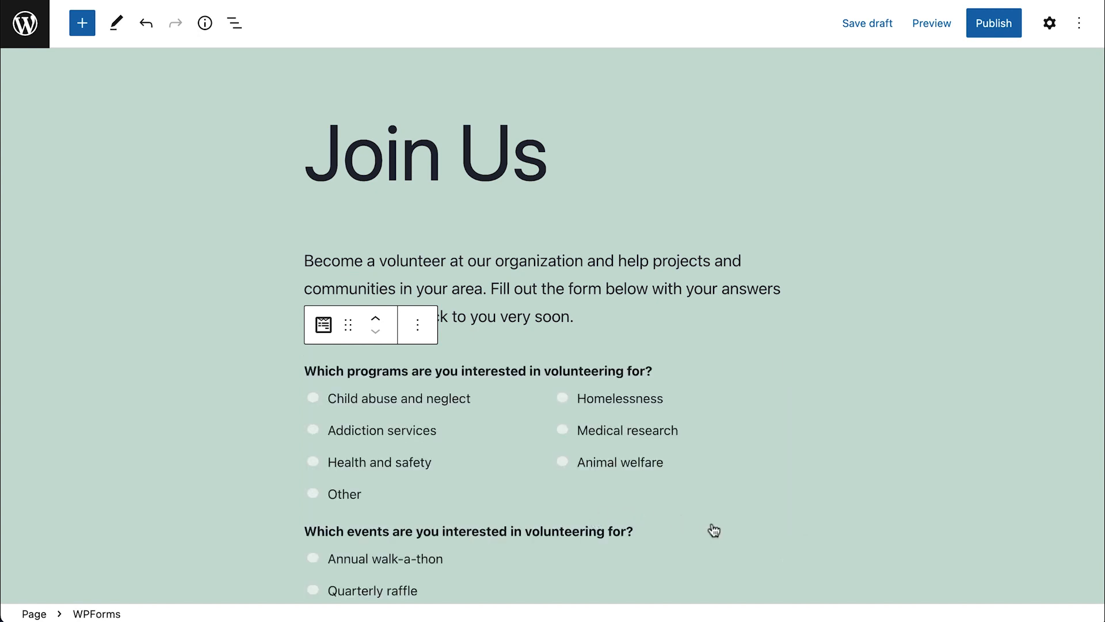
mouse_move(788, 473)
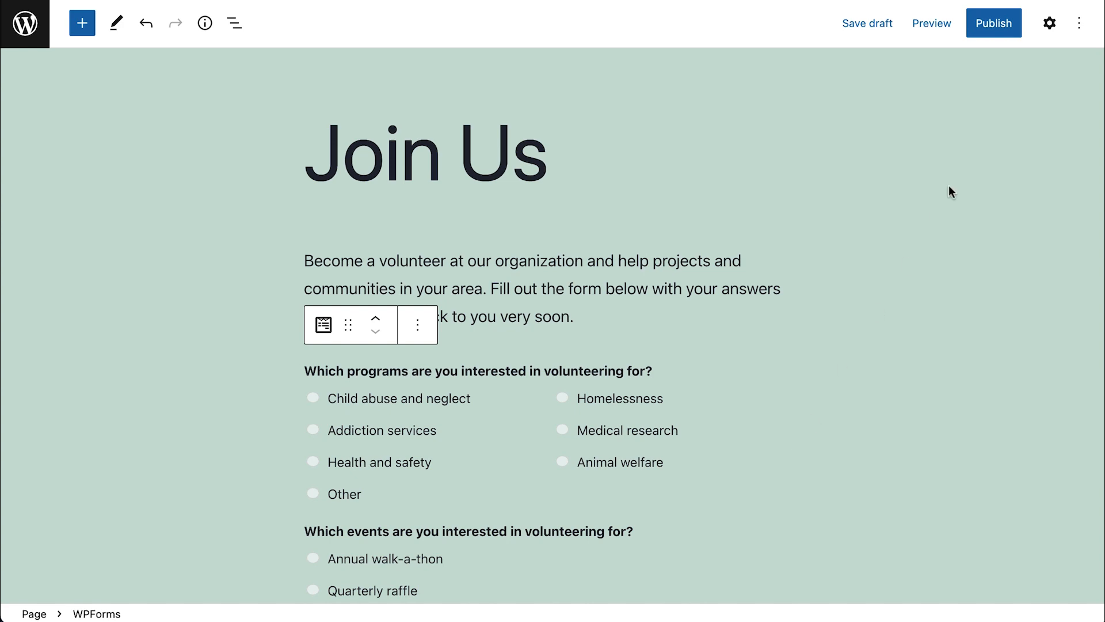
- Publish the Join Us page so the Volunteer form goes live on the site
left_click(994, 23)
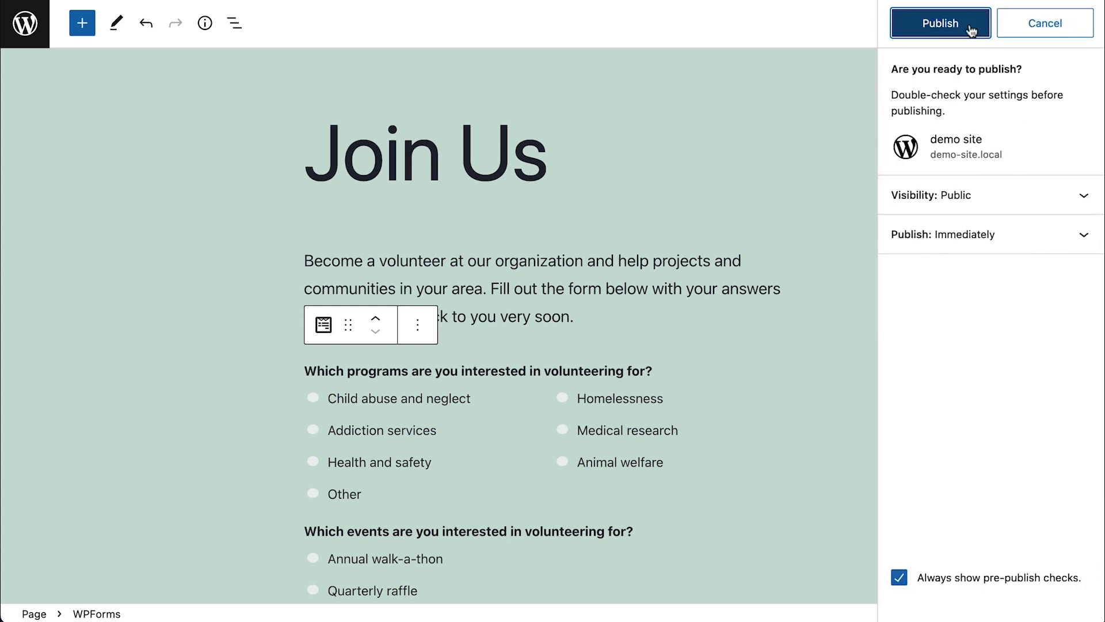
left_click(939, 23)
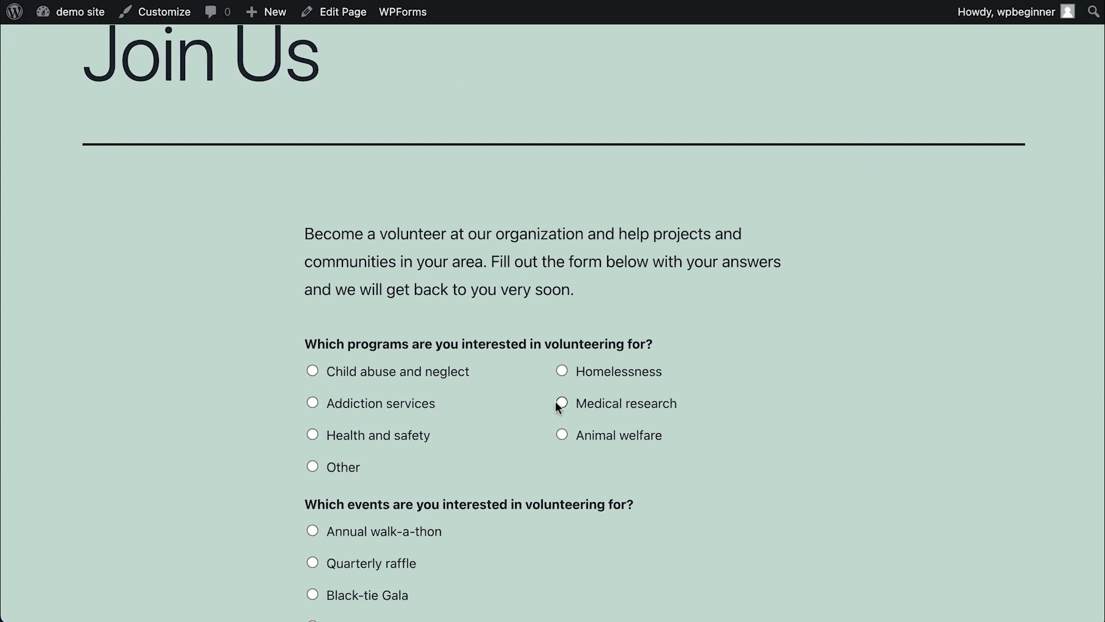
scroll("down", 3)
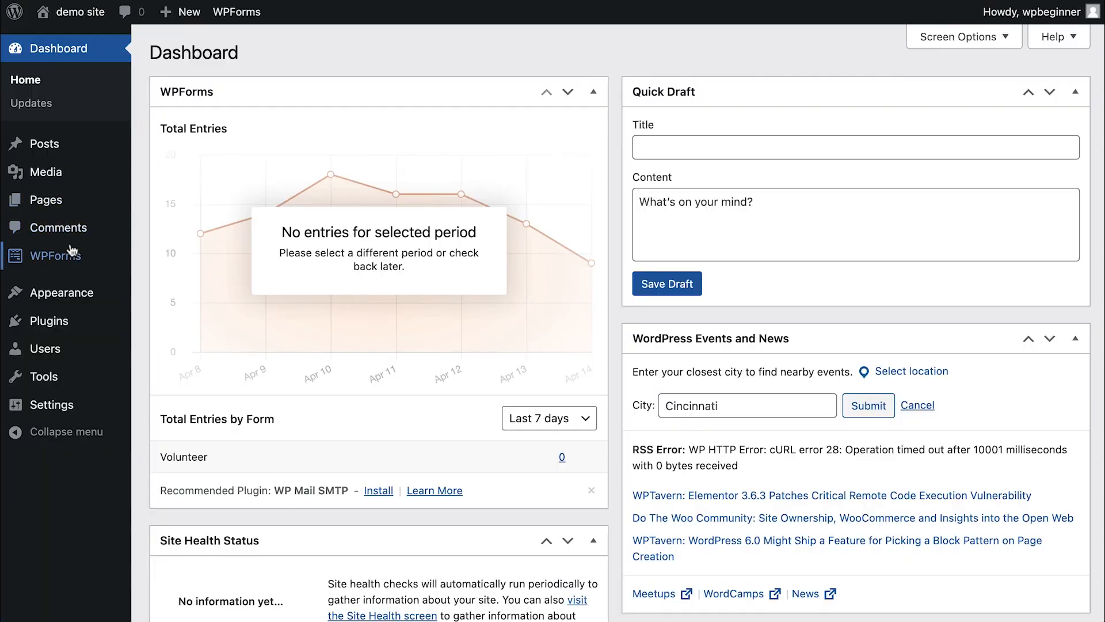
mouse_move(55, 256)
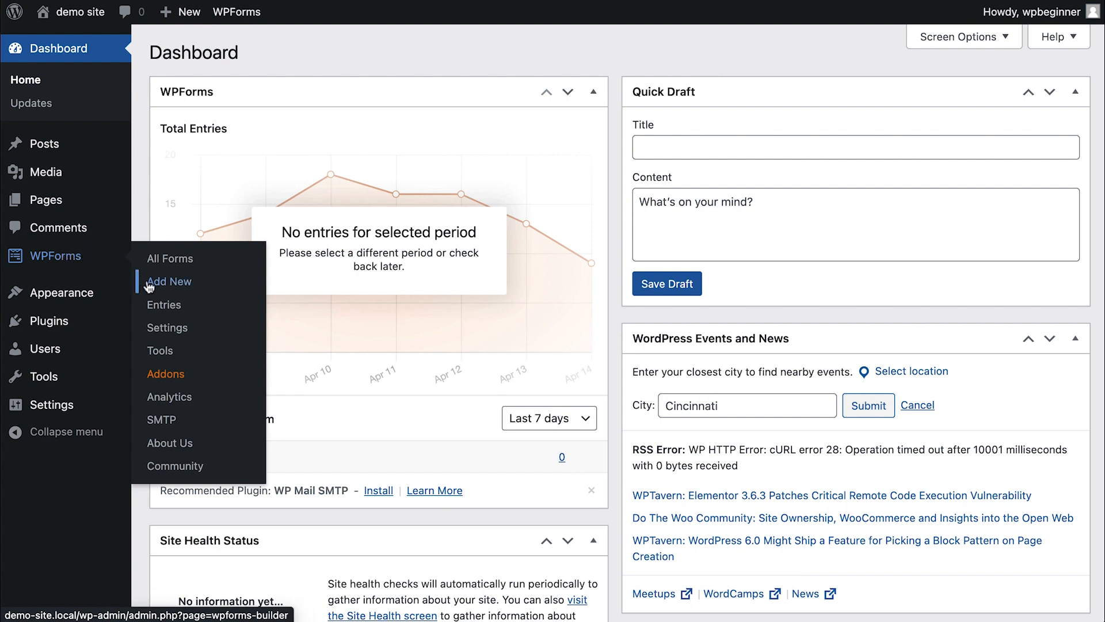
- Show the WPForms Entries overview with the Volunteer form's 3 entries from the last 7 days
left_click(163, 304)
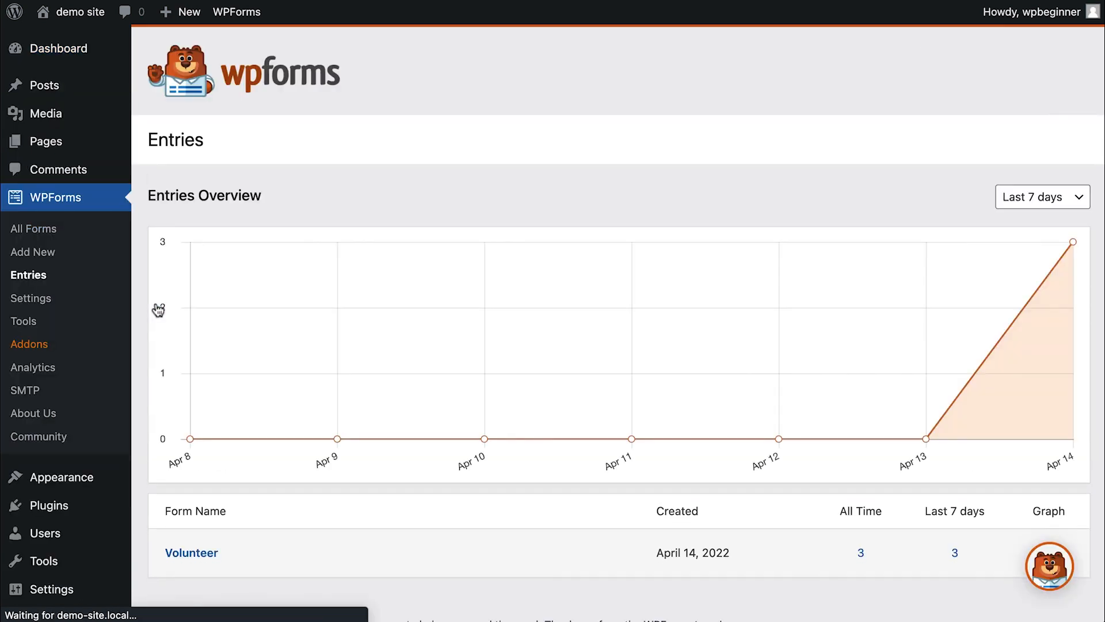